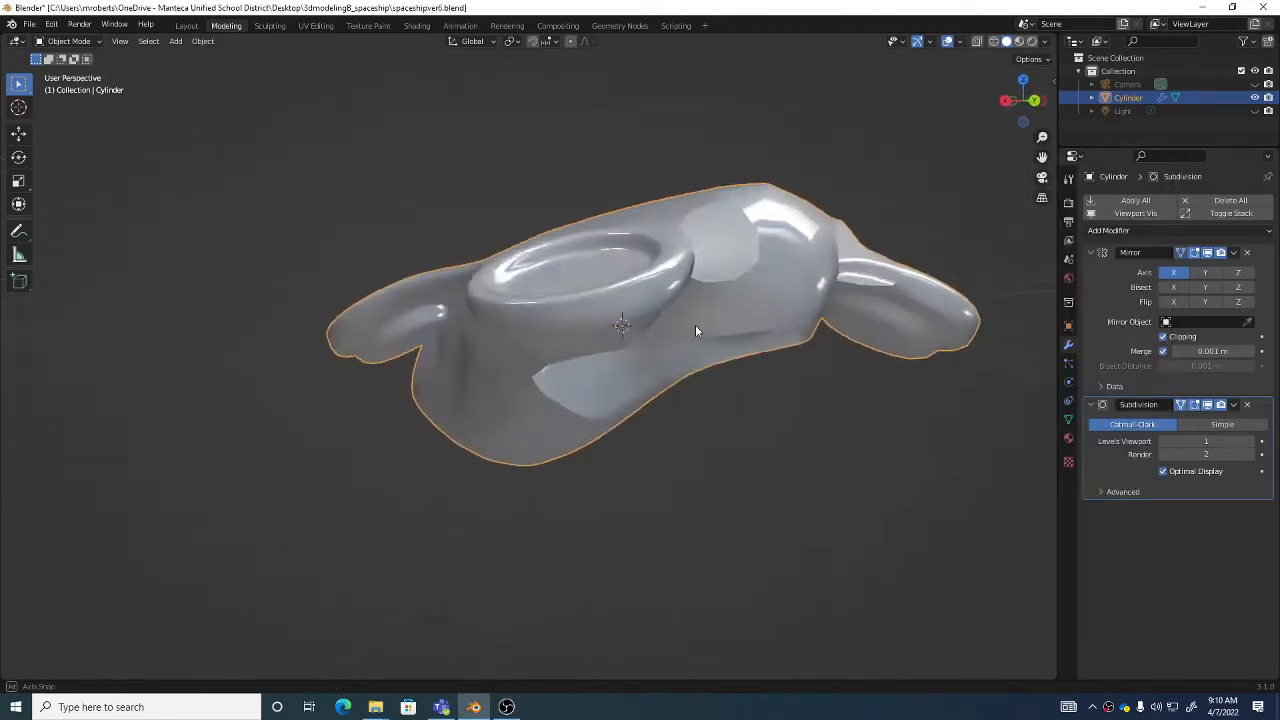
Orbit around the hull, then enter Edit Mode with face selection active
{"action": "left_click_drag", "start_coordinate": [697, 331], "coordinate": [805, 336]}
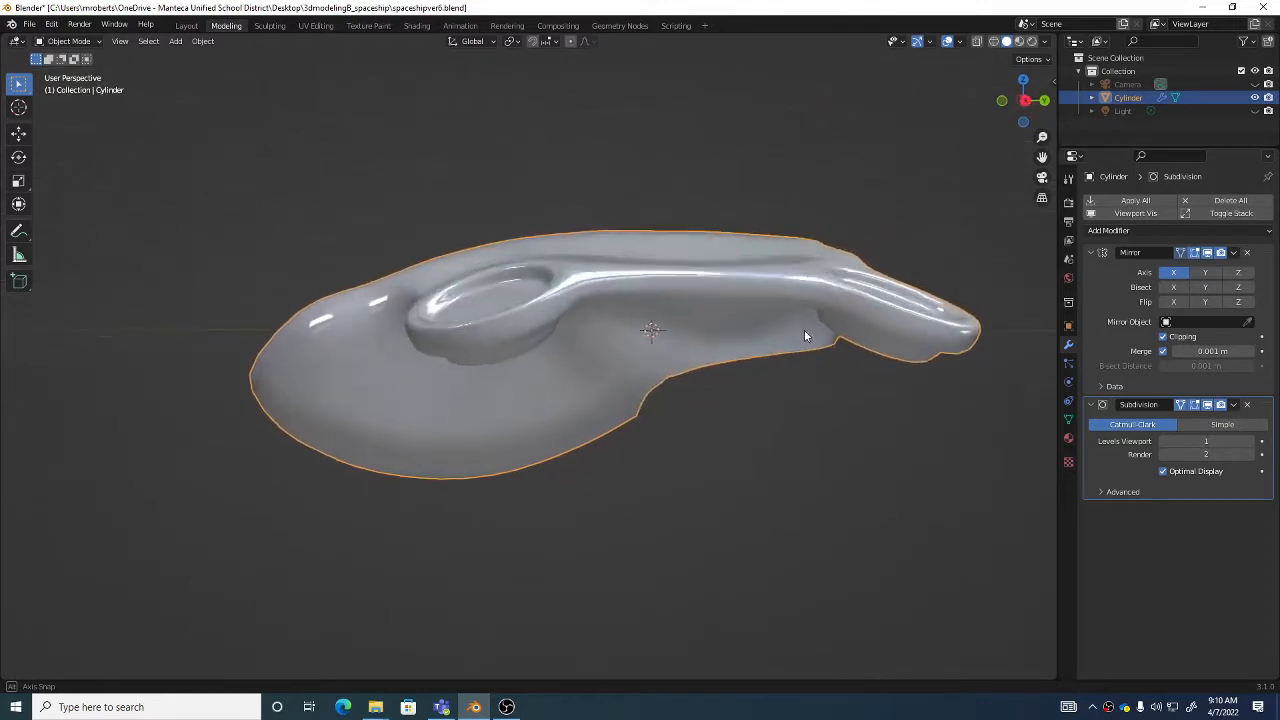
{"action": "left_click_drag", "start_coordinate": [805, 335], "coordinate": [575, 330]}
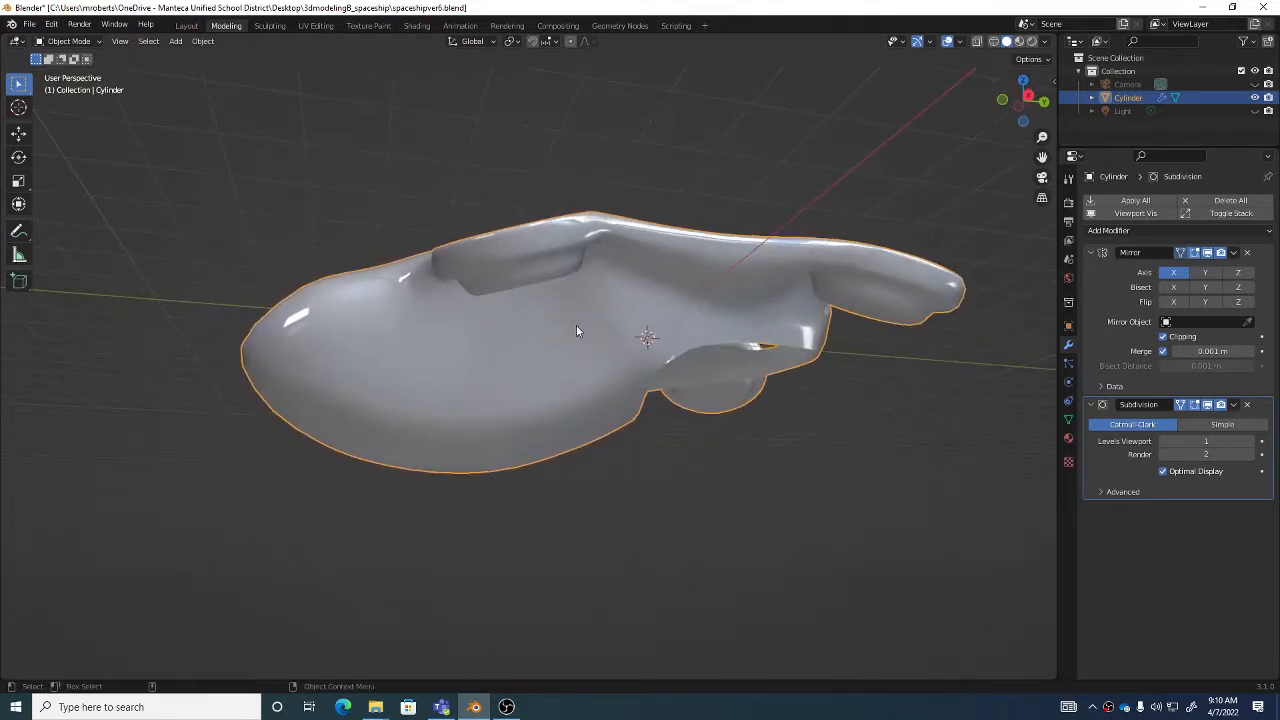
{"action": "left_click_drag", "start_coordinate": [575, 331], "coordinate": [683, 291]}
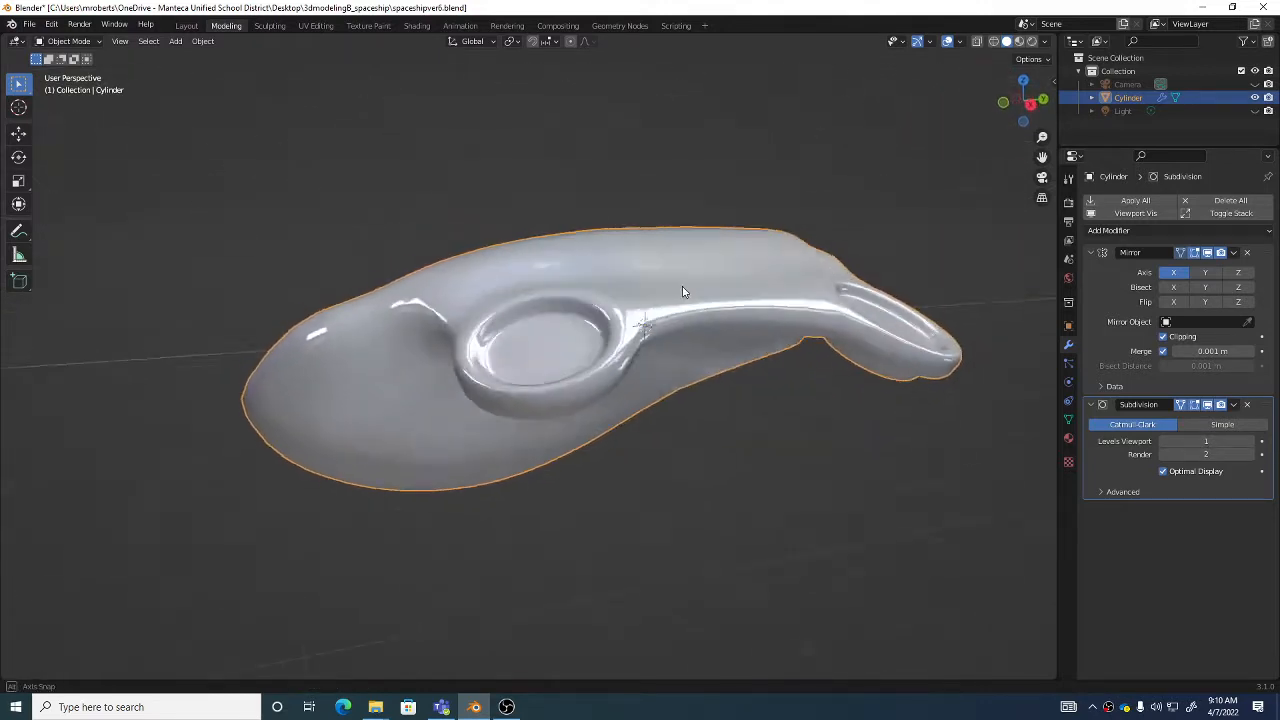
{"action": "left_click_drag", "start_coordinate": [685, 291], "coordinate": [558, 371]}
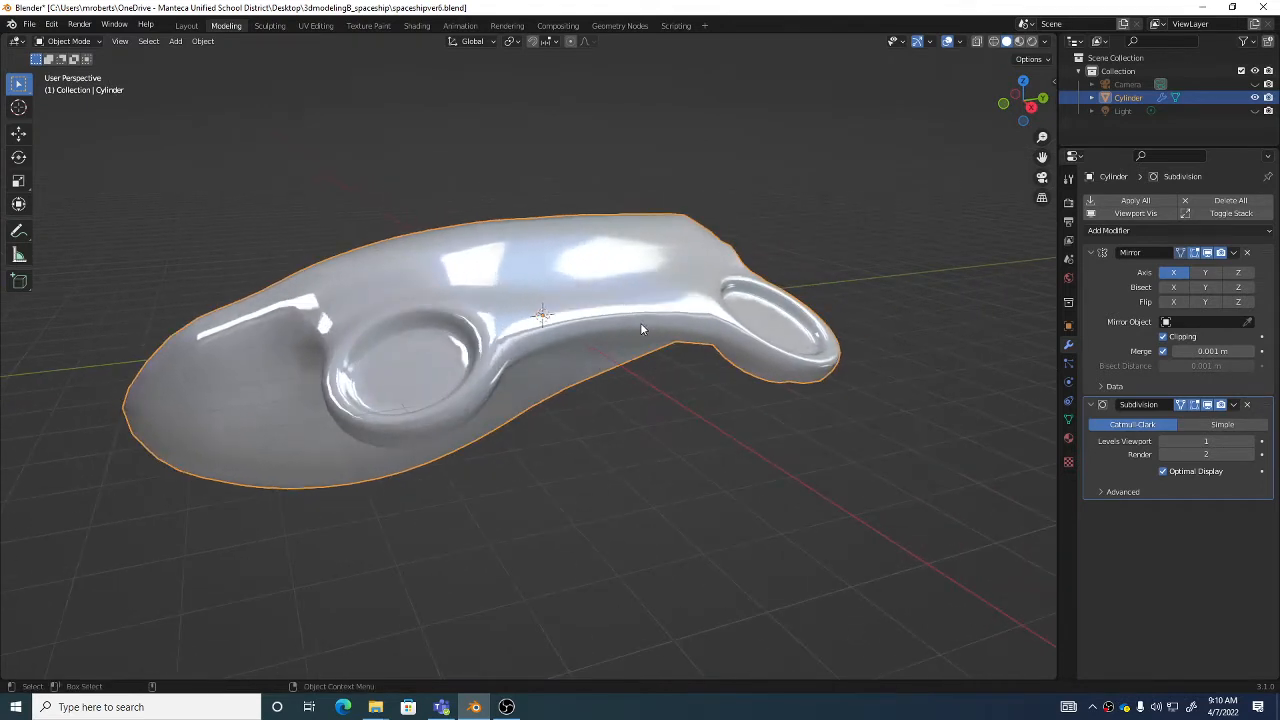
{"action": "key", "text": "Tab"}
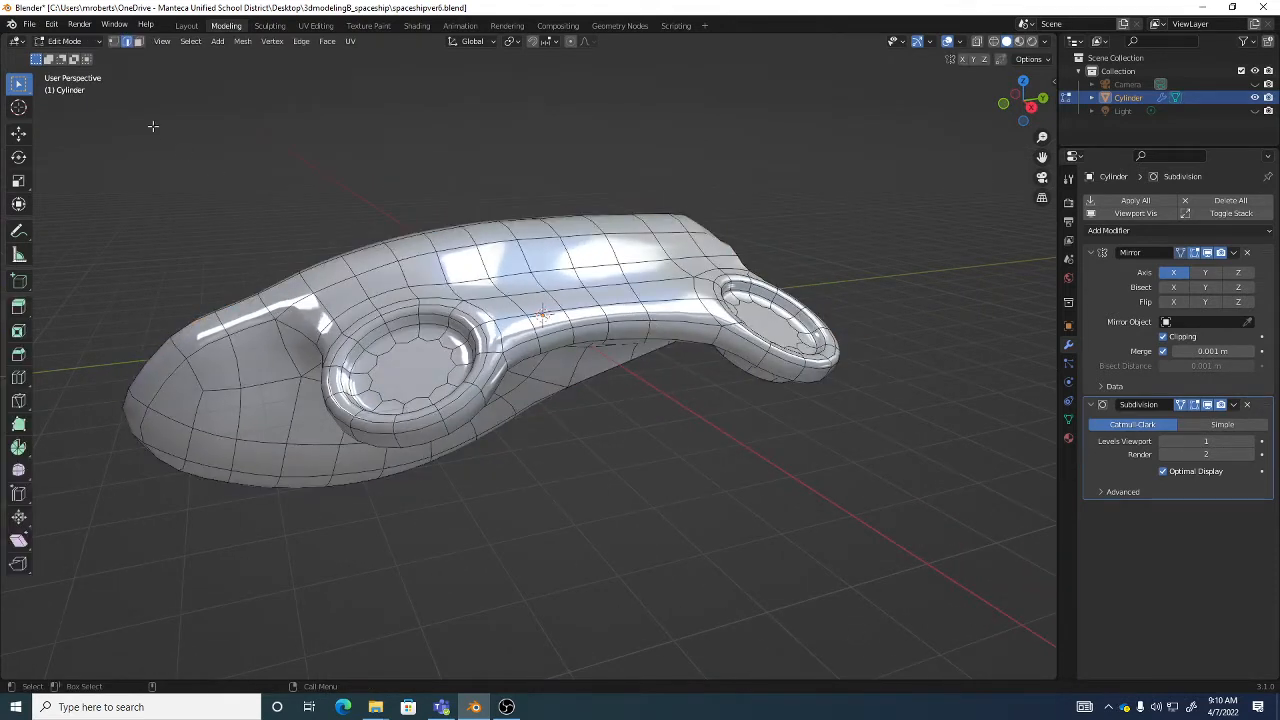
{"action": "left_click", "coordinate": [132, 41]}
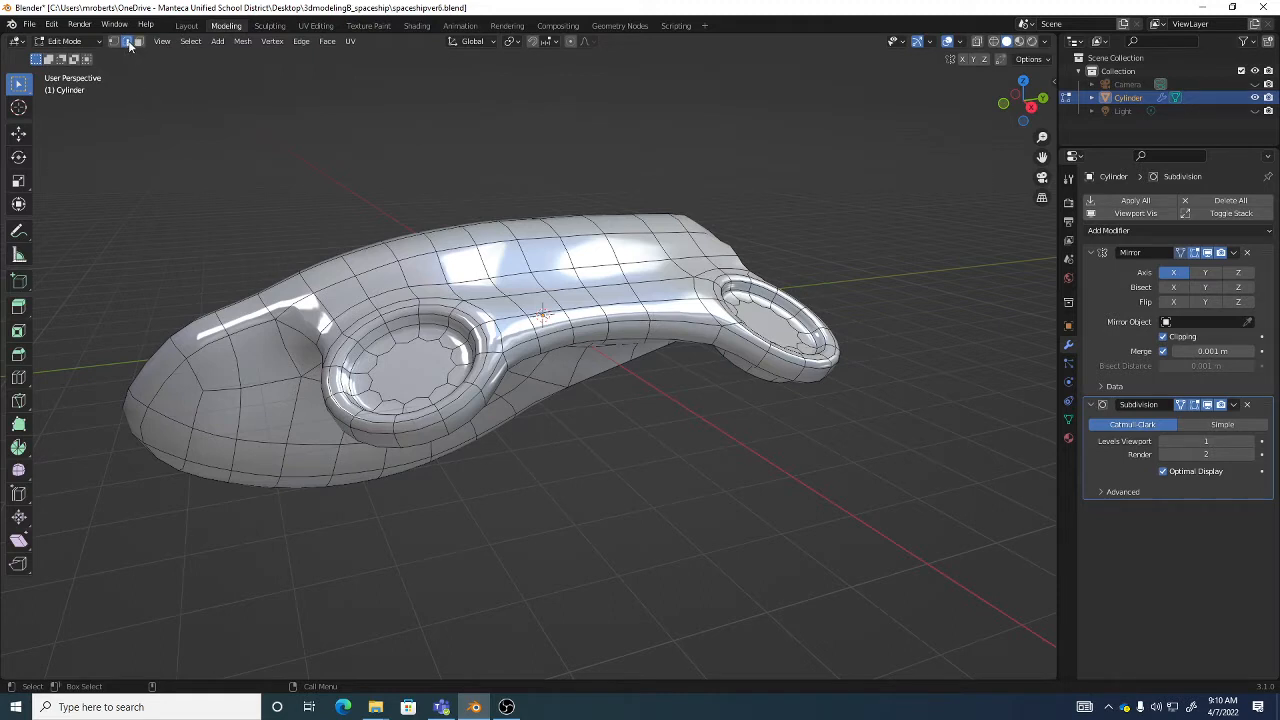
{"action": "mouse_move", "coordinate": [137, 41]}
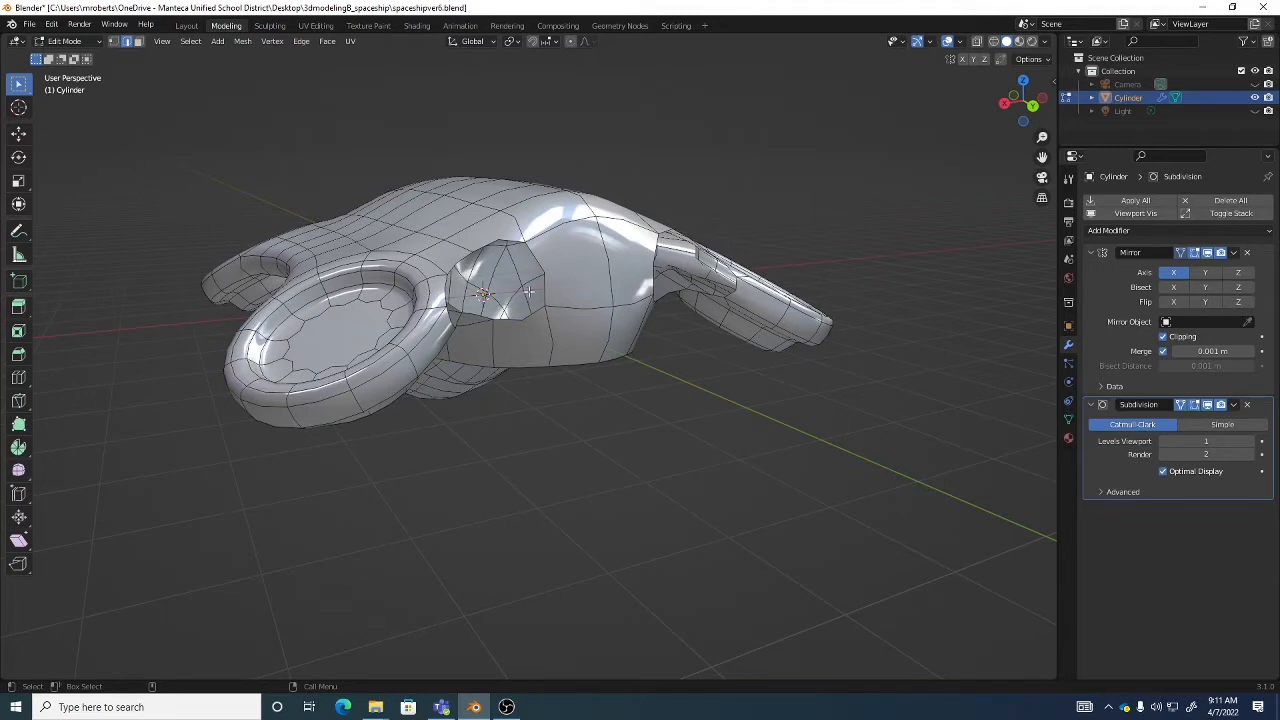
{"action": "mouse_move", "coordinate": [570, 291]}
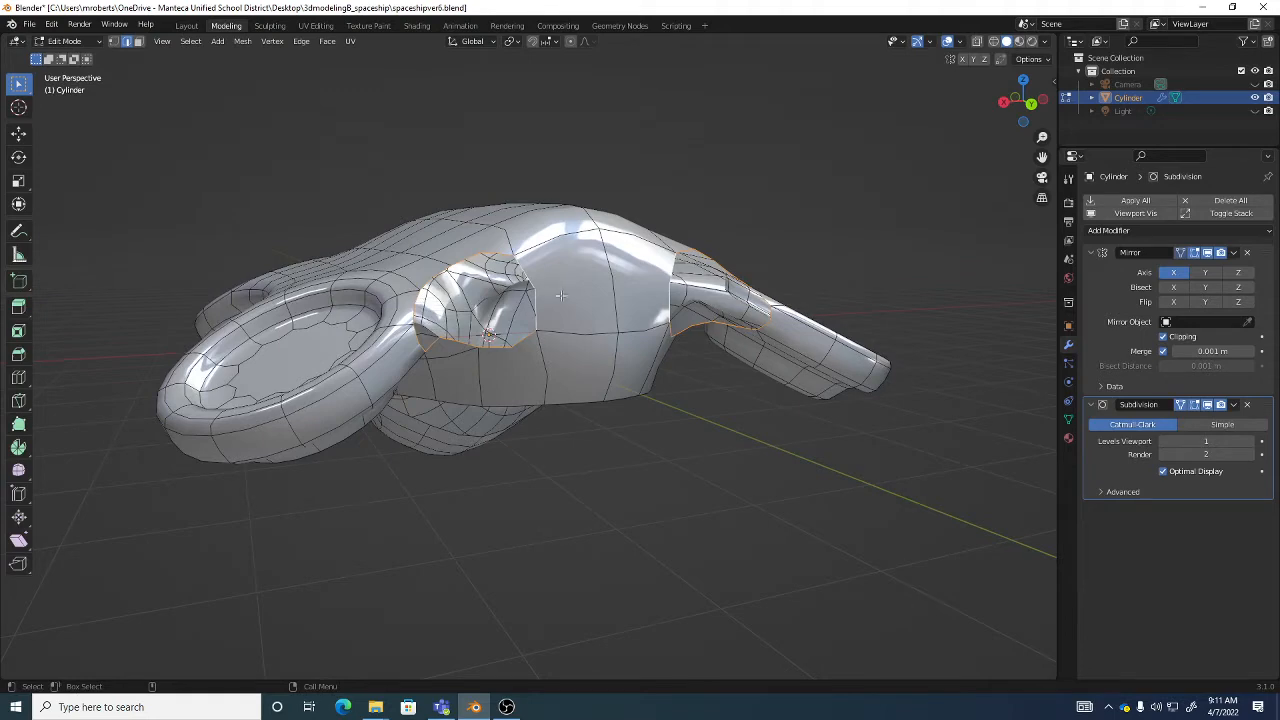
{"action": "mouse_move", "coordinate": [528, 299]}
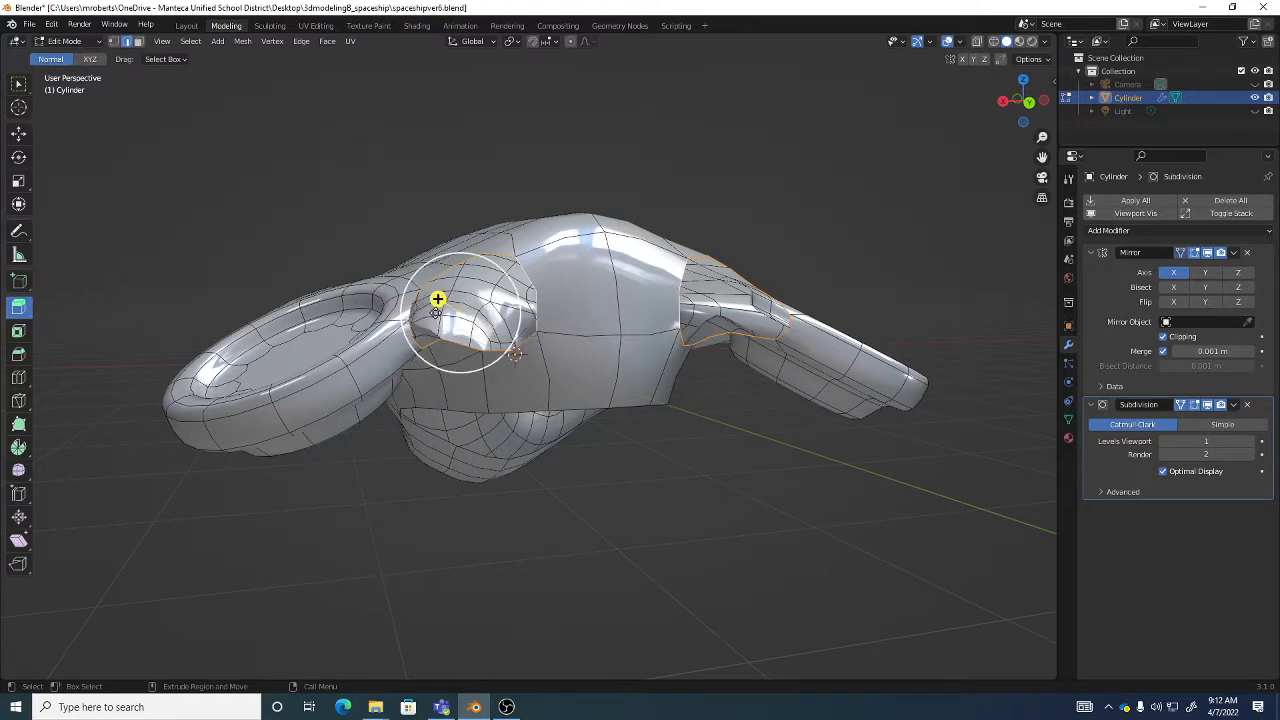
{"action": "mouse_move", "coordinate": [18, 309]}
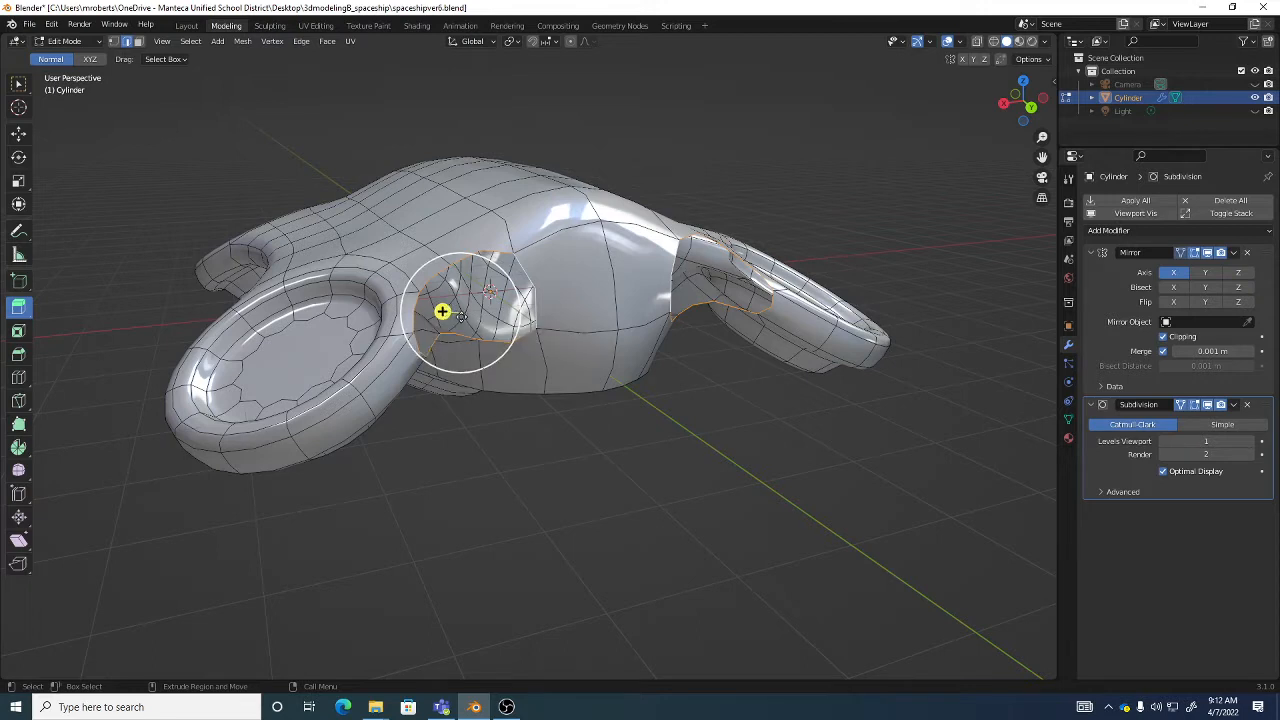
Extrude the selected front cockpit faces inward to form a deep recess
{"action": "left_click_drag", "start_coordinate": [442, 312], "coordinate": [449, 312]}
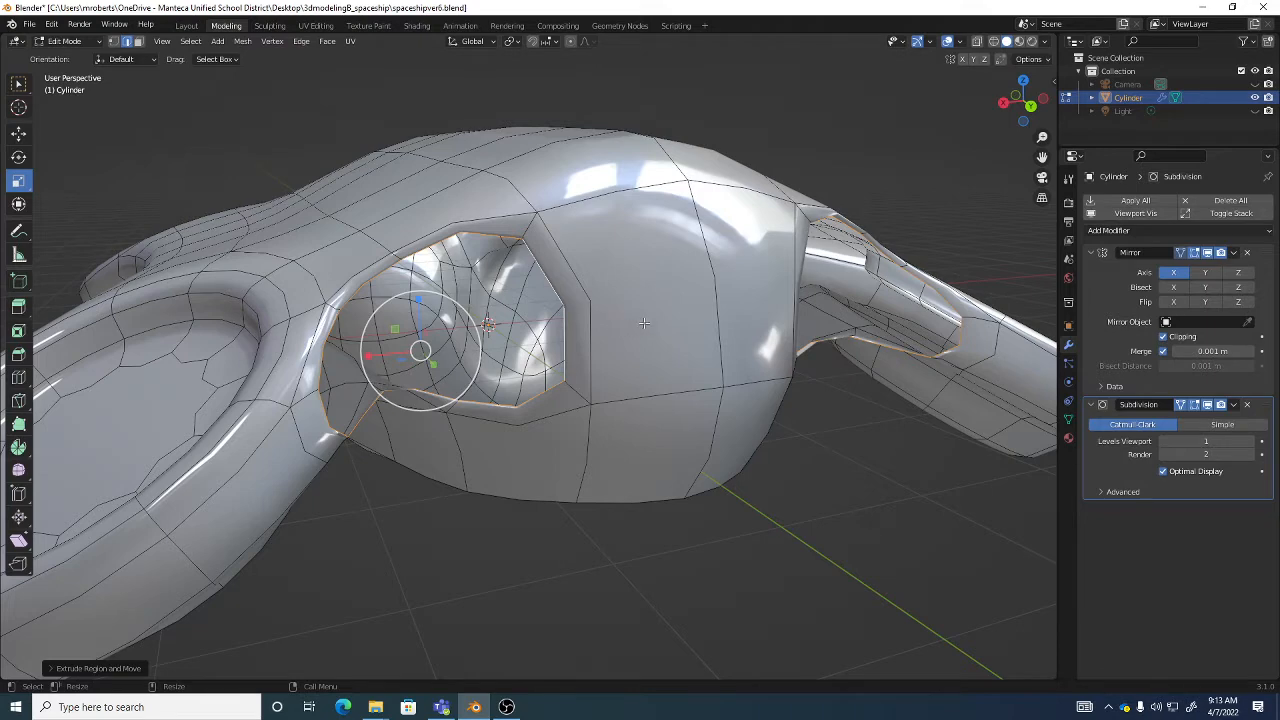
Scale the selected cockpit window faces to reshape the recess opening
{"action": "key", "text": "s"}
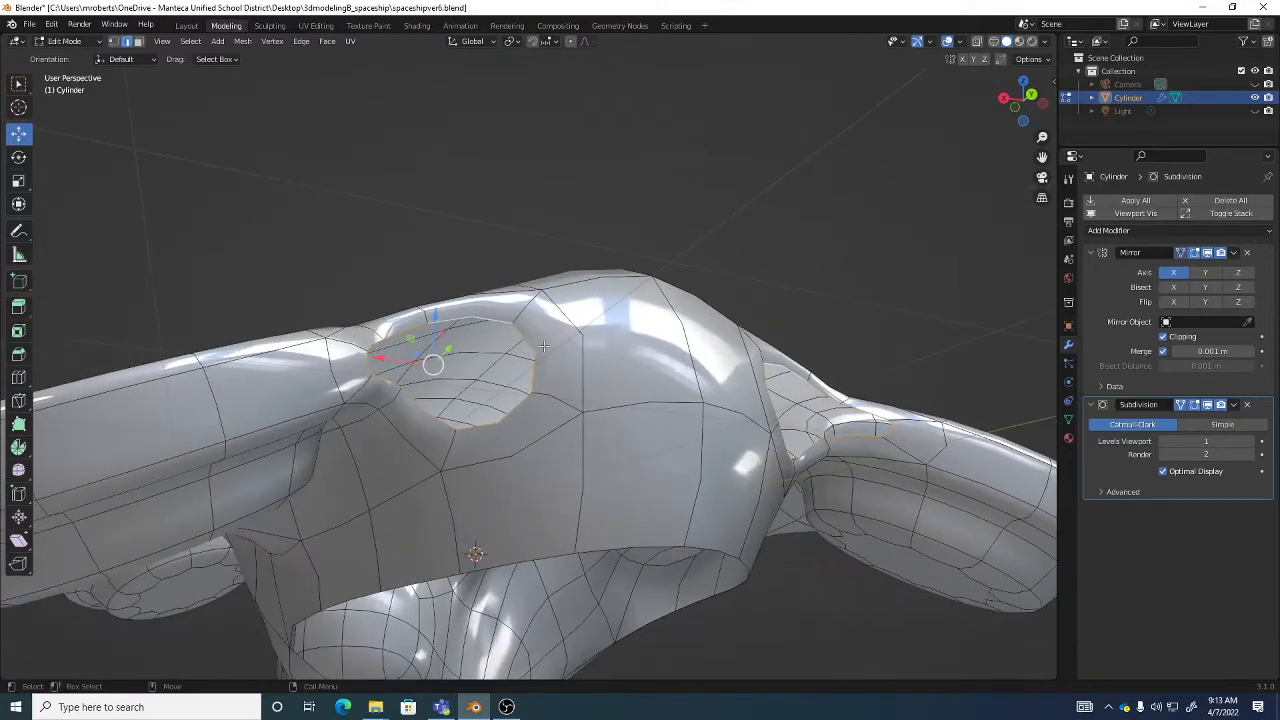
{"action": "mouse_move", "coordinate": [561, 338]}
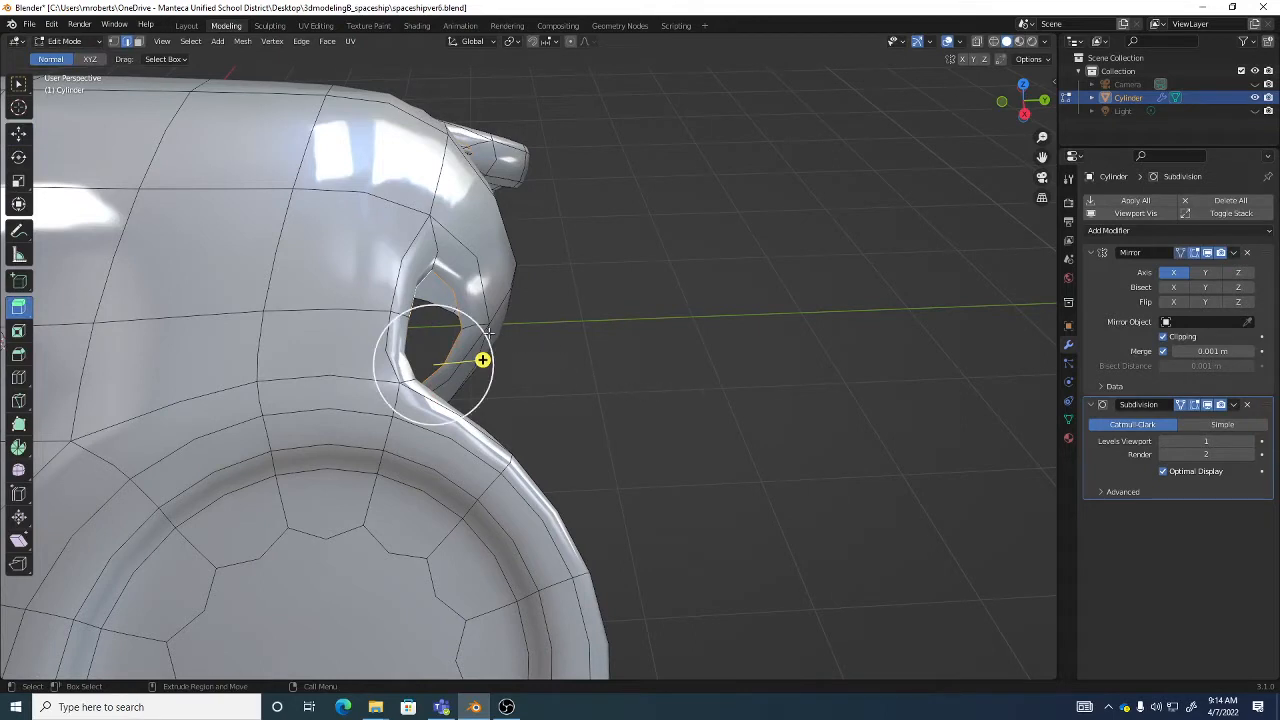
{"action": "mouse_move", "coordinate": [481, 328]}
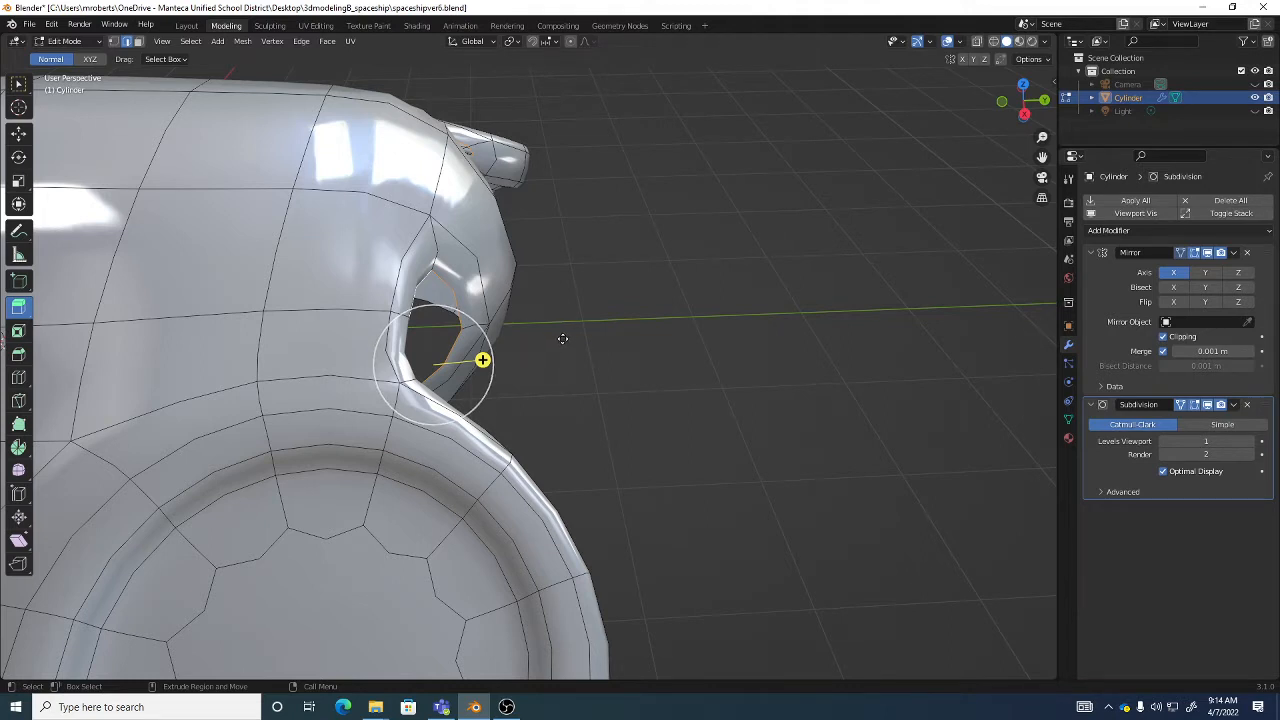
Extrude the window faces deeper inward into the hull
{"action": "left_click_drag", "start_coordinate": [483, 360], "coordinate": [514, 338]}
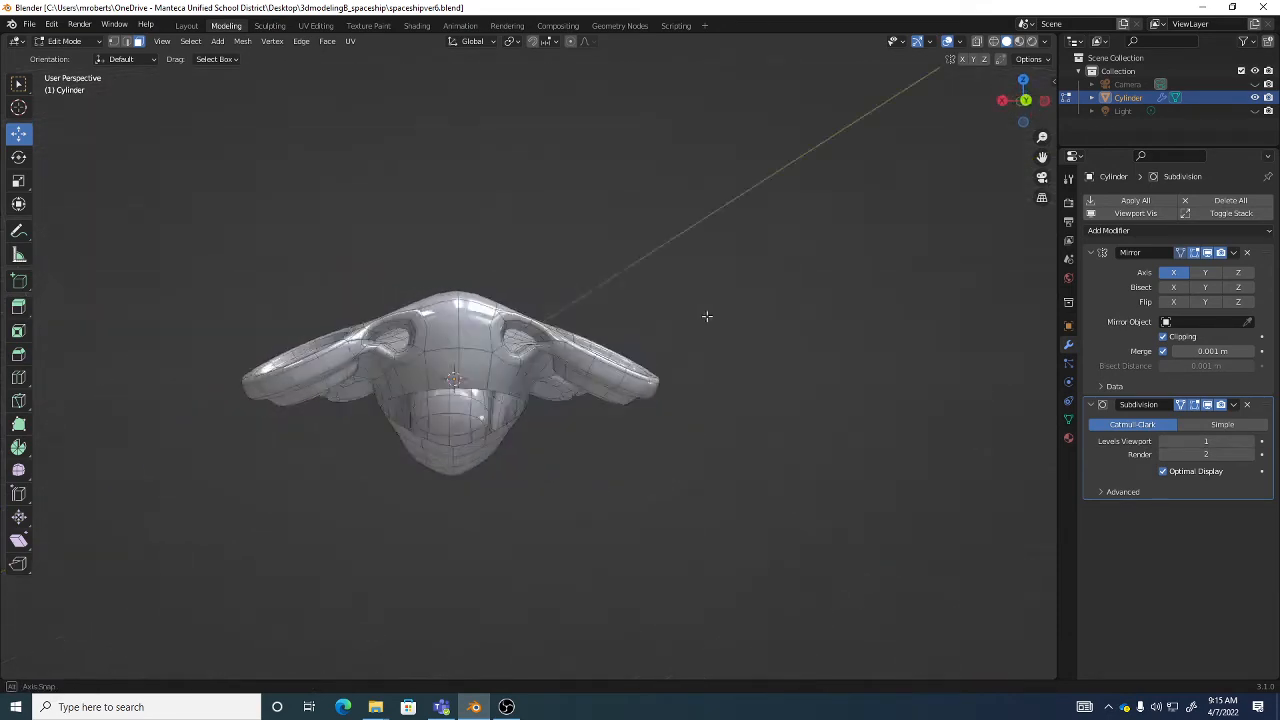
Orbit to the side and underside, then reshape the selected hull geometry
{"action": "left_click_drag", "start_coordinate": [707, 317], "coordinate": [658, 315]}
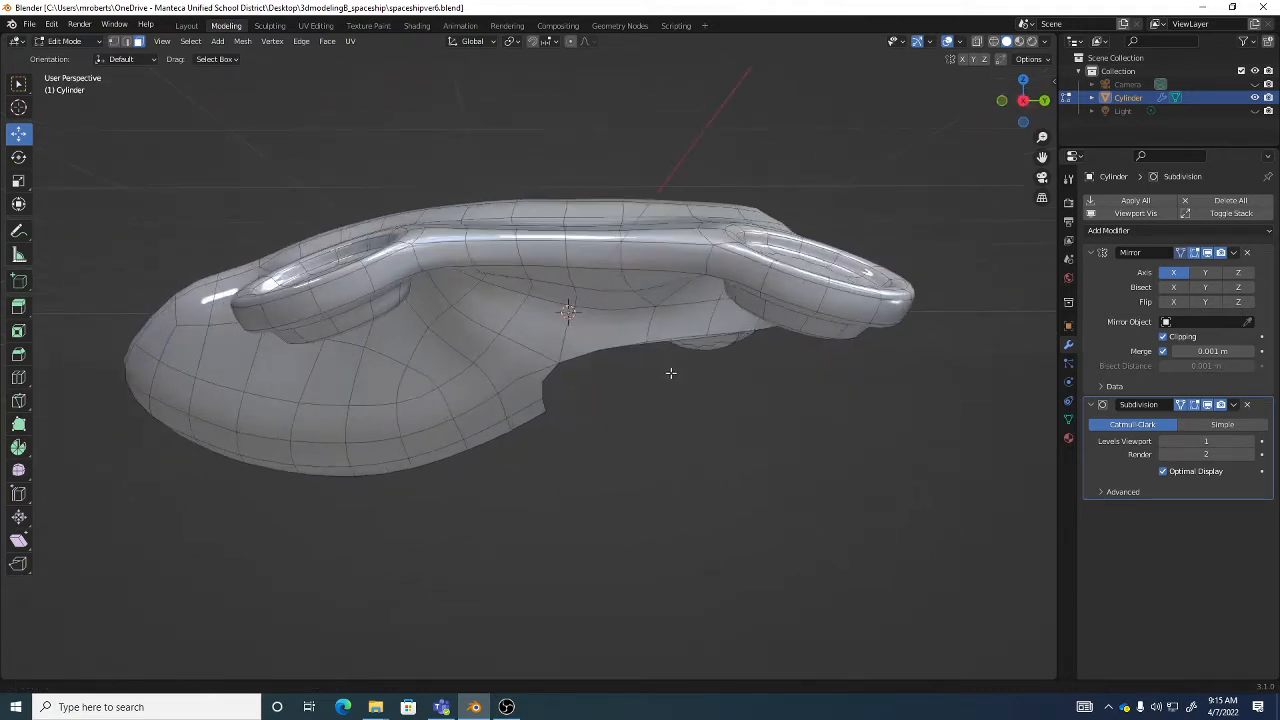
{"action": "left_click_drag", "start_coordinate": [670, 373], "coordinate": [607, 357]}
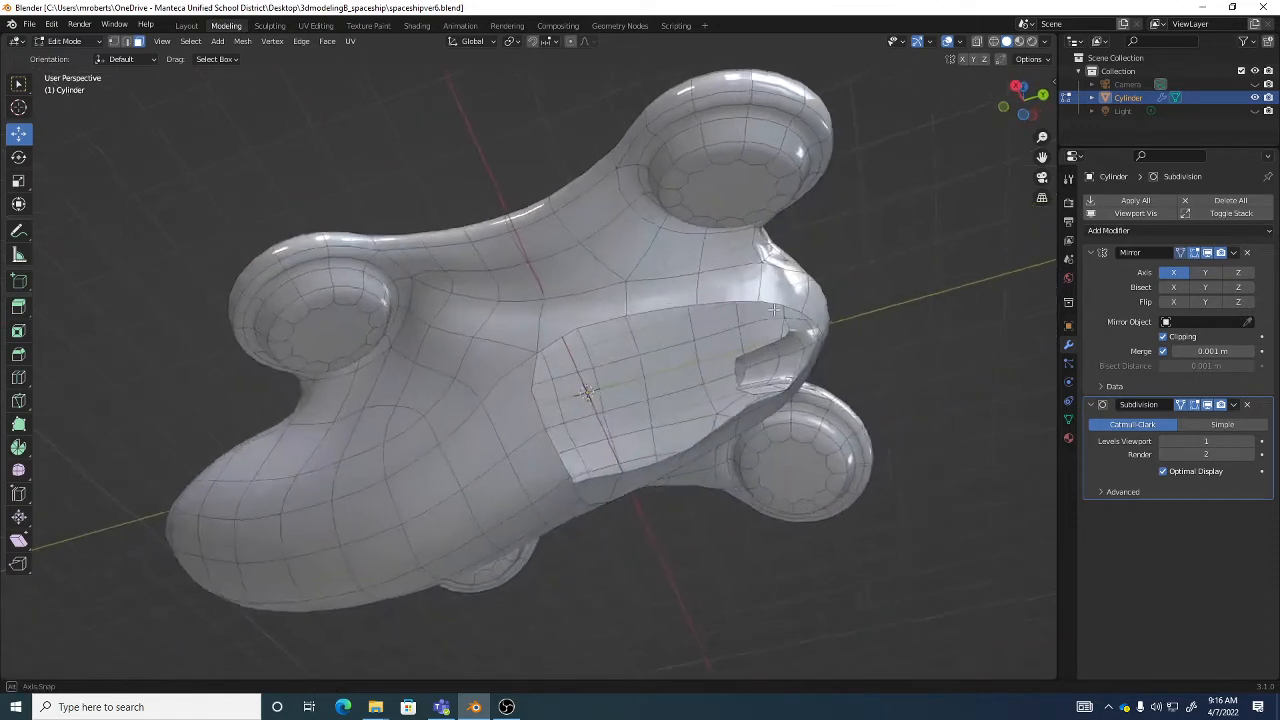
{"action": "left_click_drag", "start_coordinate": [600, 400], "coordinate": [605, 395]}
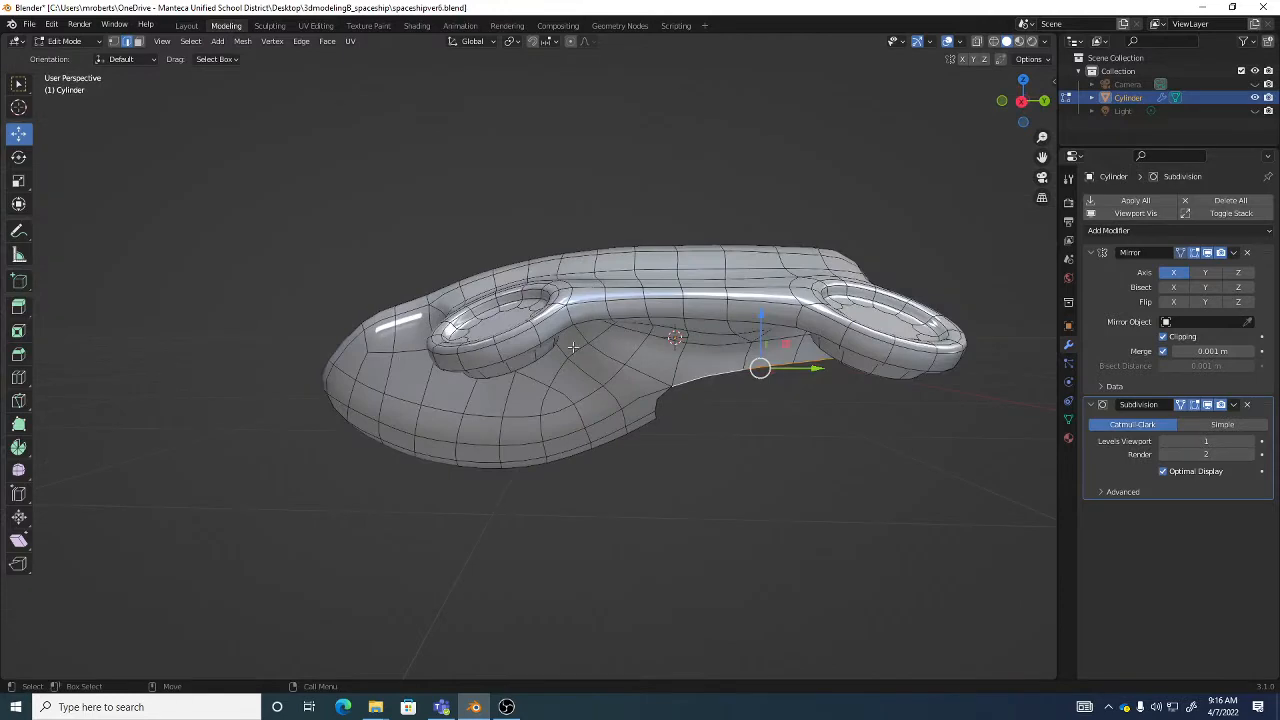
{"action": "left_click_drag", "start_coordinate": [575, 347], "coordinate": [755, 250]}
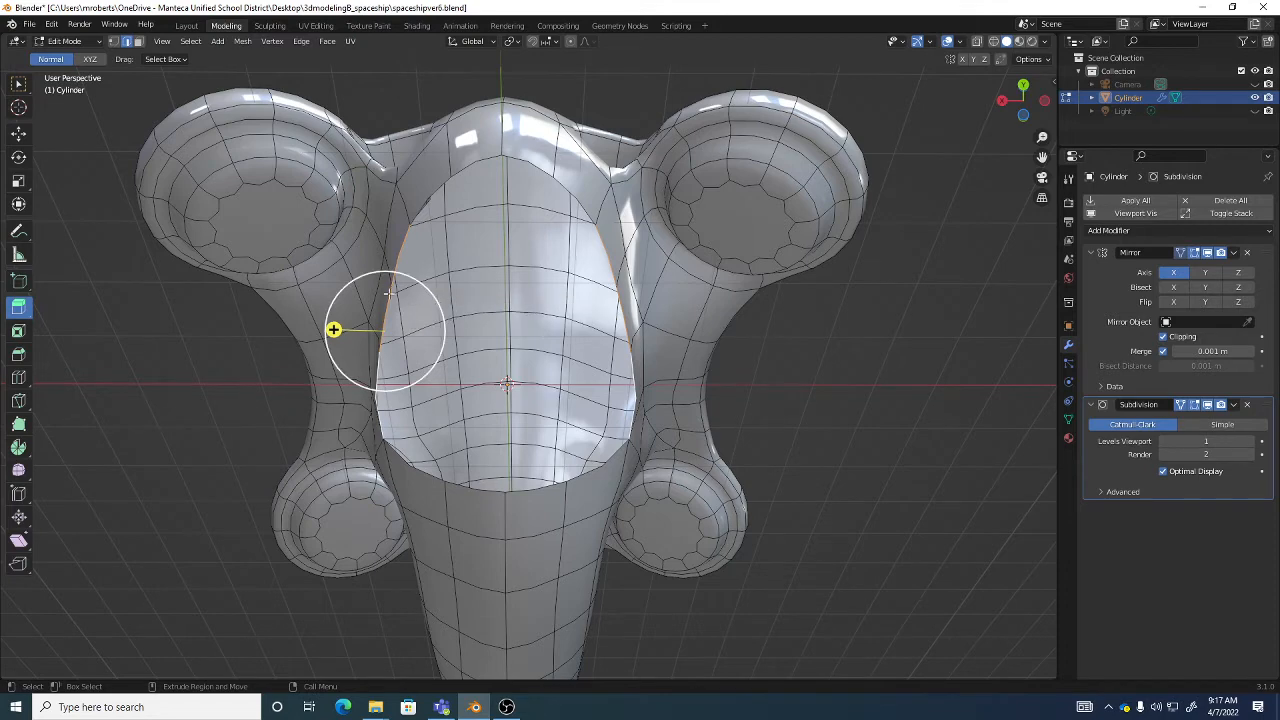
Size the cockpit window's inset border and confirm the recessed panel
{"action": "left_click_drag", "start_coordinate": [334, 330], "coordinate": [495, 322]}
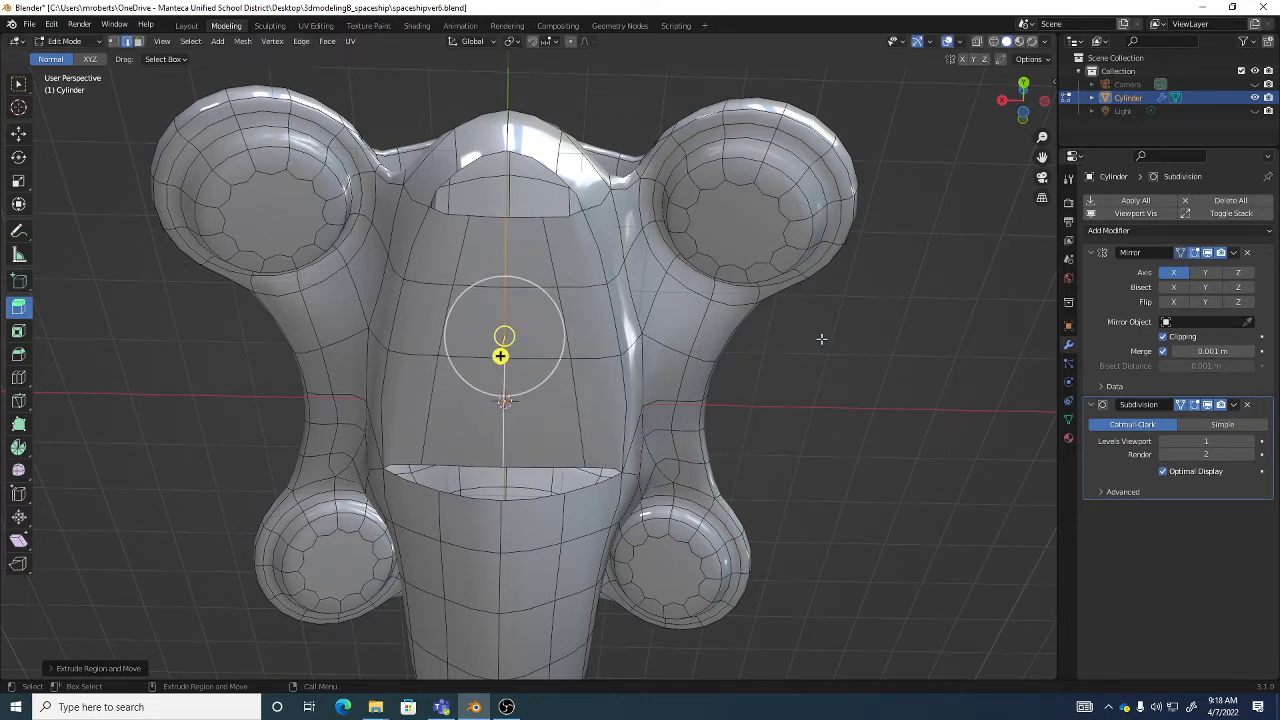
{"action": "left_click", "coordinate": [1162, 336]}
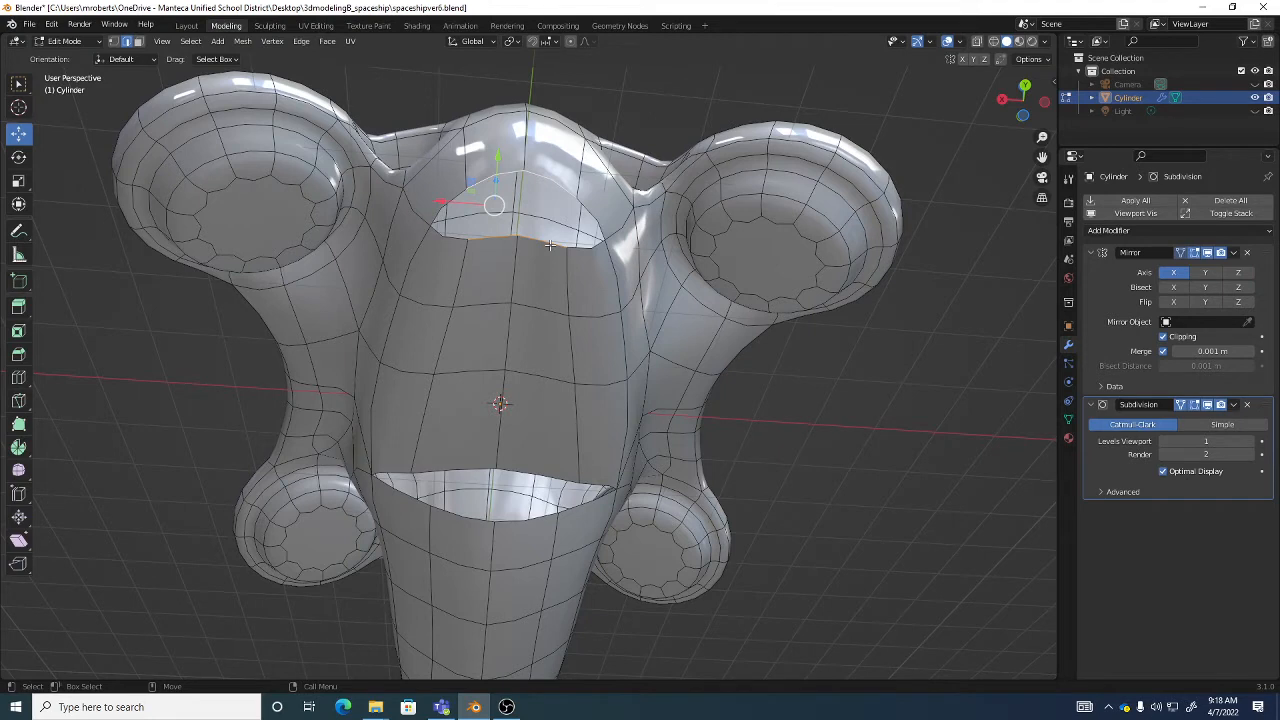
{"action": "mouse_move", "coordinate": [552, 186]}
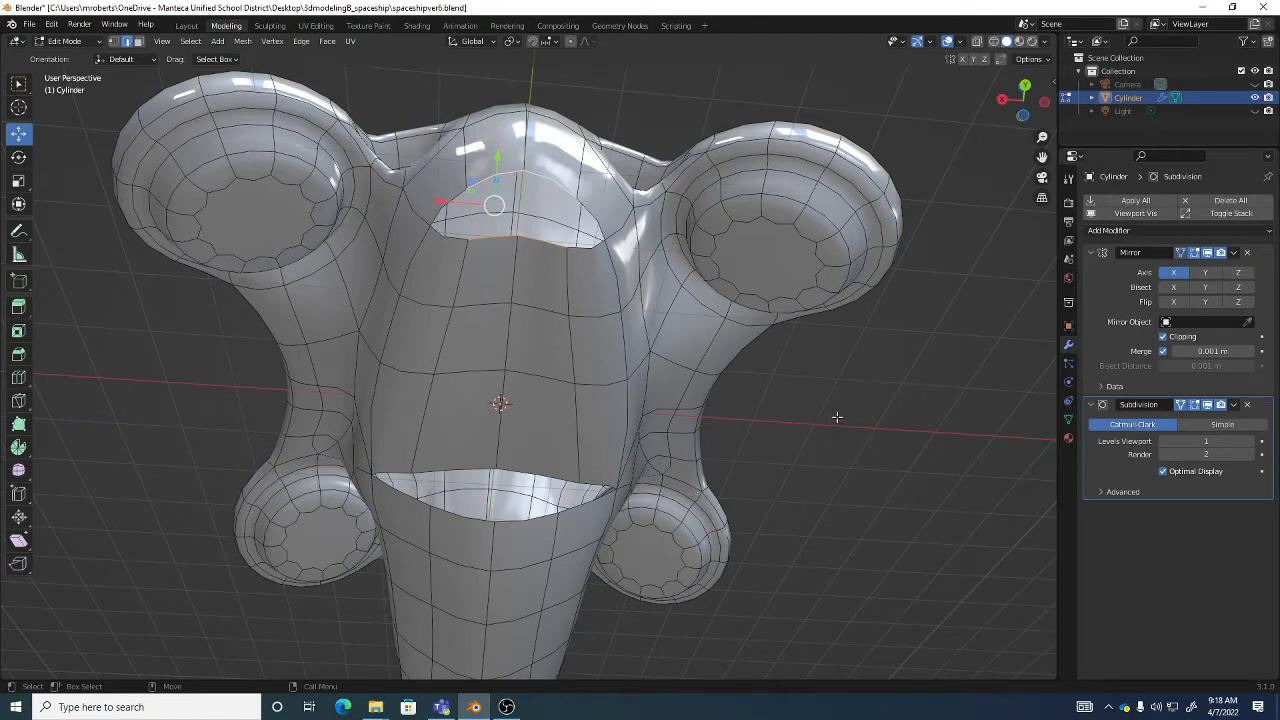
Apply Bridge Edge Loops to the two selected loops, closing the hull gap
{"action": "right_click", "coordinate": [837, 417]}
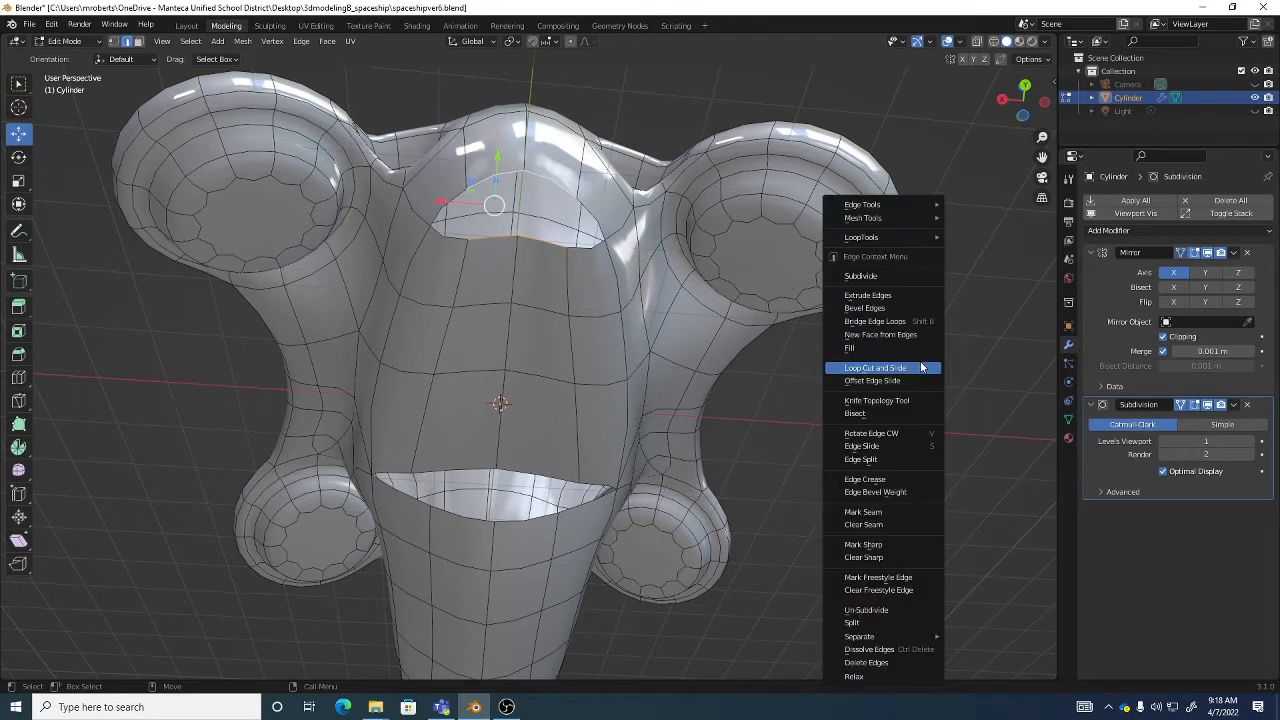
{"action": "mouse_move", "coordinate": [880, 321]}
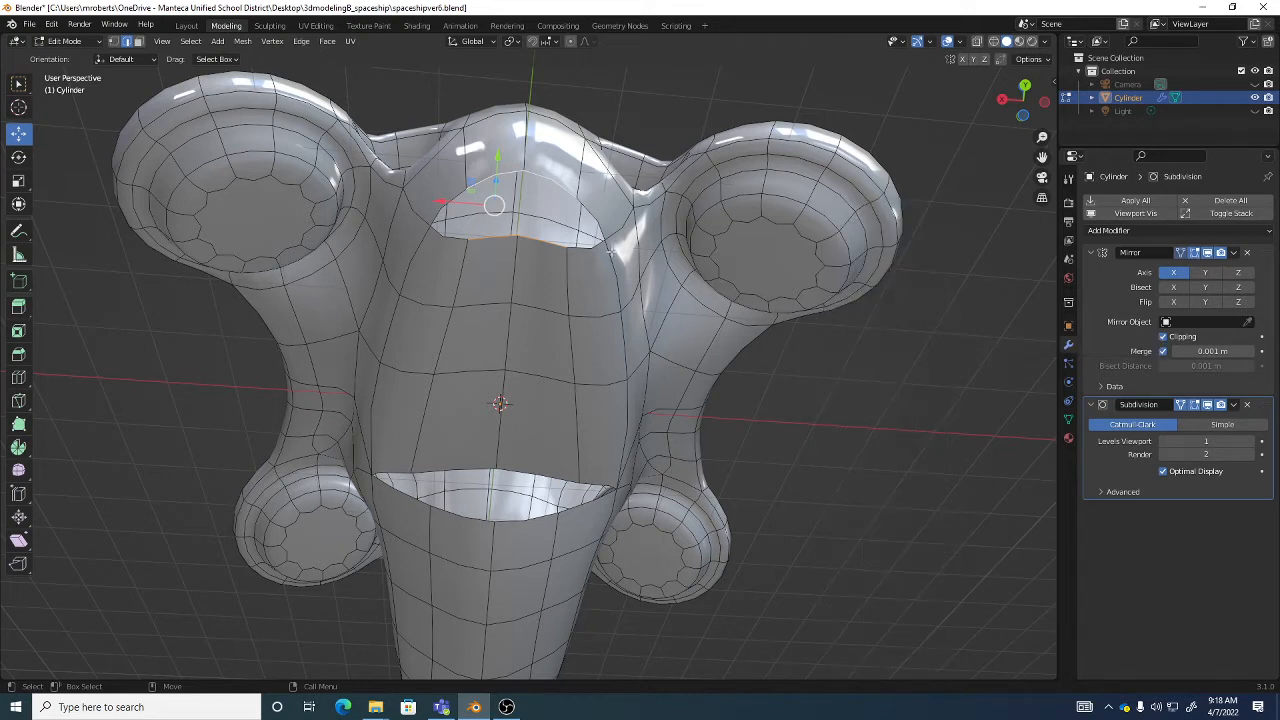
{"action": "left_click", "coordinate": [293, 41]}
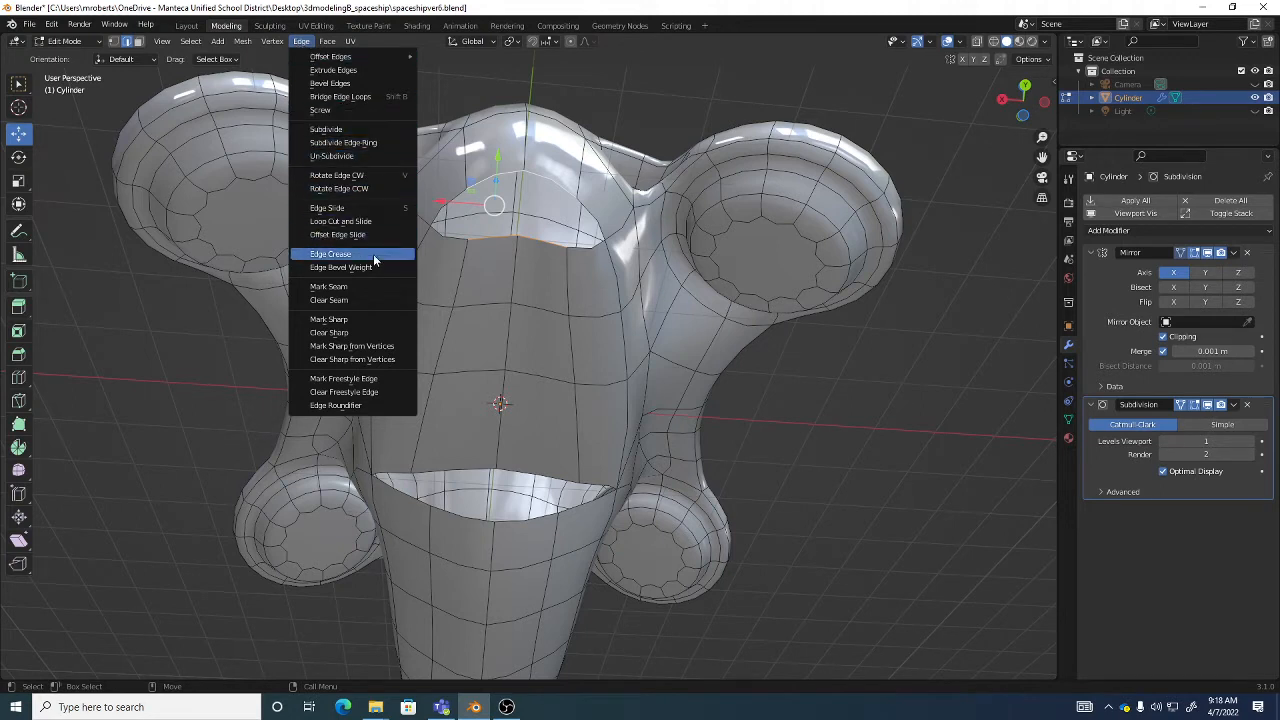
{"action": "mouse_move", "coordinate": [372, 97]}
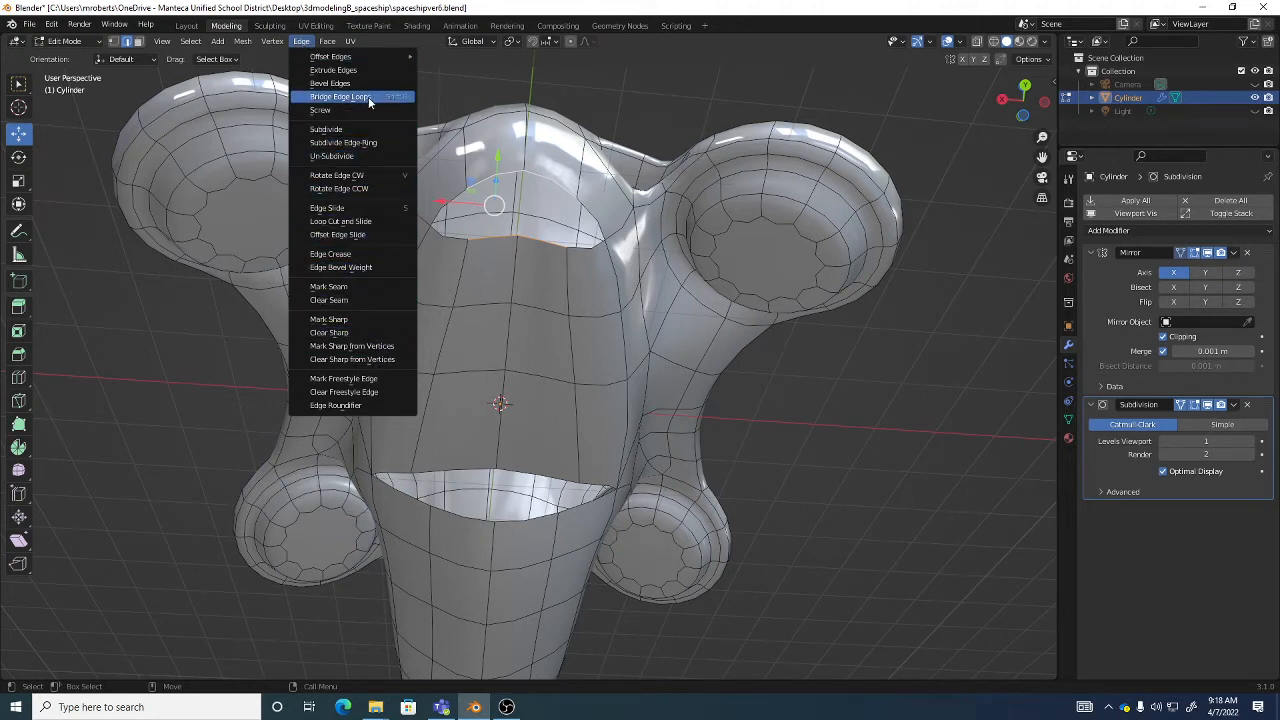
{"action": "mouse_move", "coordinate": [370, 101]}
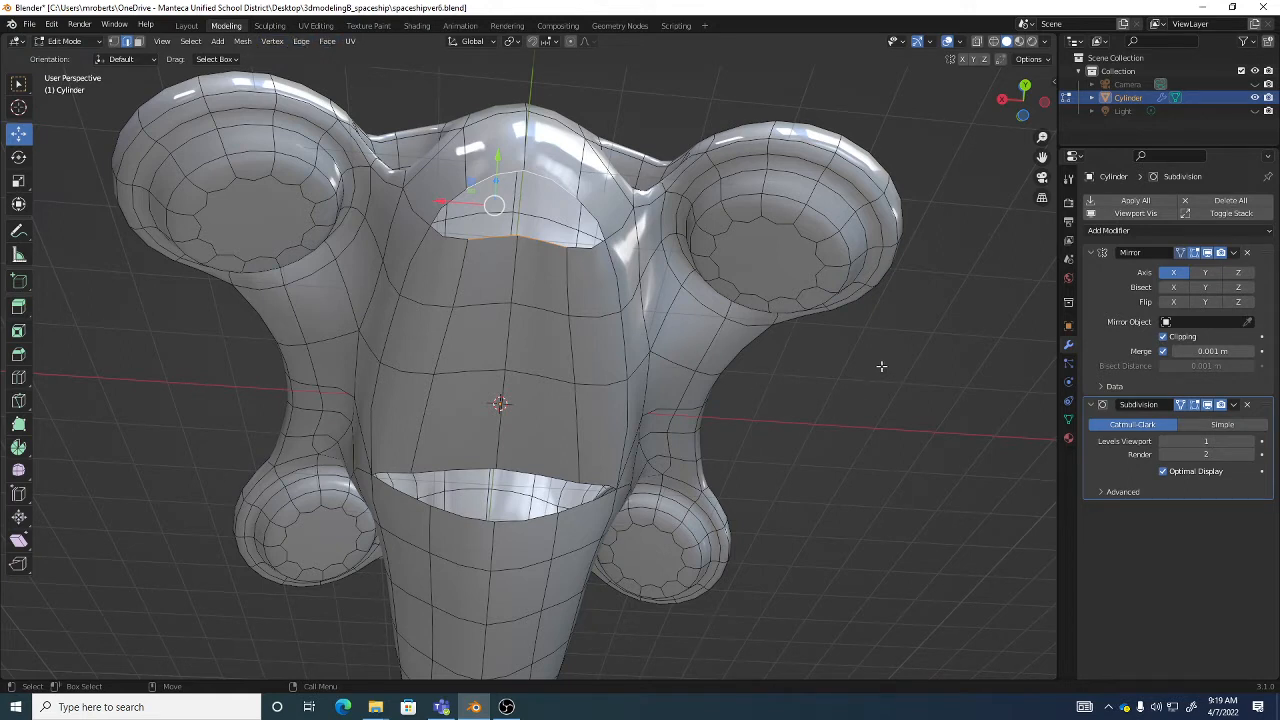
{"action": "right_click", "coordinate": [881, 366]}
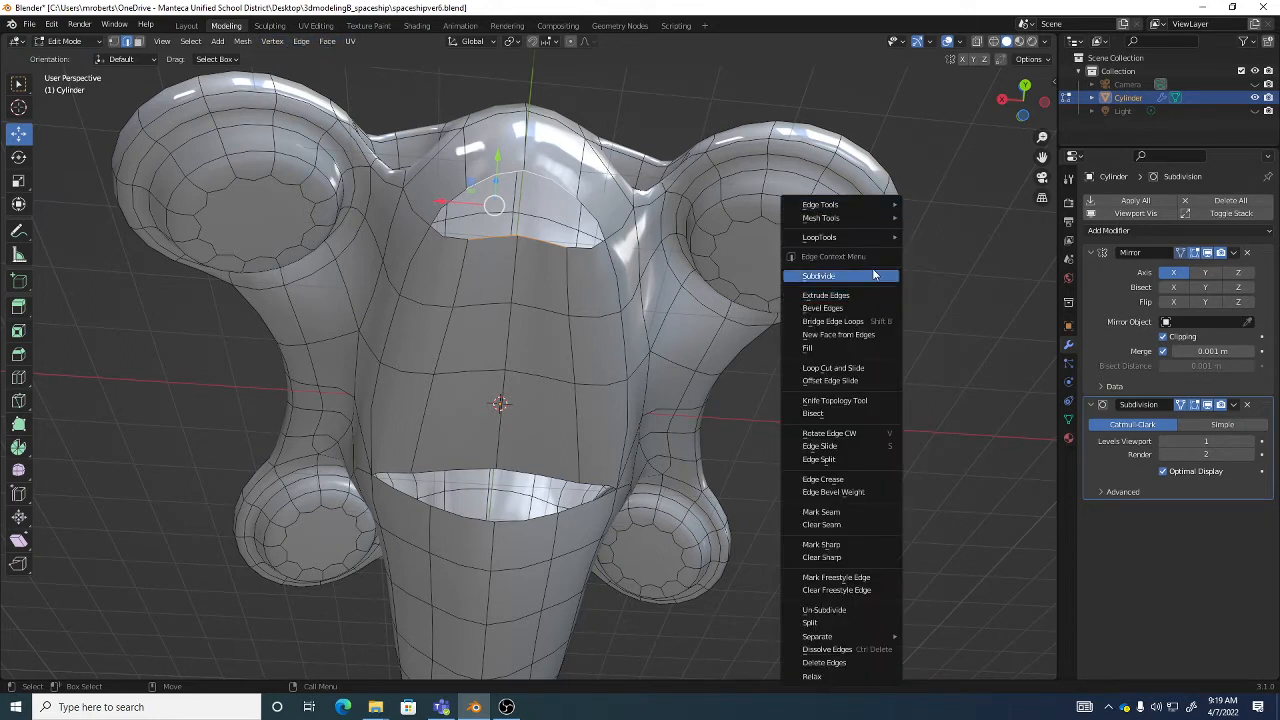
{"action": "mouse_move", "coordinate": [842, 308]}
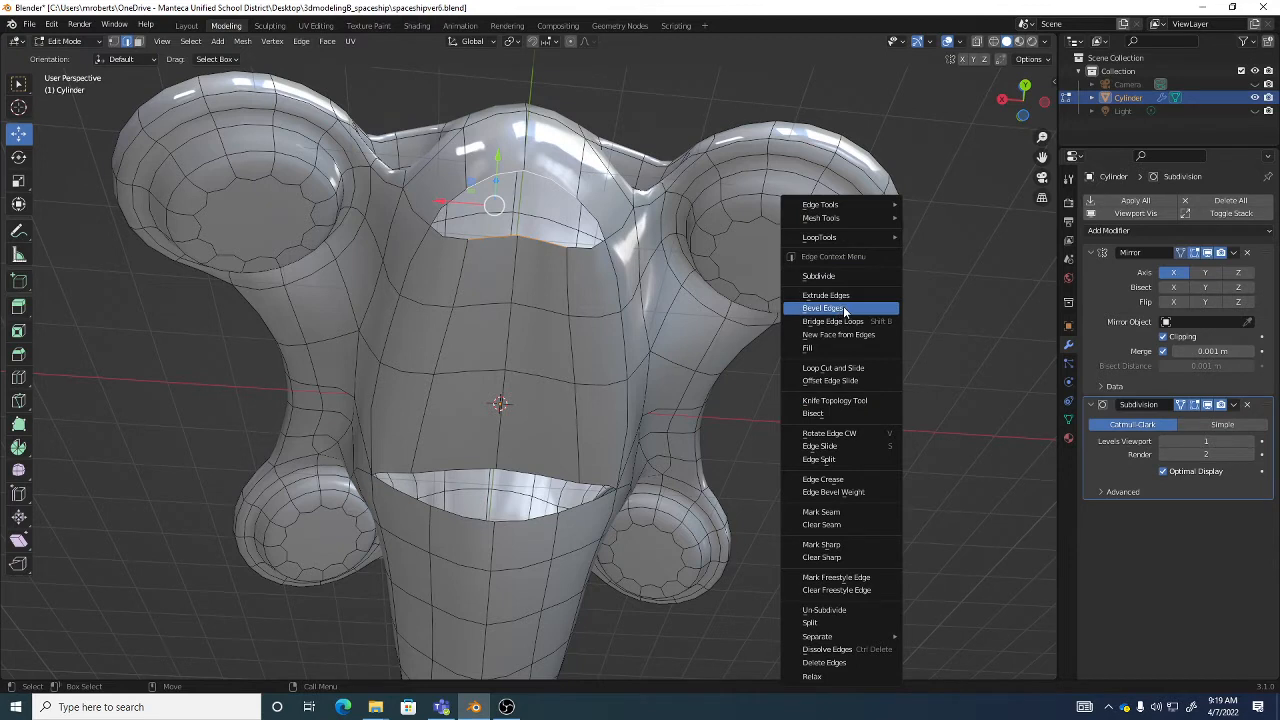
{"action": "mouse_move", "coordinate": [835, 321]}
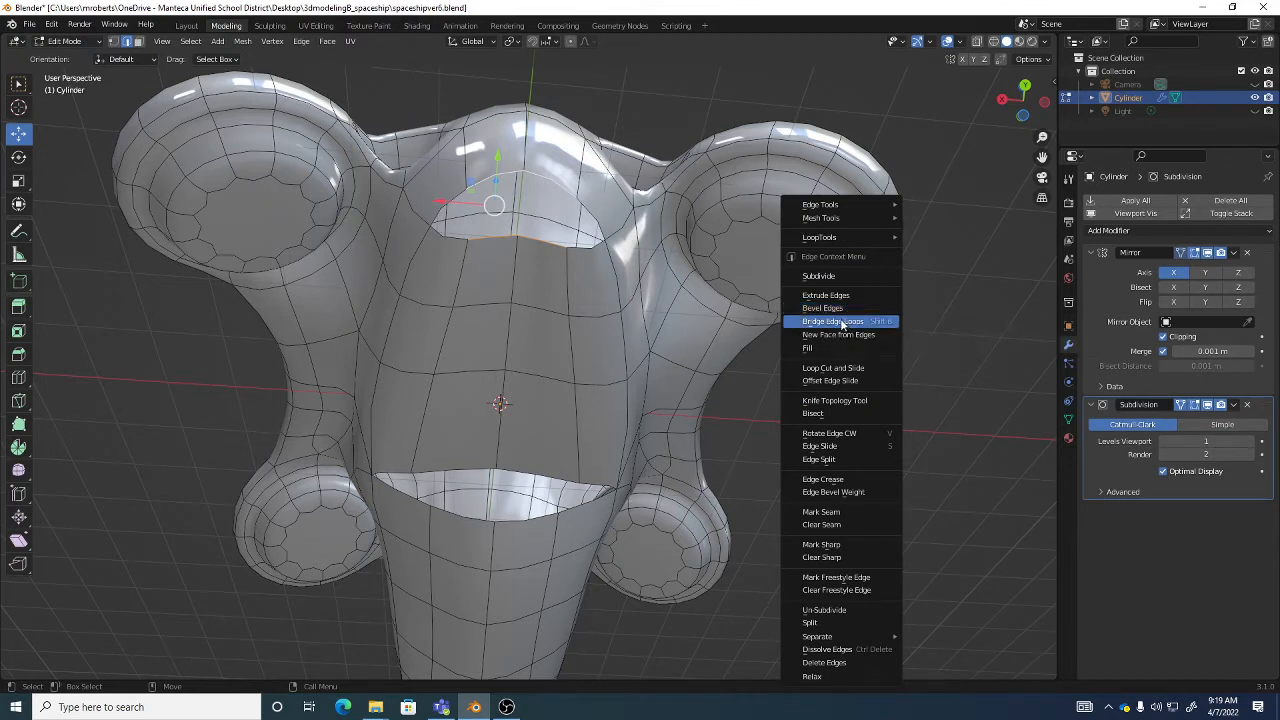
{"action": "left_click", "coordinate": [824, 321]}
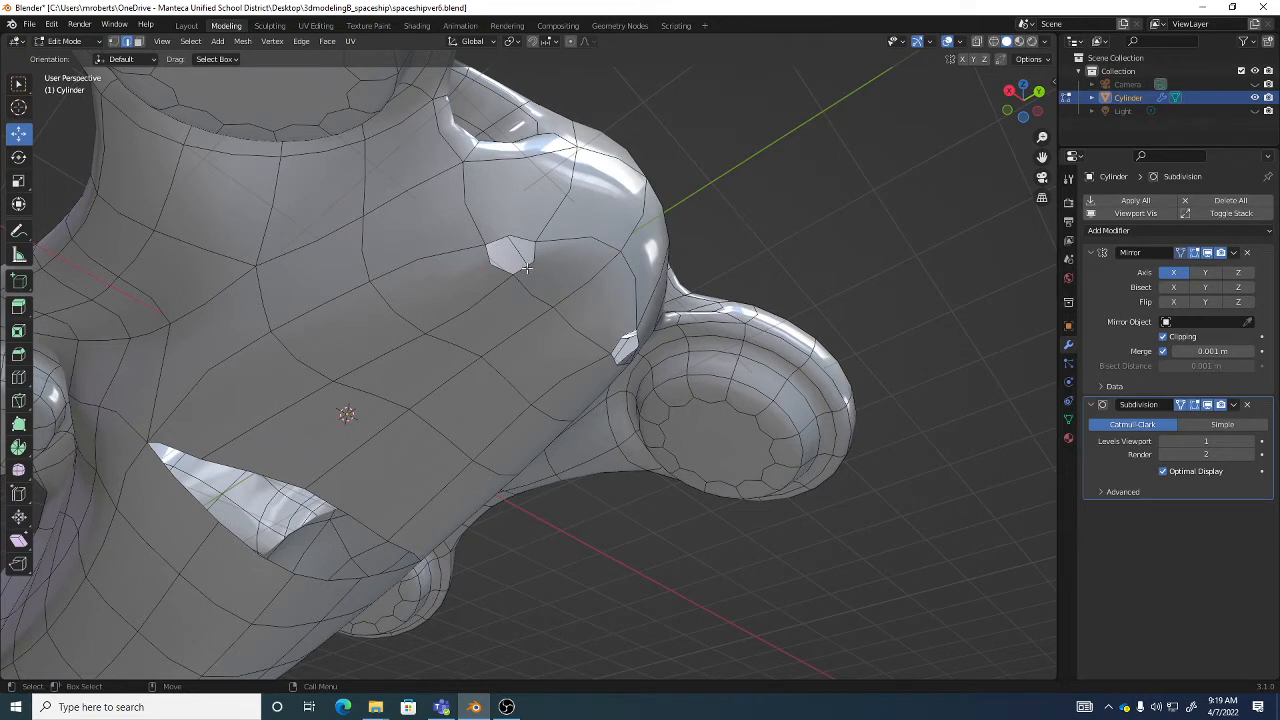
Select the edges around a small hole beside the wing pod
{"action": "left_click", "coordinate": [518, 268]}
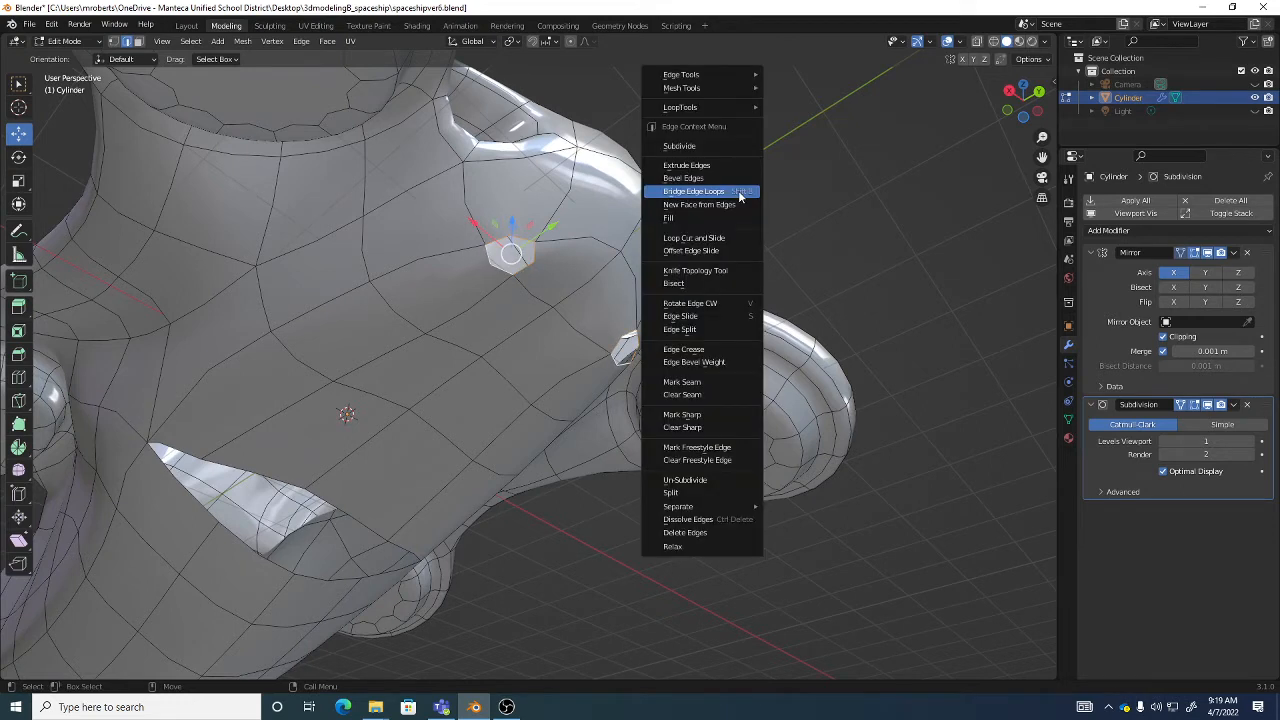
{"action": "mouse_move", "coordinate": [679, 146]}
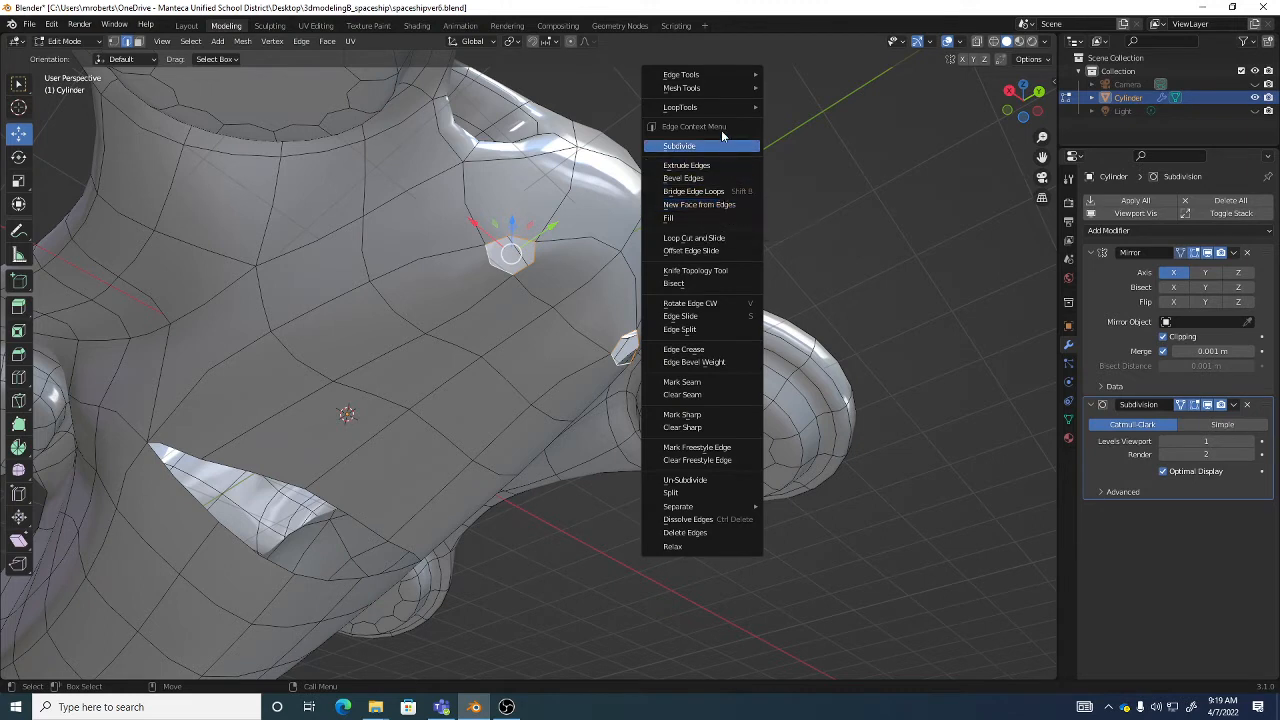
{"action": "mouse_move", "coordinate": [693, 191]}
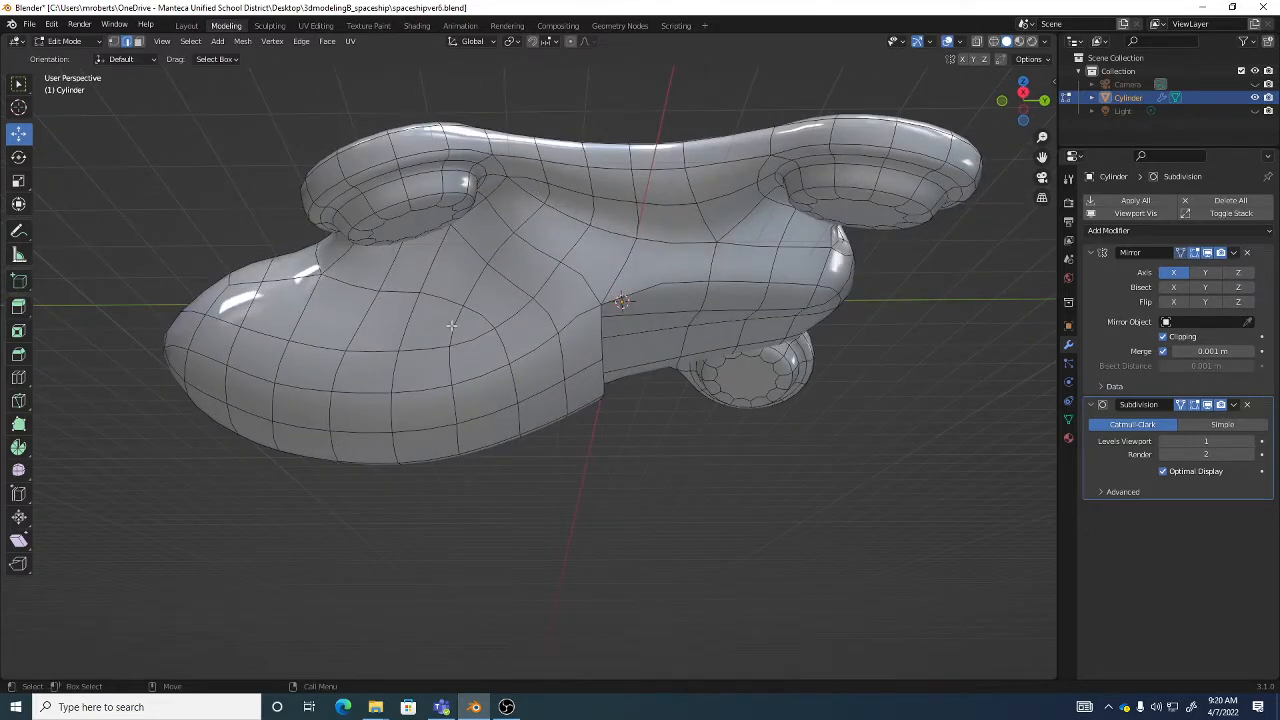
{"action": "mouse_move", "coordinate": [510, 238]}
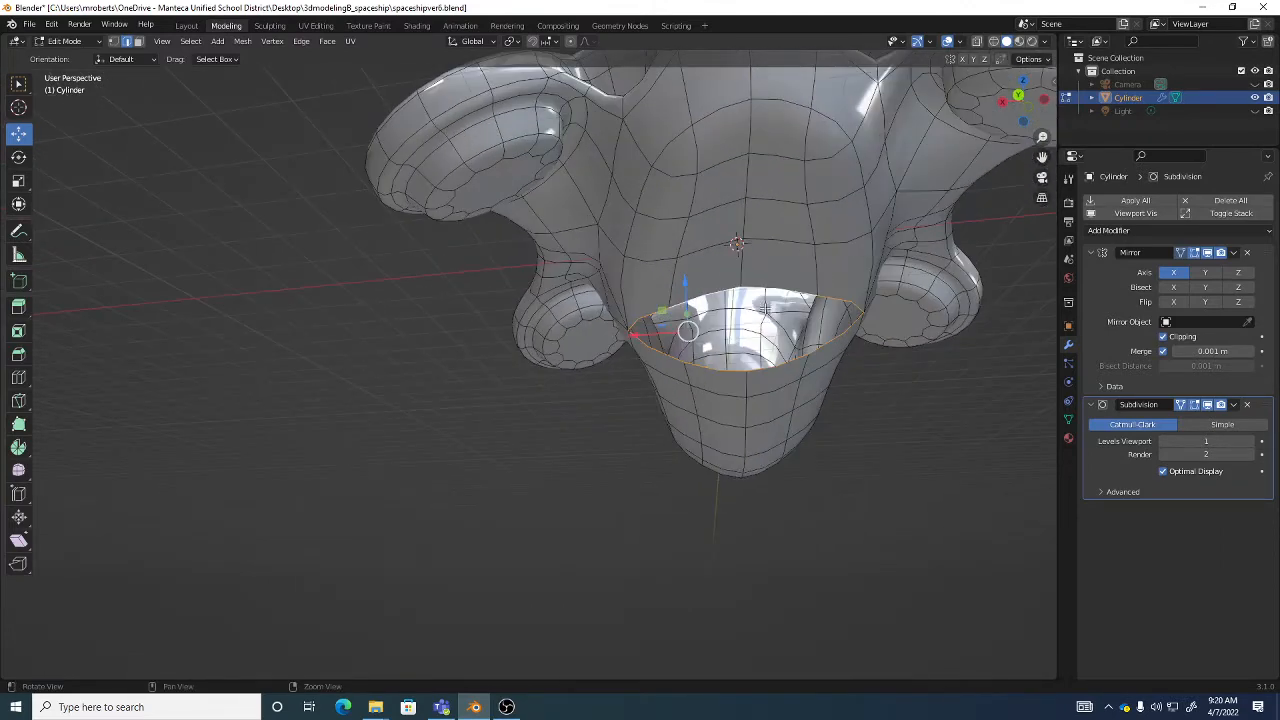
Scale the extruded rim of the front opening inward and confirm it
{"action": "left_click_drag", "start_coordinate": [765, 310], "coordinate": [790, 317]}
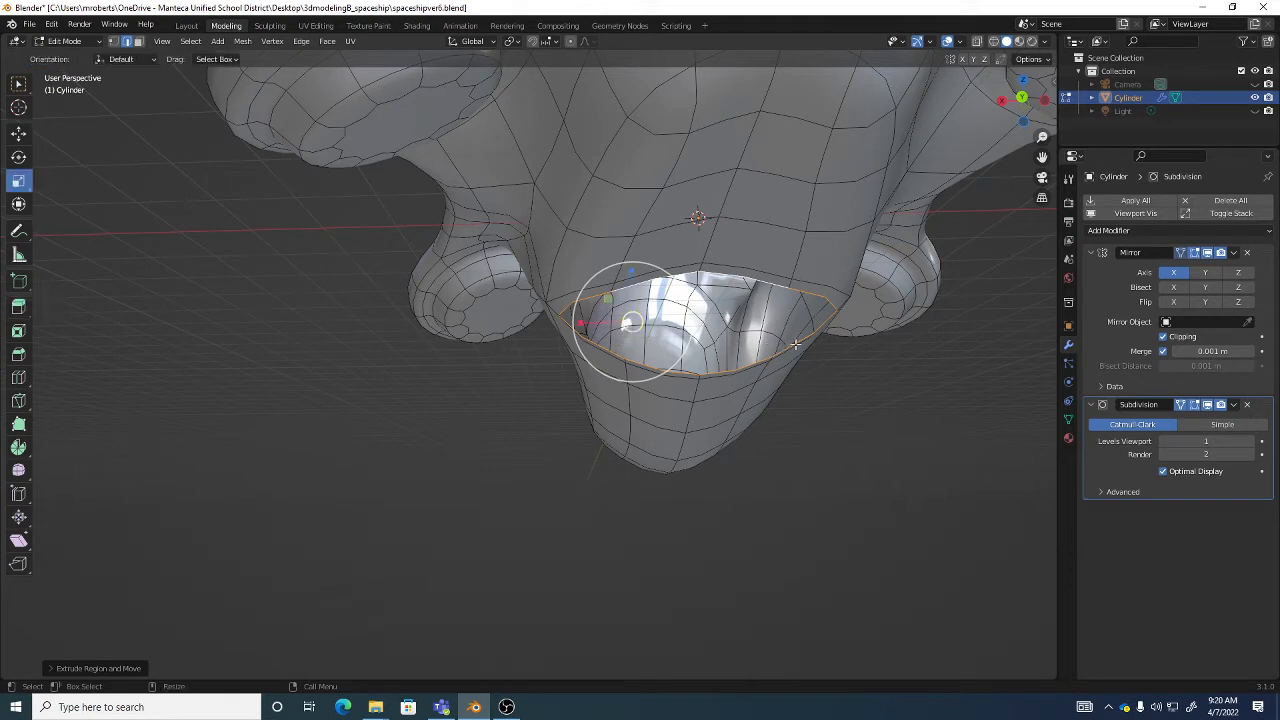
{"action": "mouse_move", "coordinate": [814, 348]}
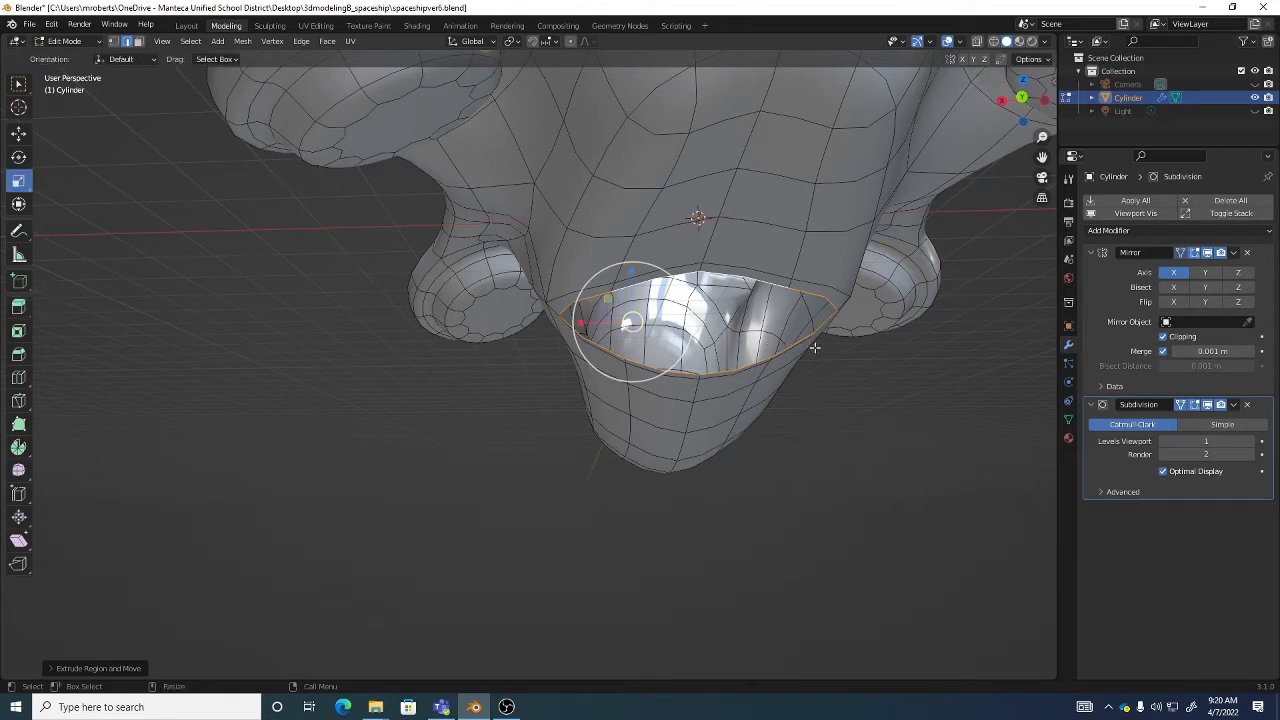
{"action": "key", "text": "s"}
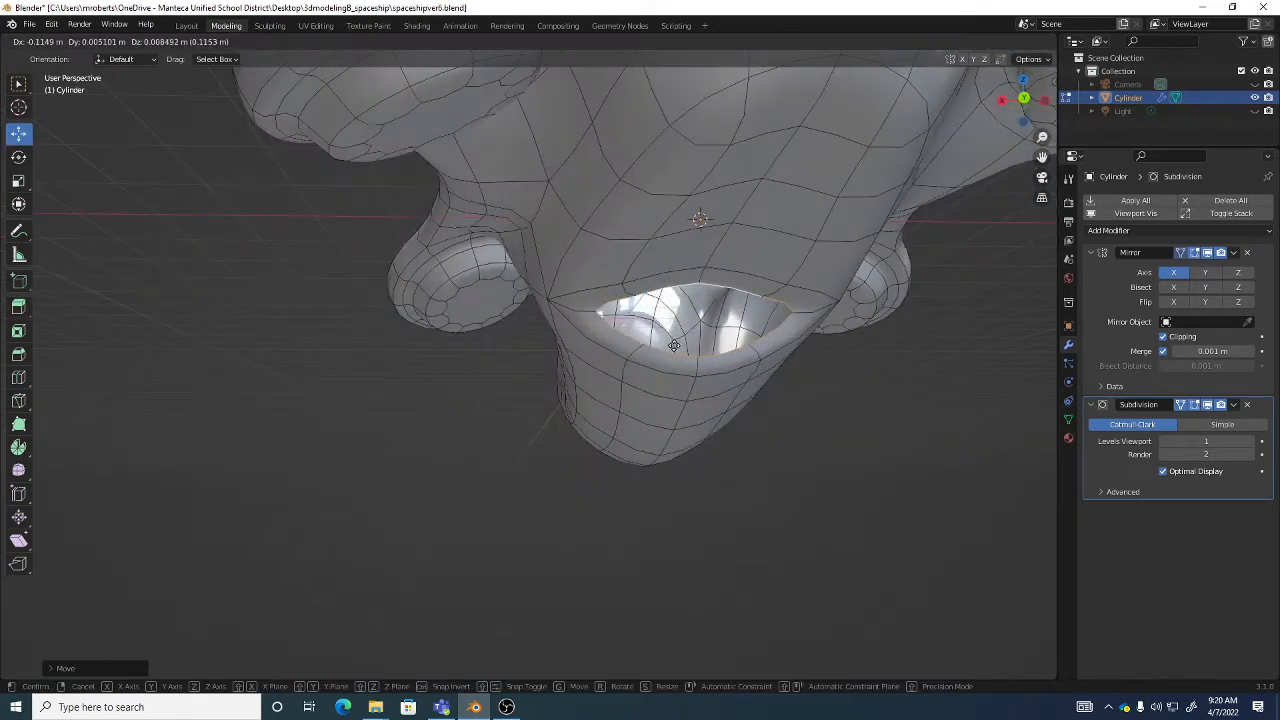
{"action": "key", "text": "Tab"}
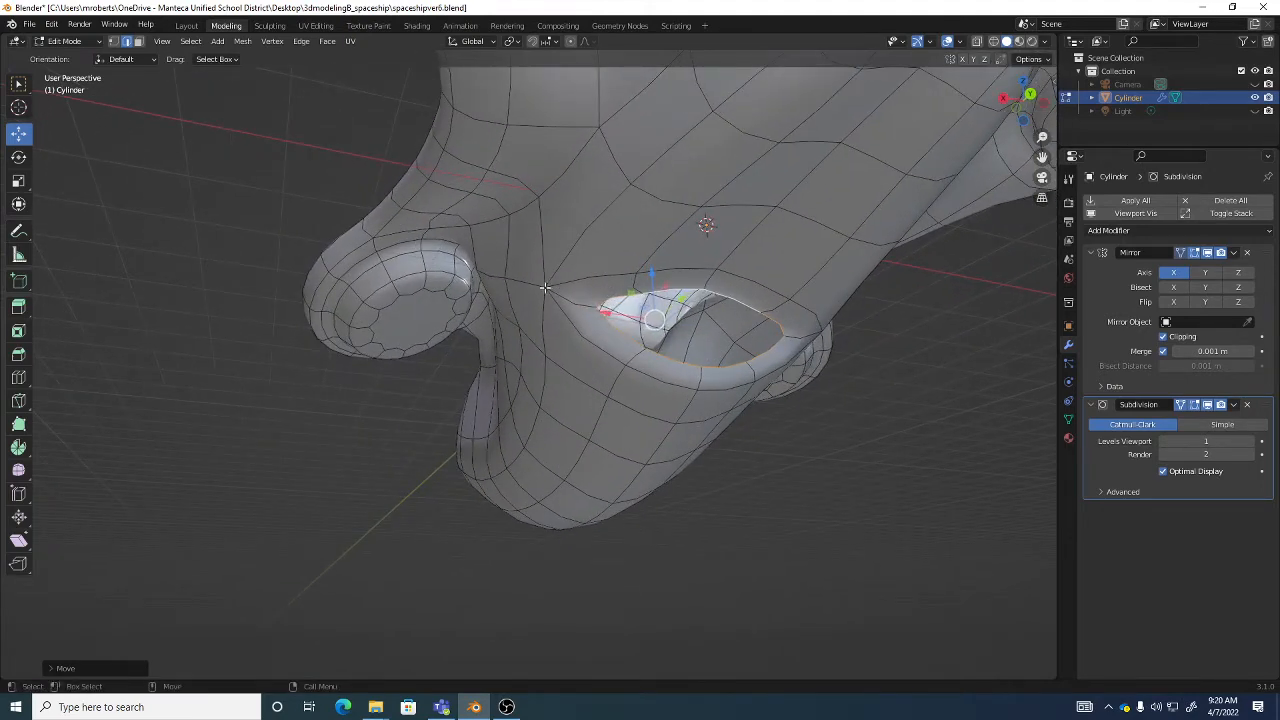
Orbit around the hull to inspect the recessed rim from the side
{"action": "left_click_drag", "start_coordinate": [545, 288], "coordinate": [598, 238]}
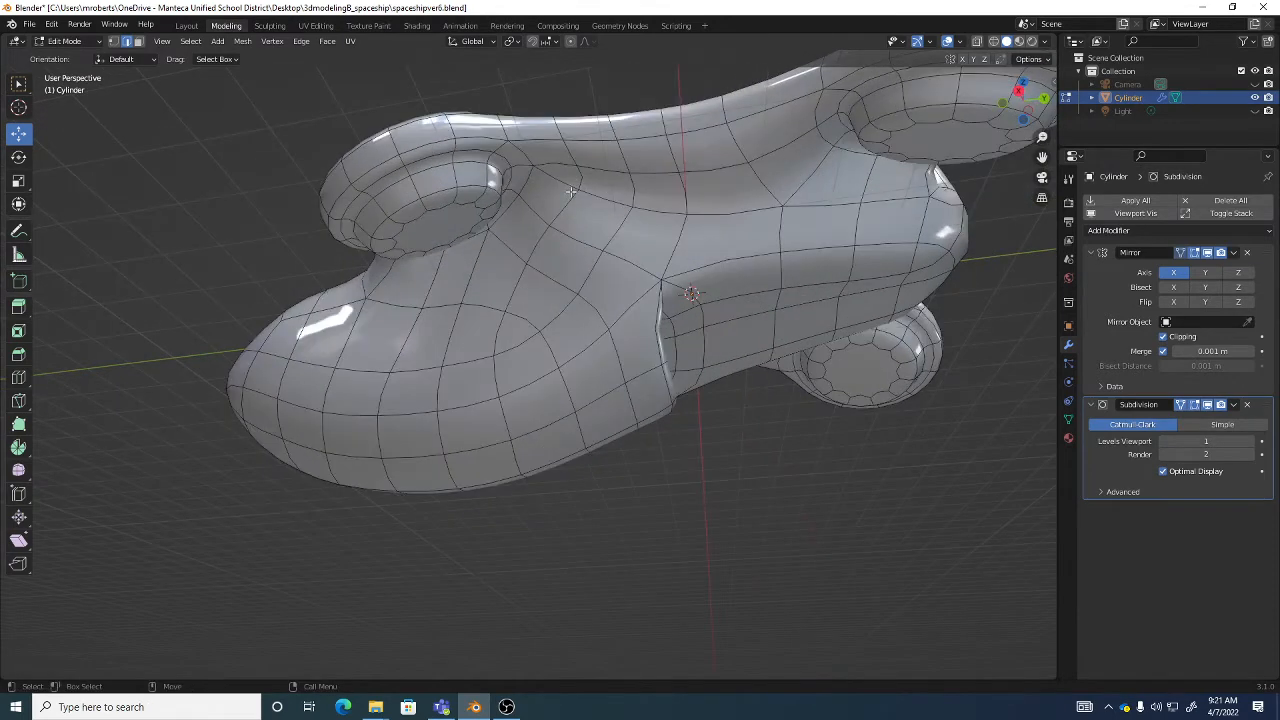
Select the vertex where the side groove meets the upper hull, then inspect the hull from above and the side
{"action": "left_click_drag", "start_coordinate": [600, 300], "coordinate": [640, 280]}
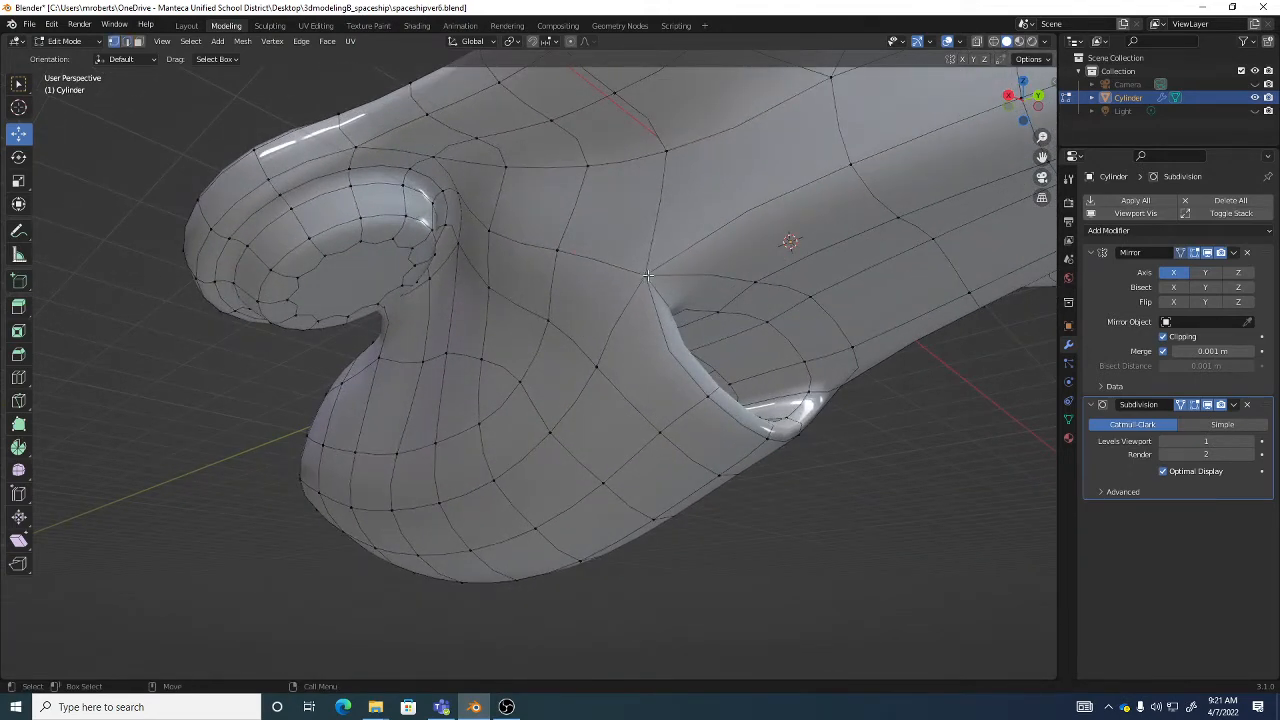
{"action": "left_click", "coordinate": [618, 270]}
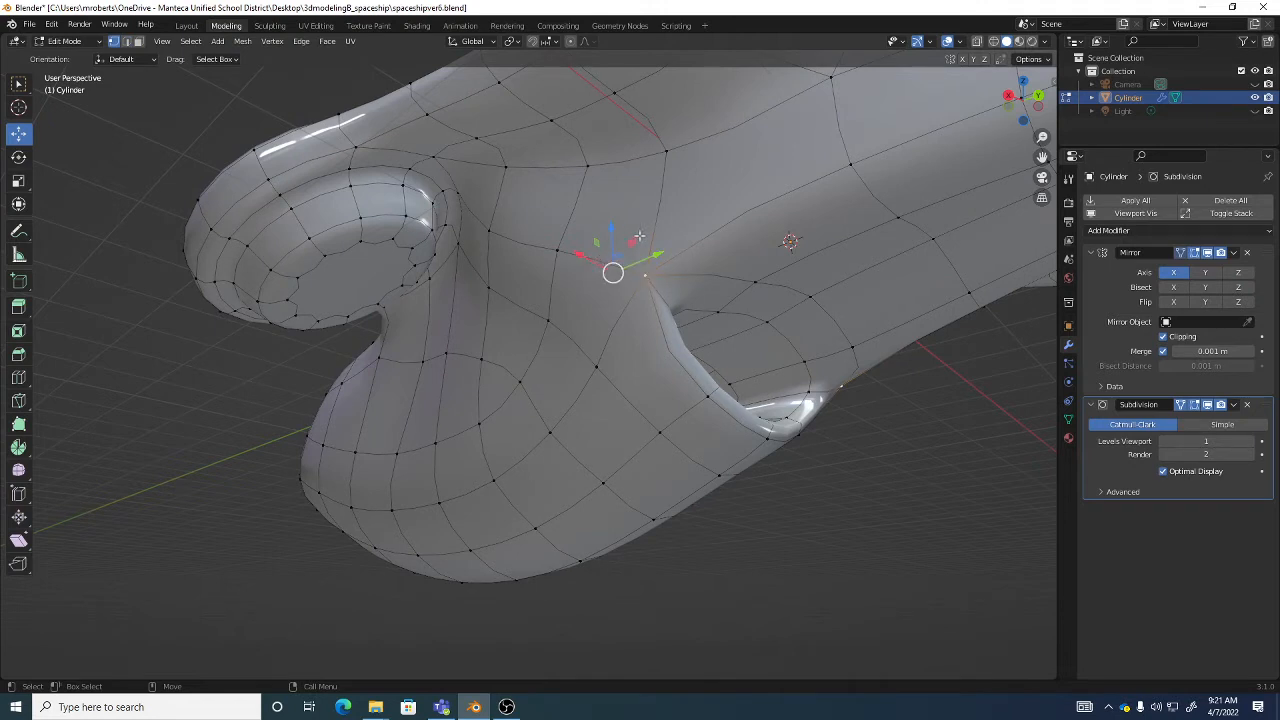
{"action": "mouse_move", "coordinate": [916, 479]}
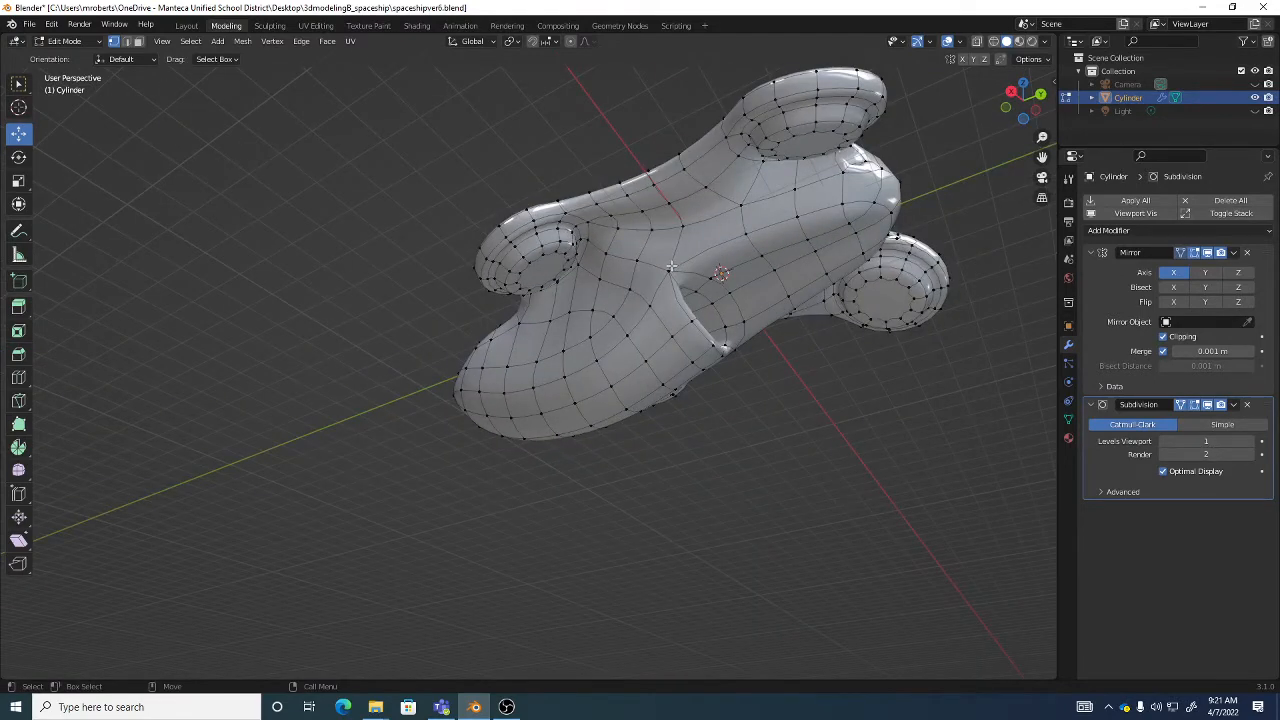
{"action": "mouse_move", "coordinate": [672, 289]}
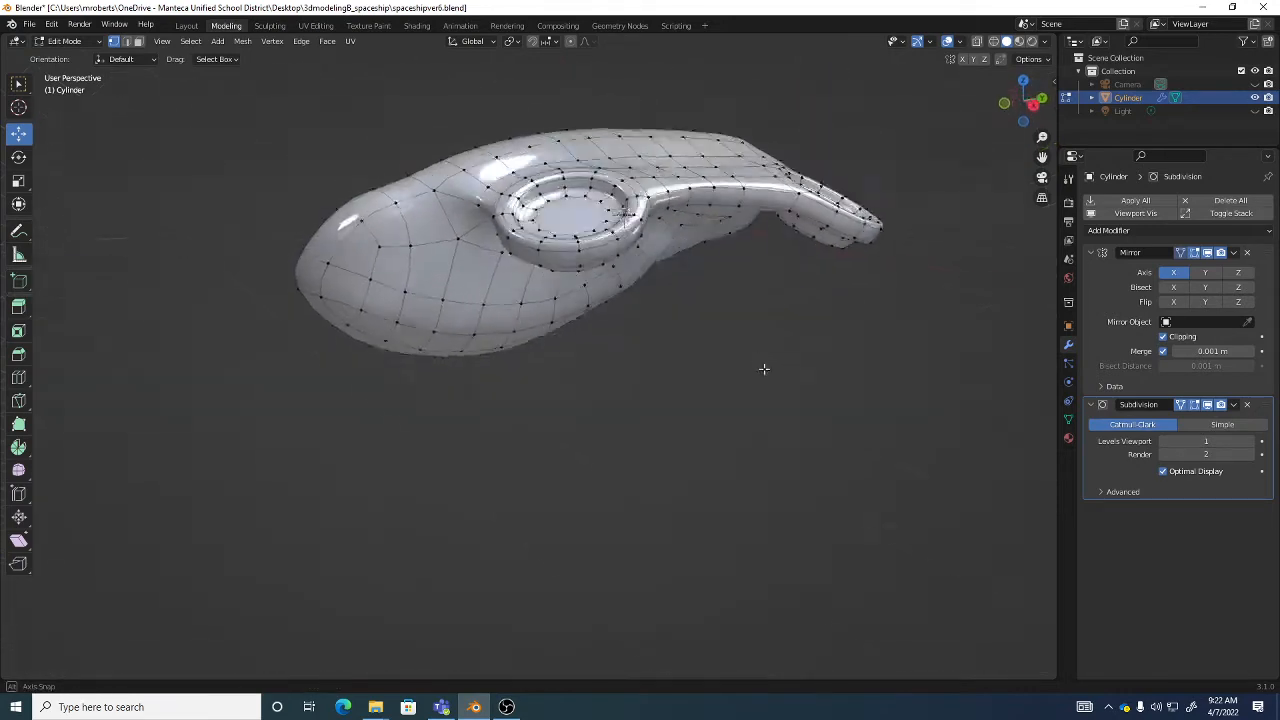
{"action": "left_click_drag", "start_coordinate": [764, 370], "coordinate": [640, 270]}
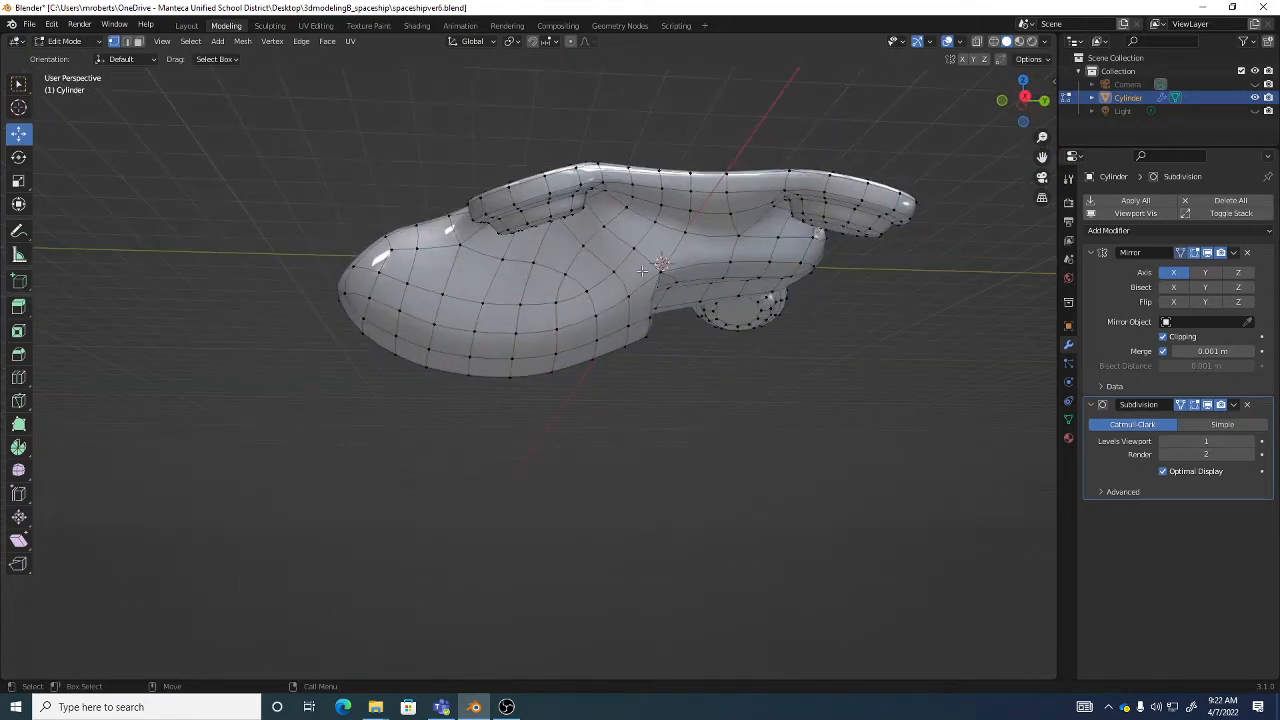
{"action": "left_click_drag", "start_coordinate": [640, 300], "coordinate": [711, 301]}
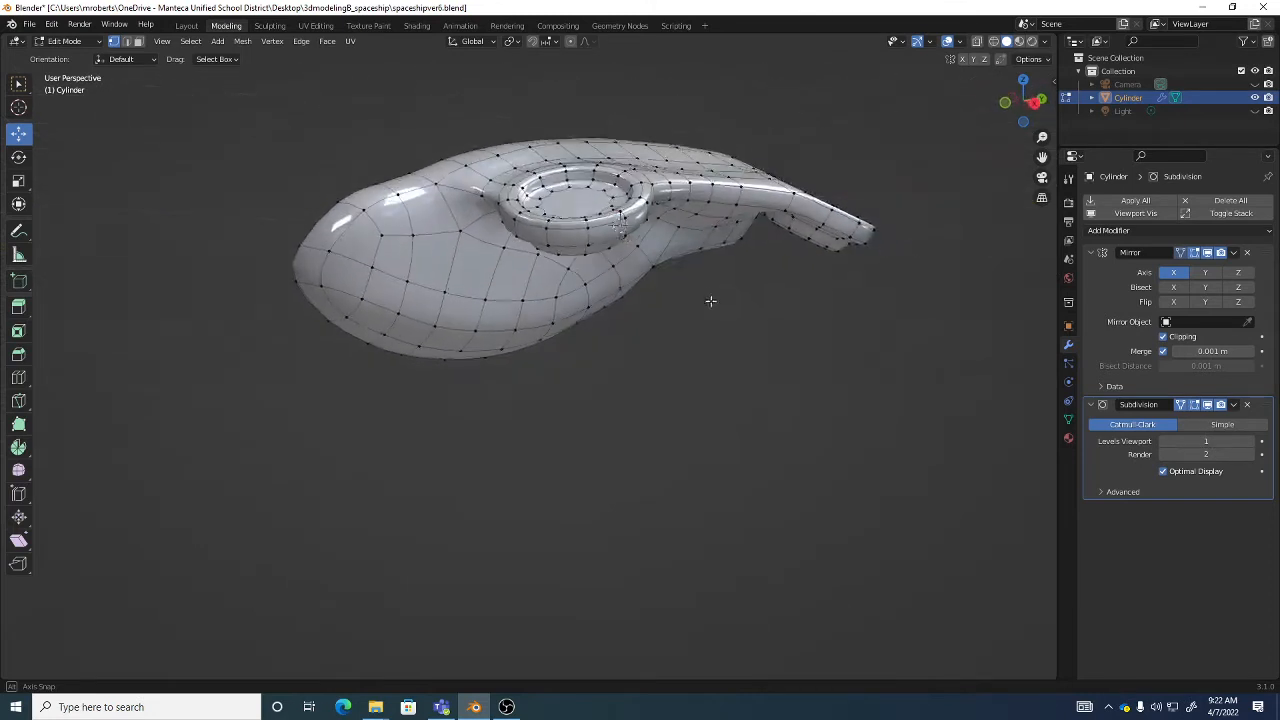
{"action": "left_click_drag", "start_coordinate": [711, 301], "coordinate": [672, 291]}
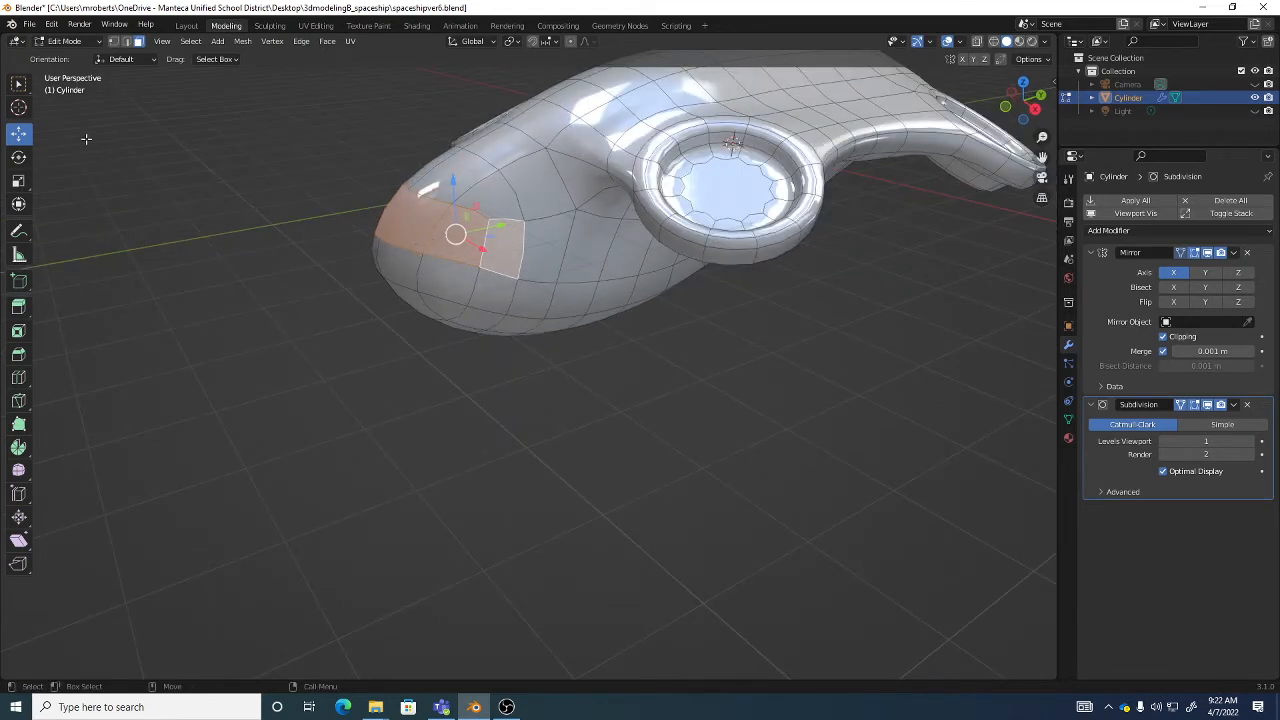
{"action": "mouse_move", "coordinate": [16, 85]}
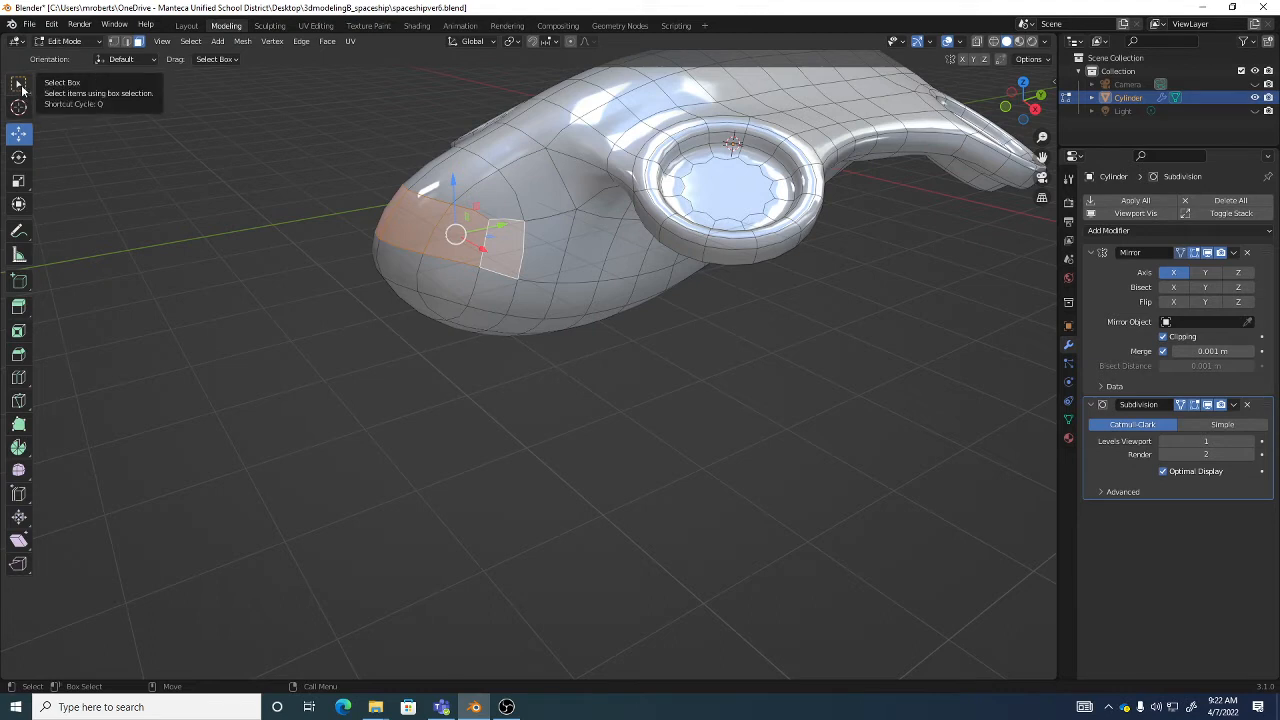
{"action": "mouse_move", "coordinate": [171, 177]}
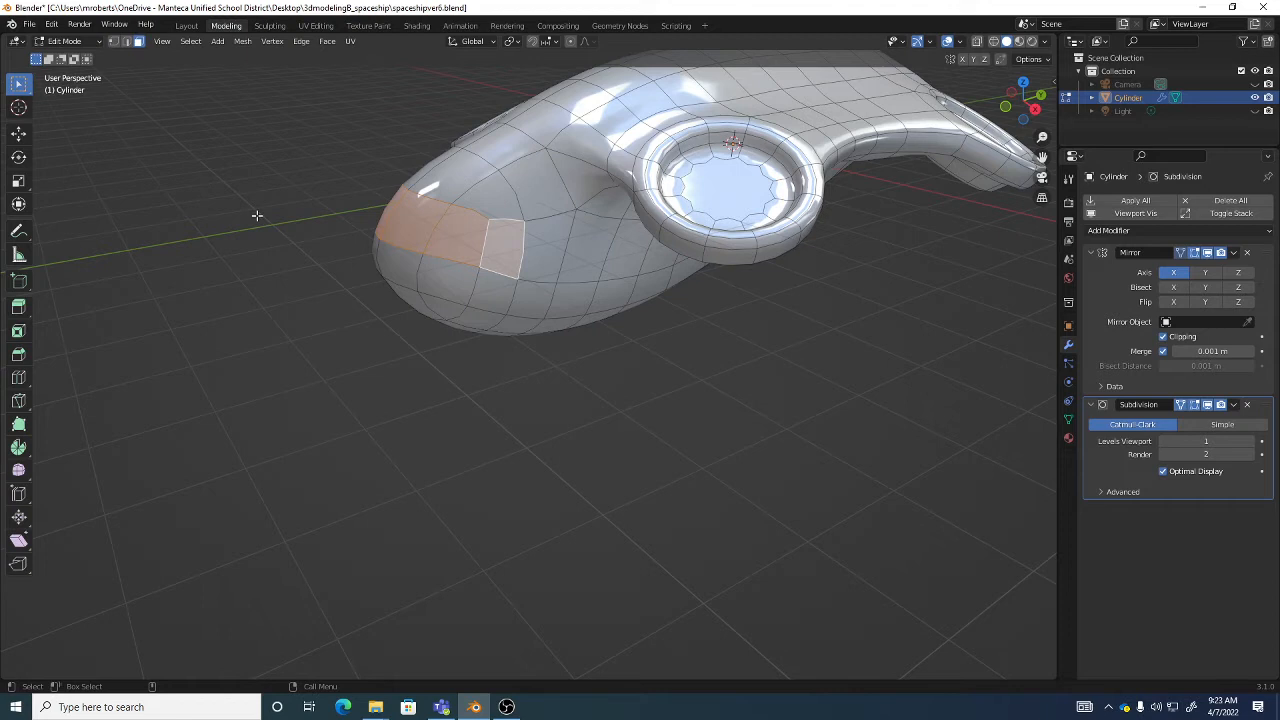
Circle-select a patch of faces on the front of the hull
{"action": "key", "text": "c"}
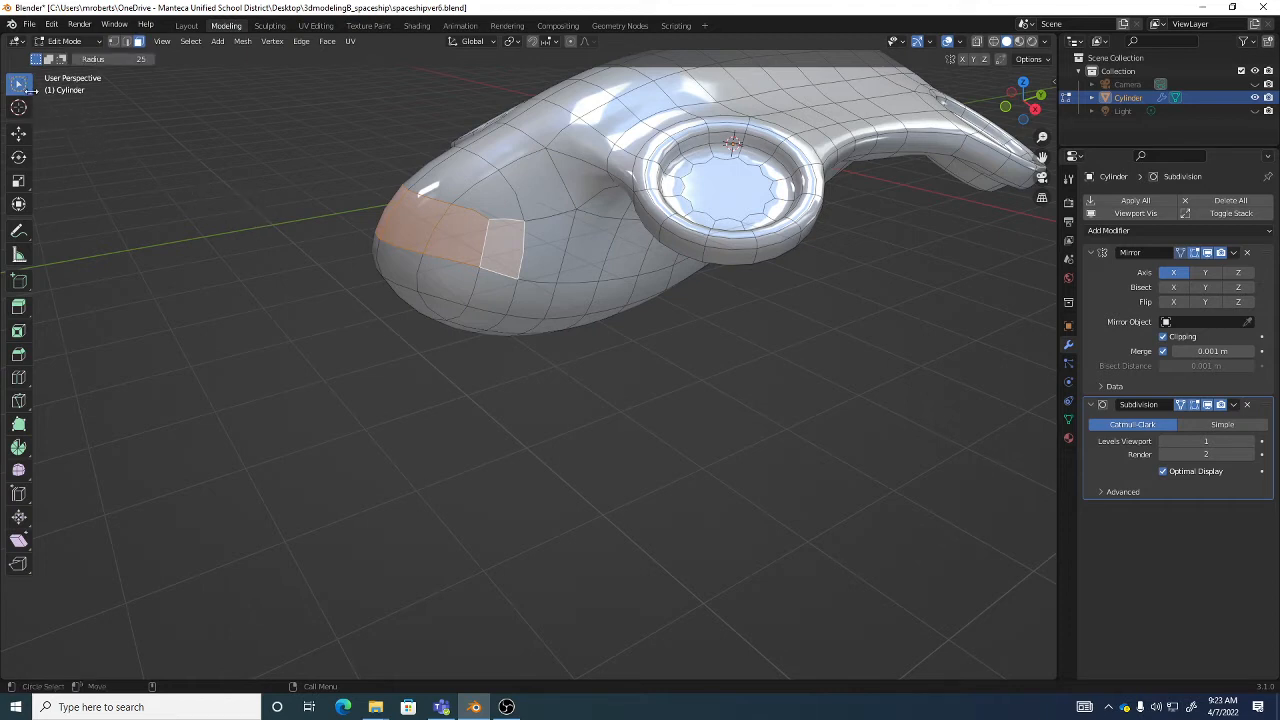
{"action": "mouse_move", "coordinate": [16, 84]}
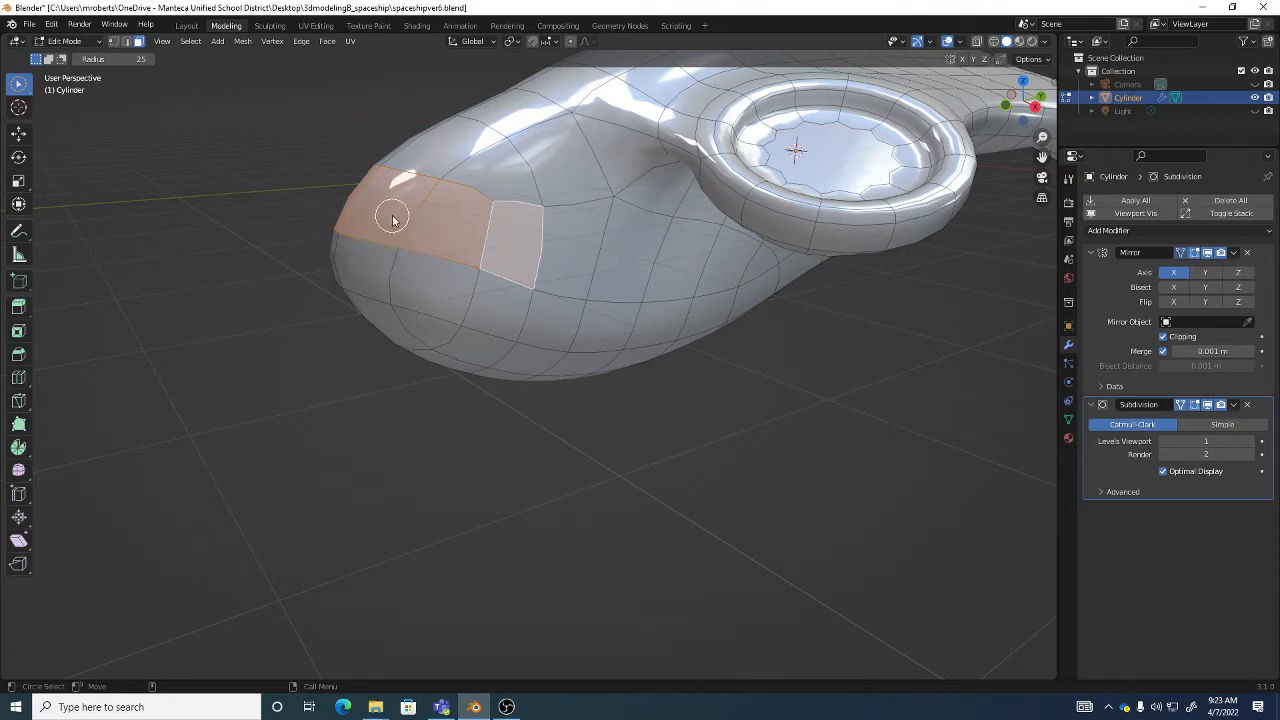
{"action": "mouse_move", "coordinate": [387, 214]}
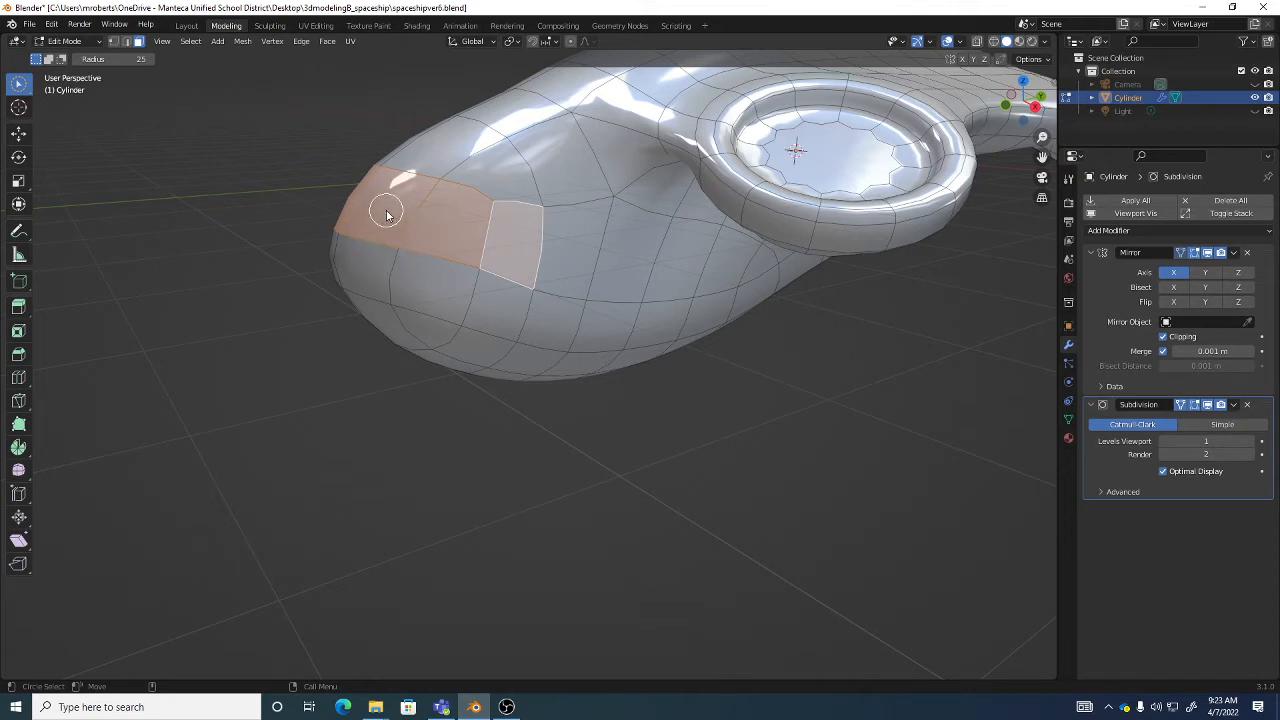
{"action": "mouse_move", "coordinate": [377, 208]}
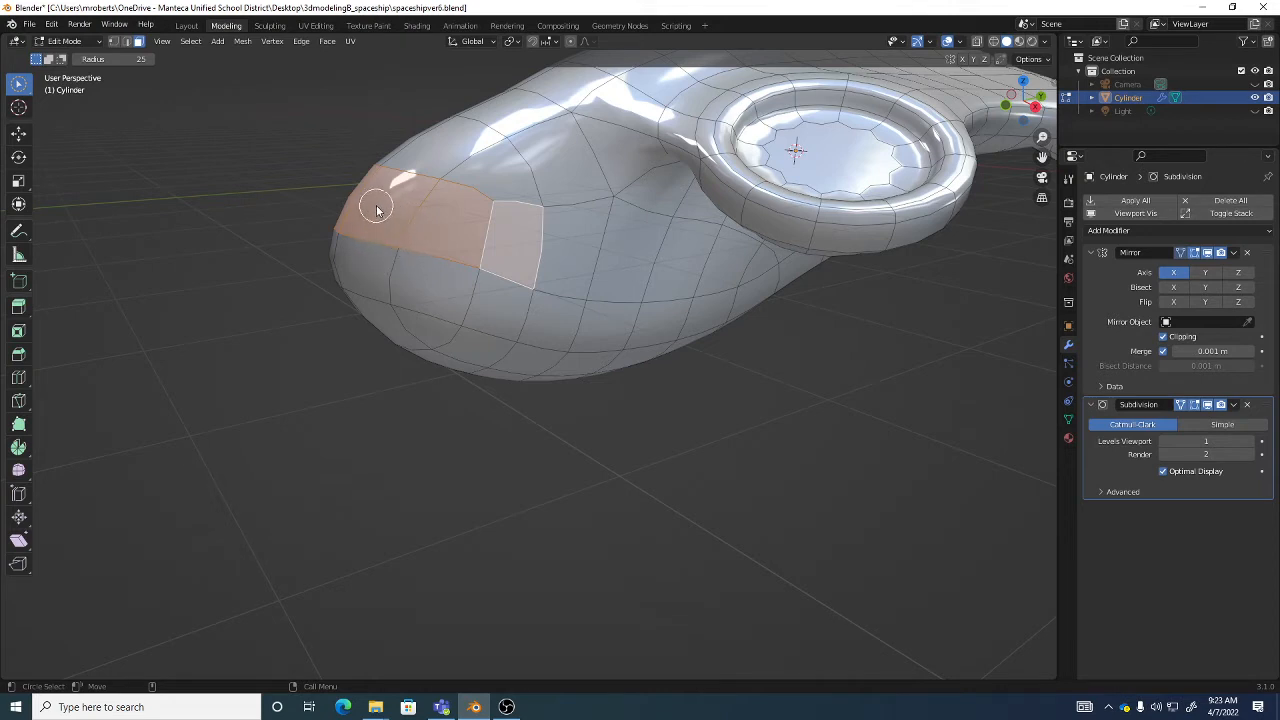
{"action": "left_click_drag", "start_coordinate": [378, 208], "coordinate": [370, 253]}
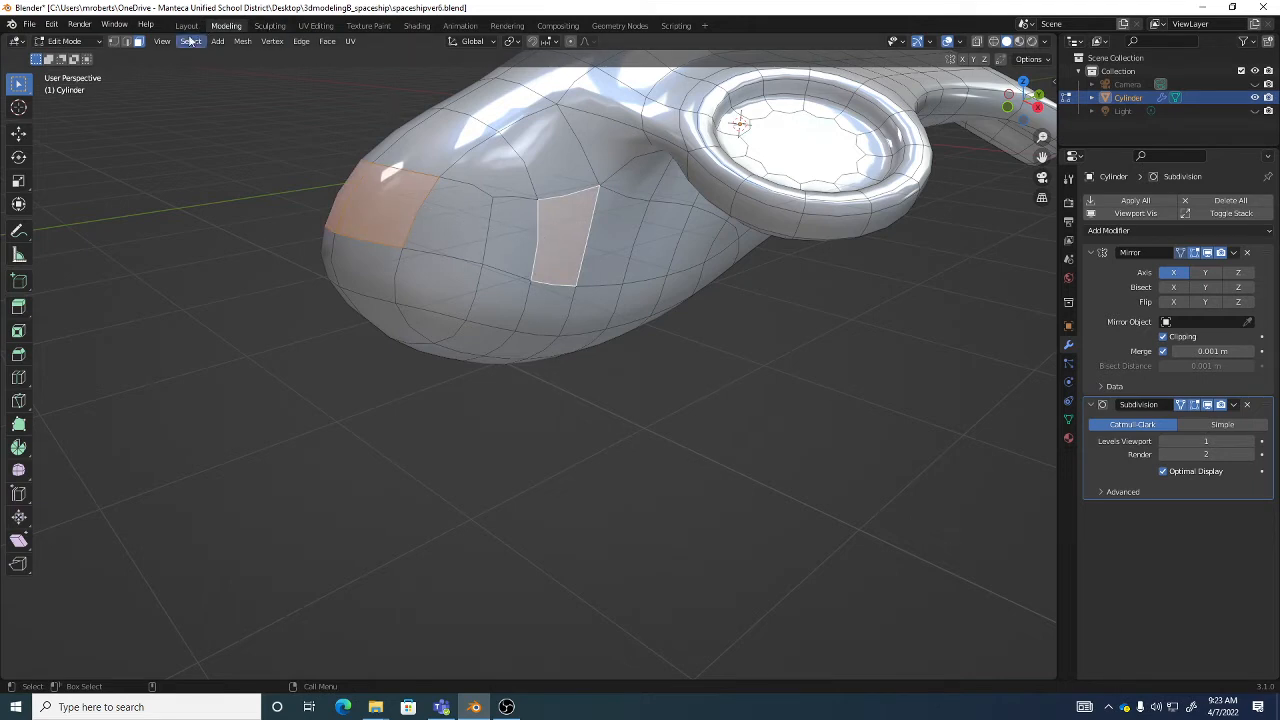
Use Select Shortest Path to fill the faces between the two nose patches
{"action": "left_click", "coordinate": [188, 41]}
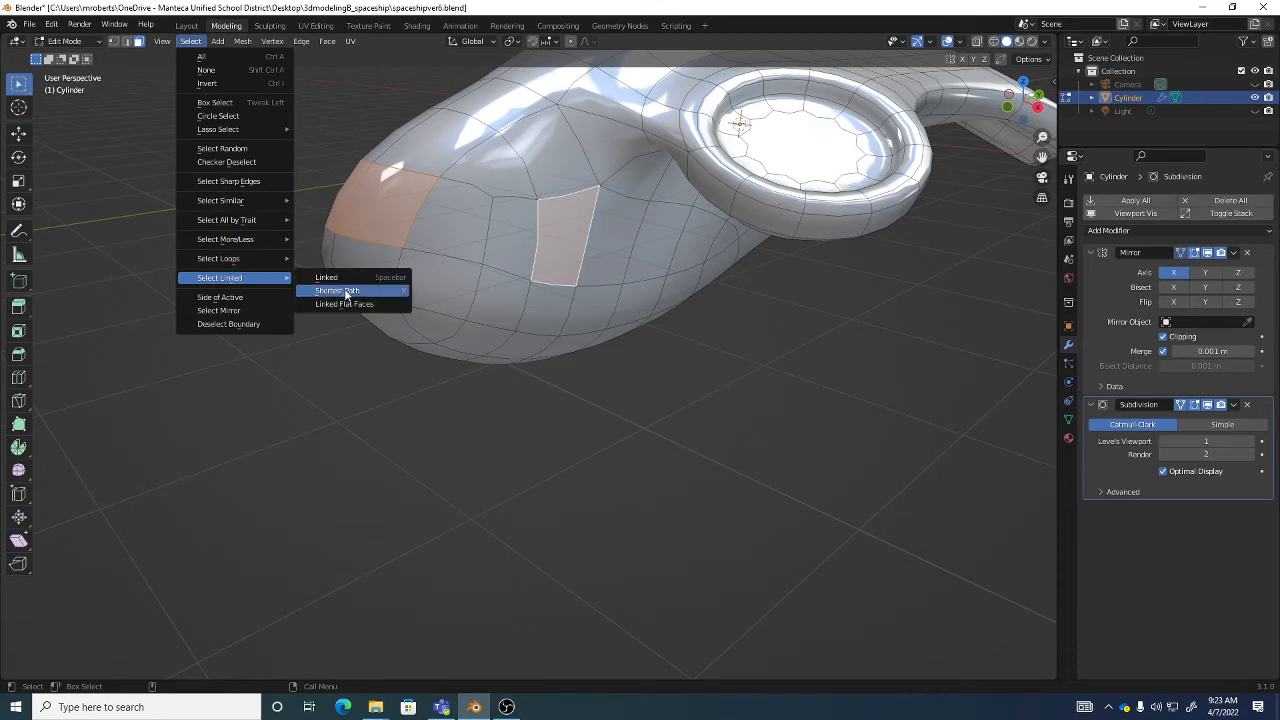
{"action": "mouse_move", "coordinate": [355, 291]}
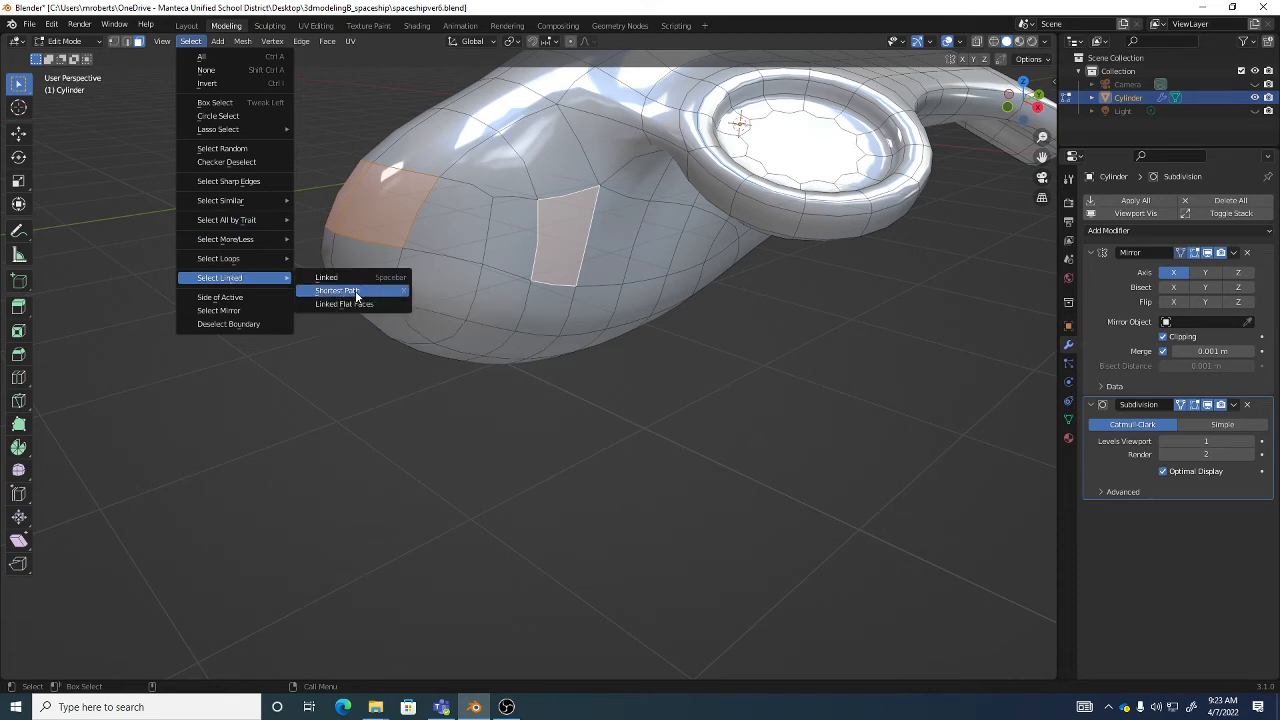
{"action": "left_click", "coordinate": [340, 290]}
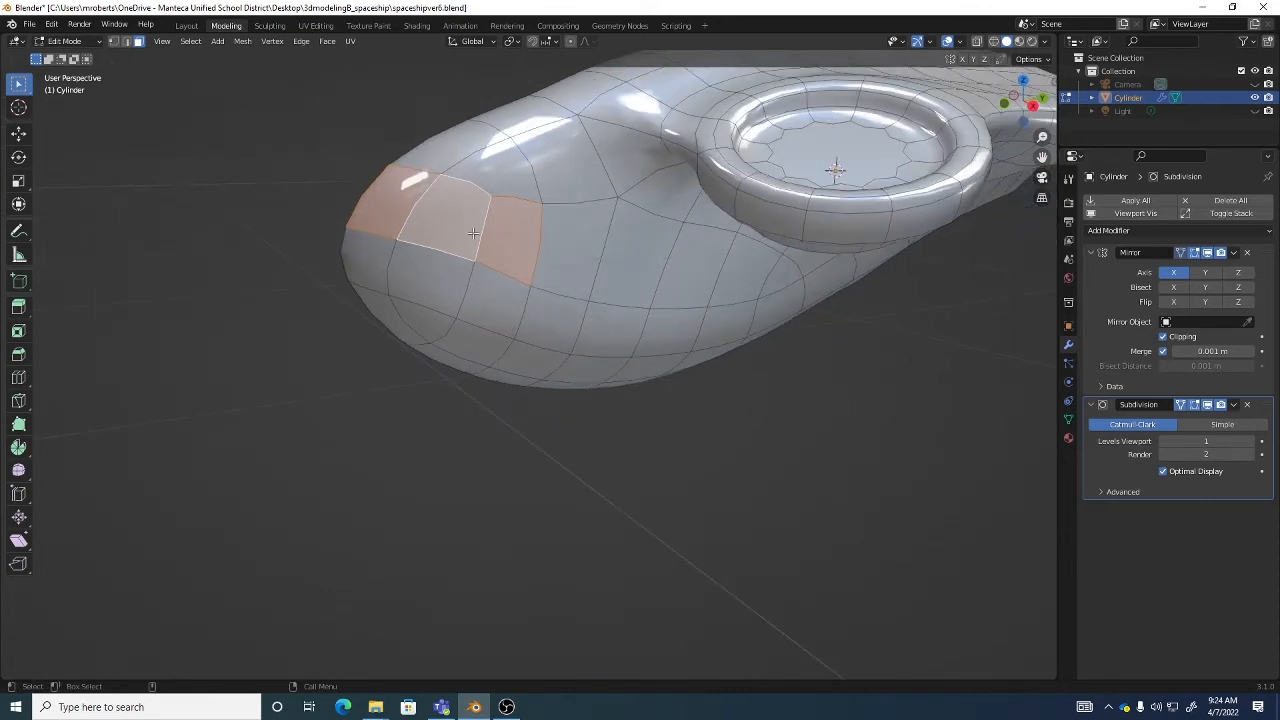
{"action": "mouse_move", "coordinate": [556, 240]}
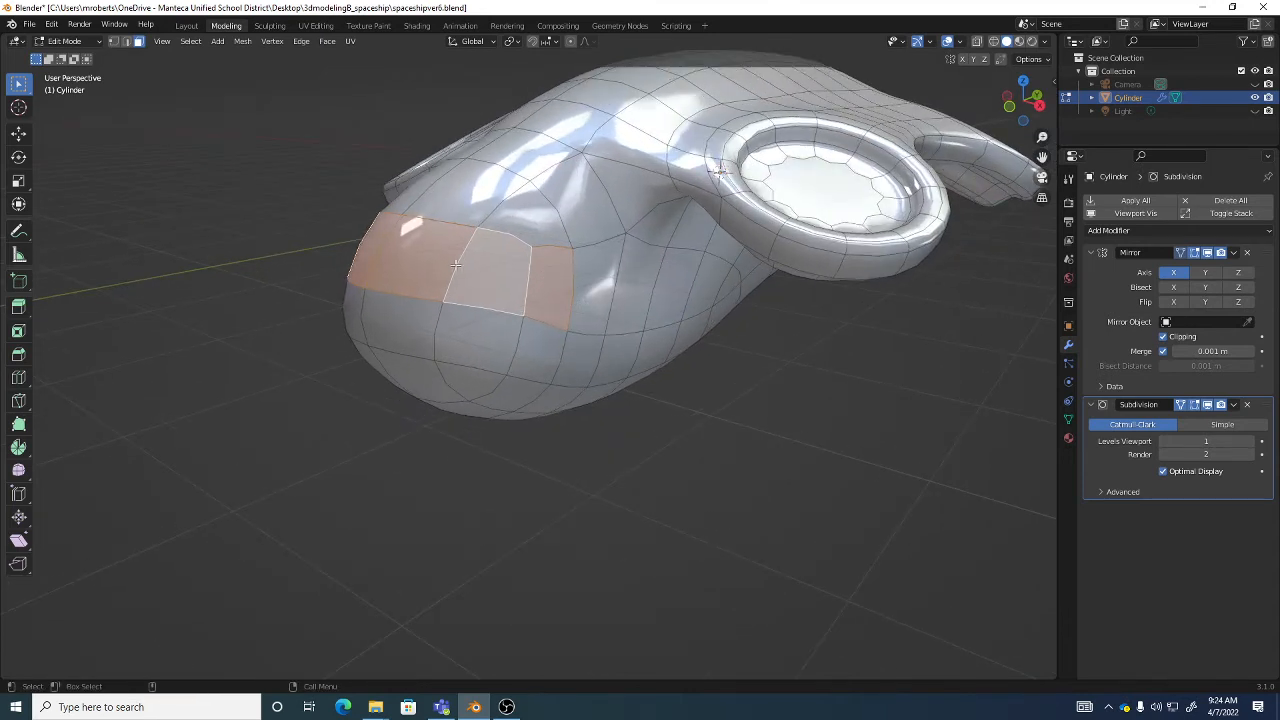
{"action": "mouse_move", "coordinate": [584, 291]}
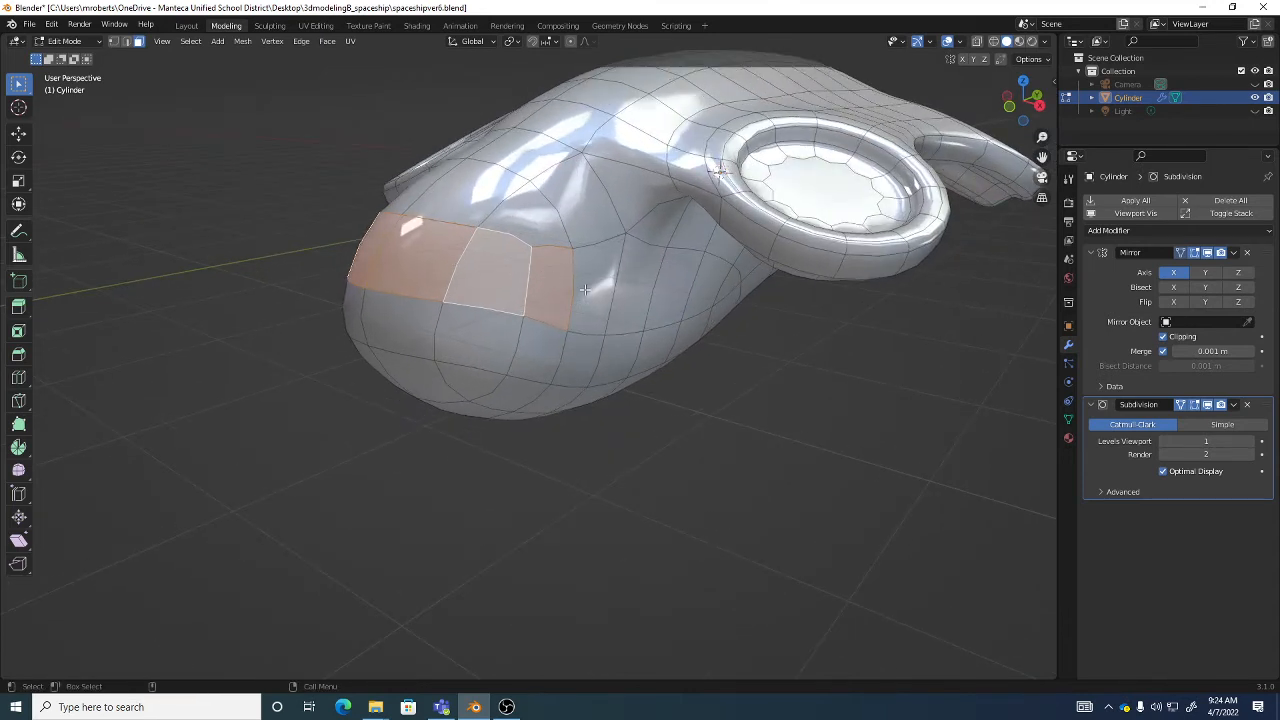
{"action": "mouse_move", "coordinate": [18, 331]}
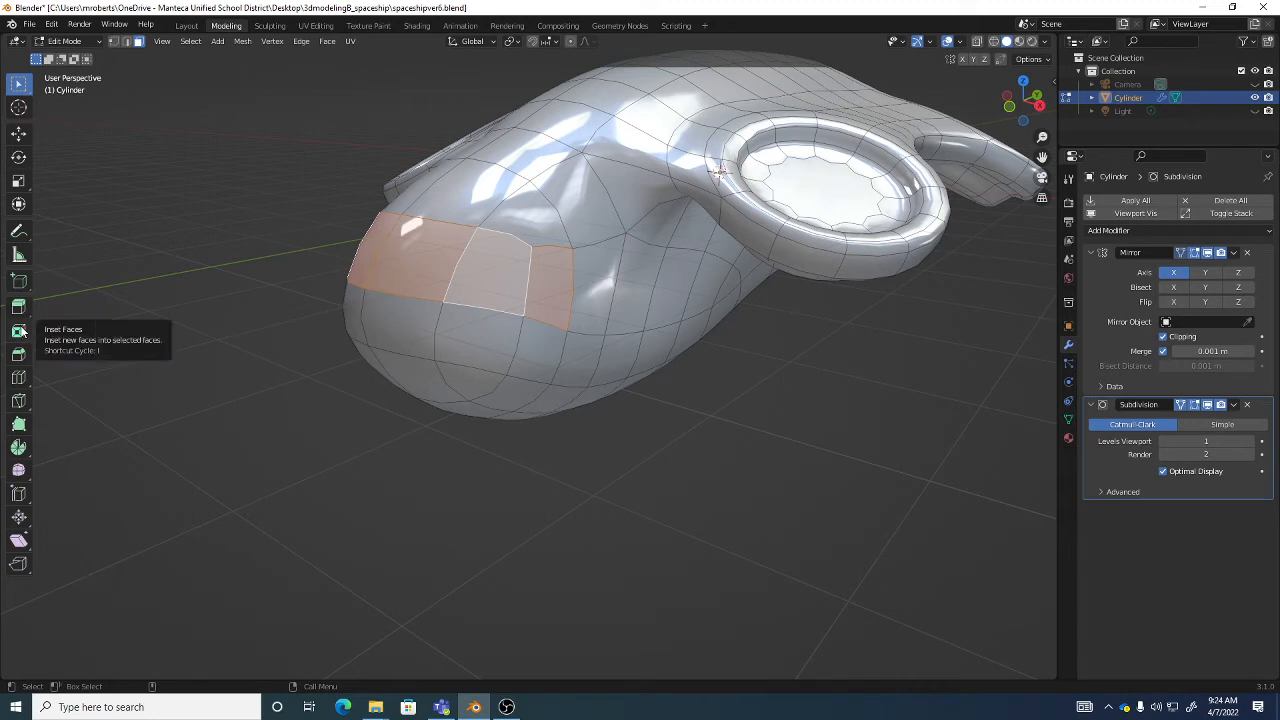
{"action": "mouse_move", "coordinate": [733, 223]}
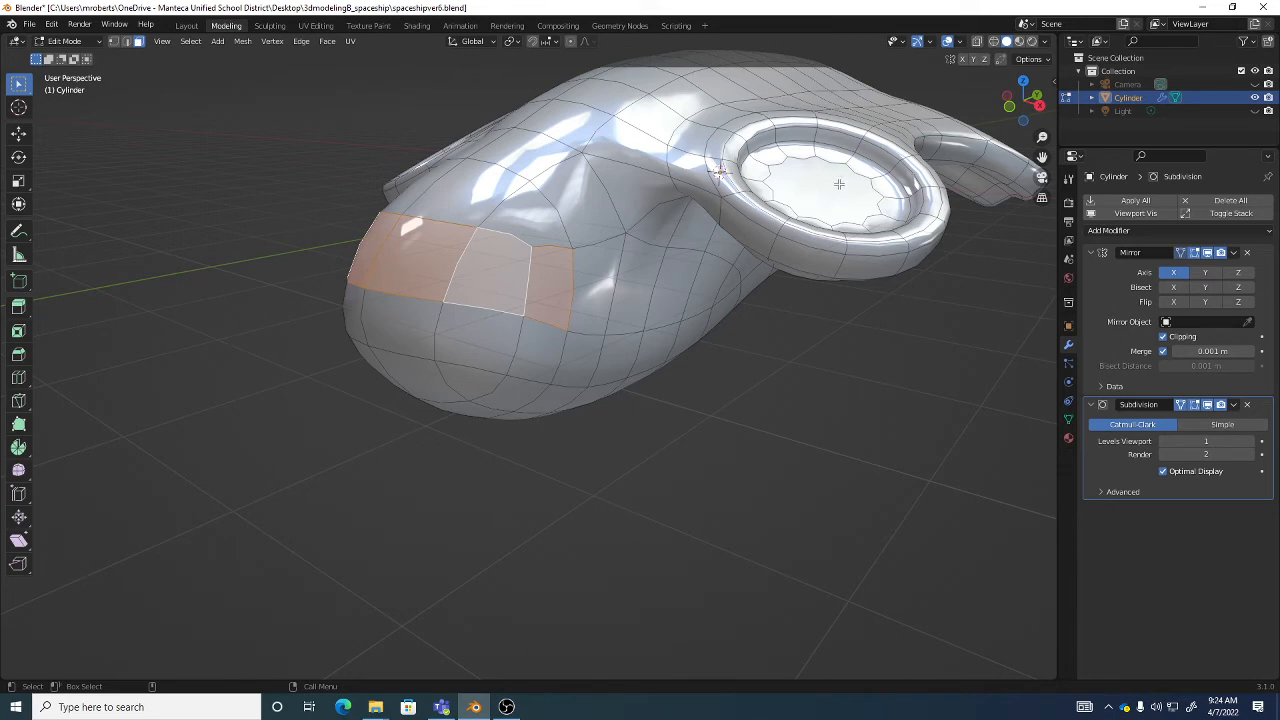
{"action": "mouse_move", "coordinate": [17, 331]}
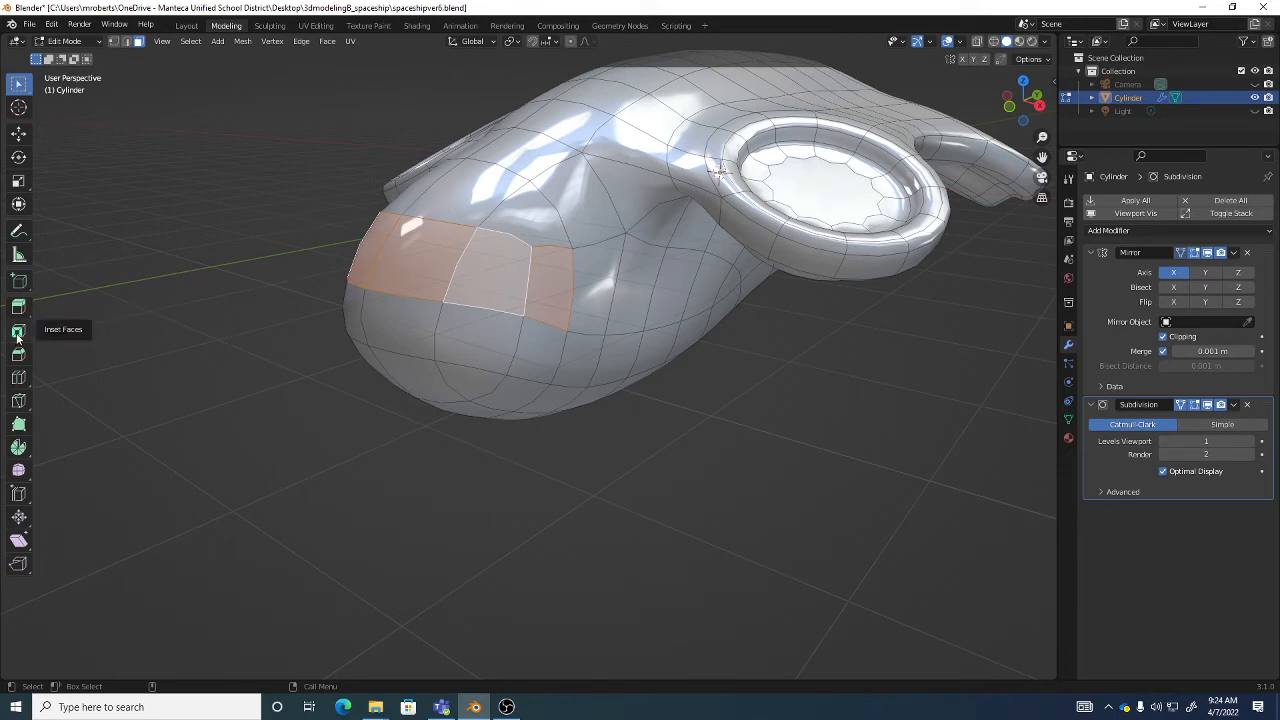
{"action": "mouse_move", "coordinate": [19, 306]}
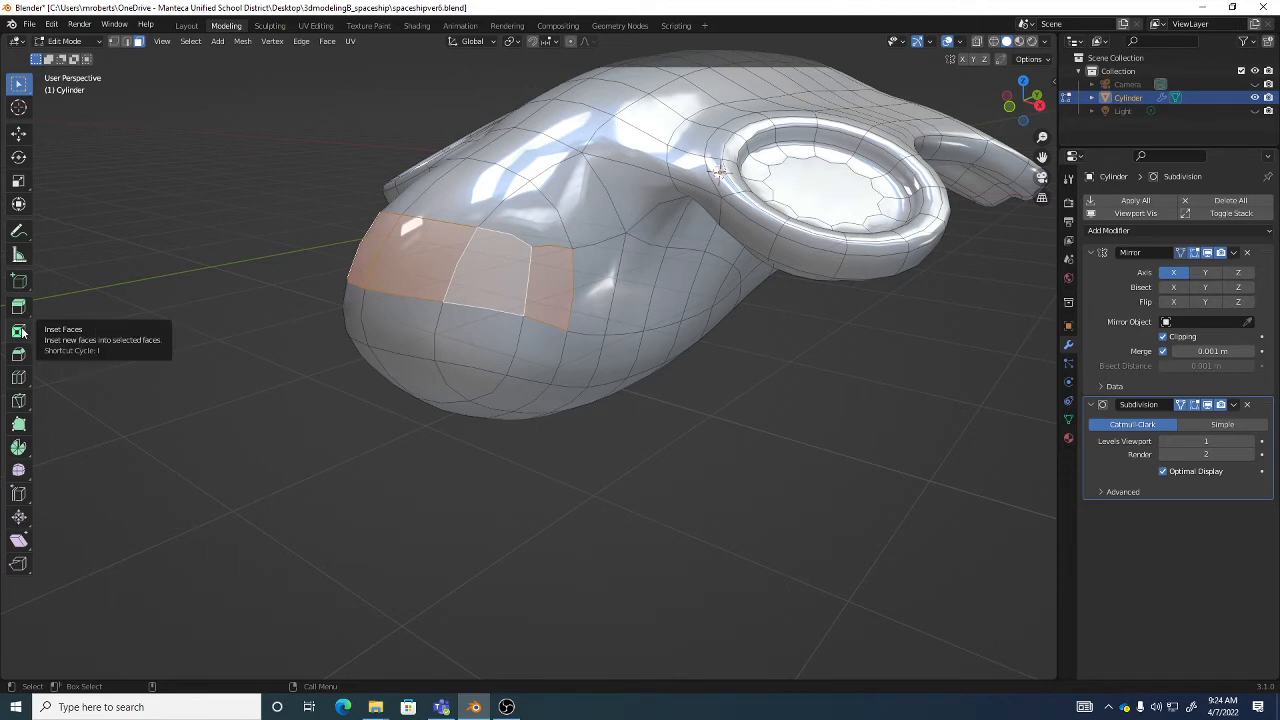
Switch to the Inset Faces tool for the selected nose band
{"action": "left_click", "coordinate": [15, 330]}
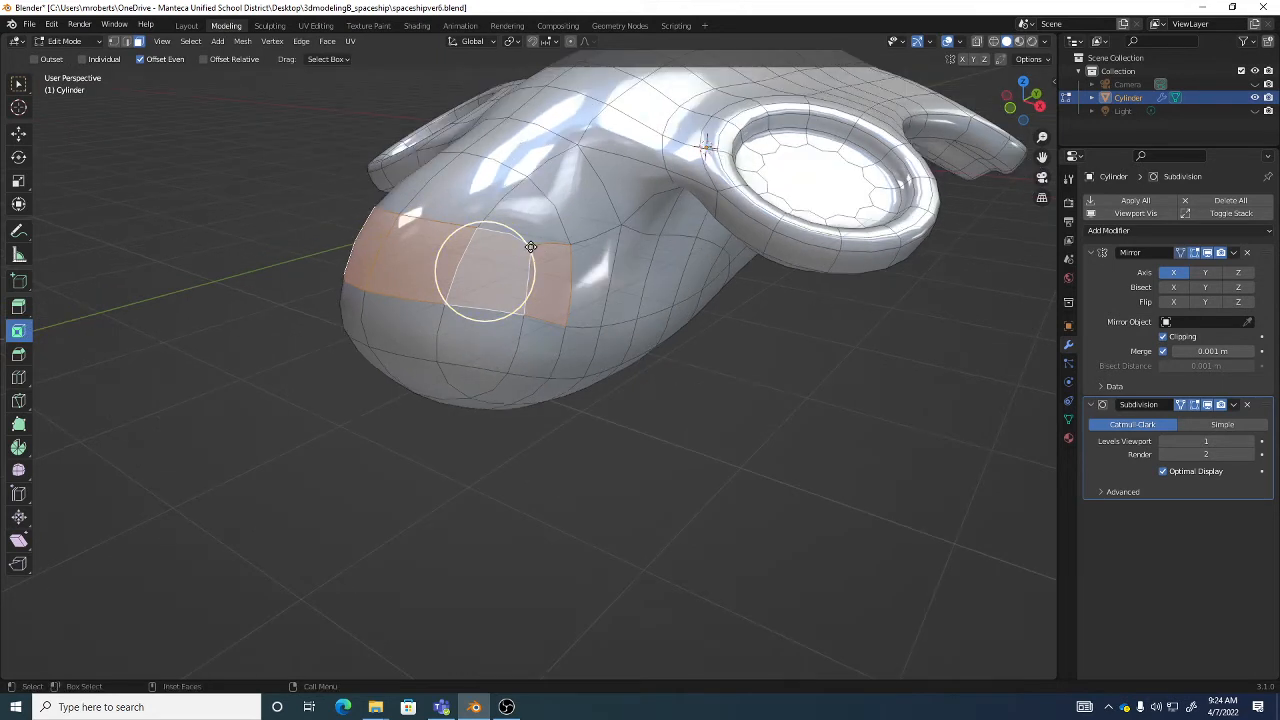
{"action": "mouse_move", "coordinate": [538, 263]}
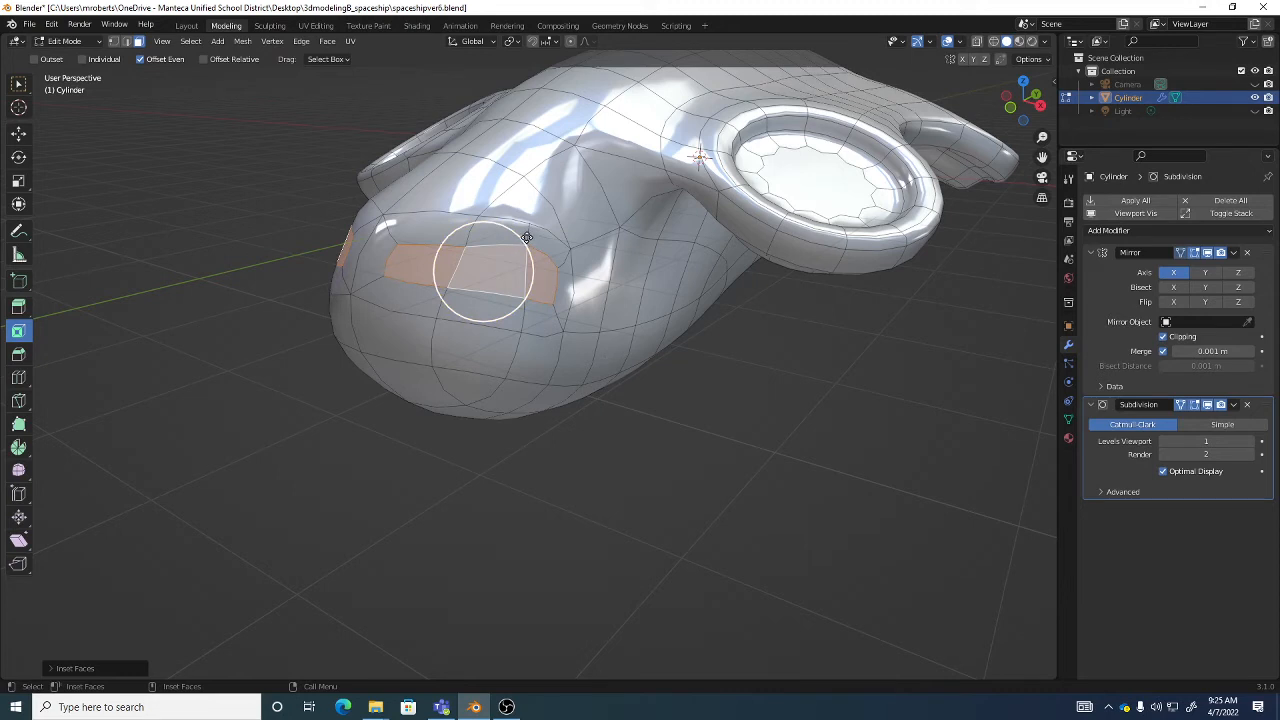
{"action": "mouse_move", "coordinate": [423, 261]}
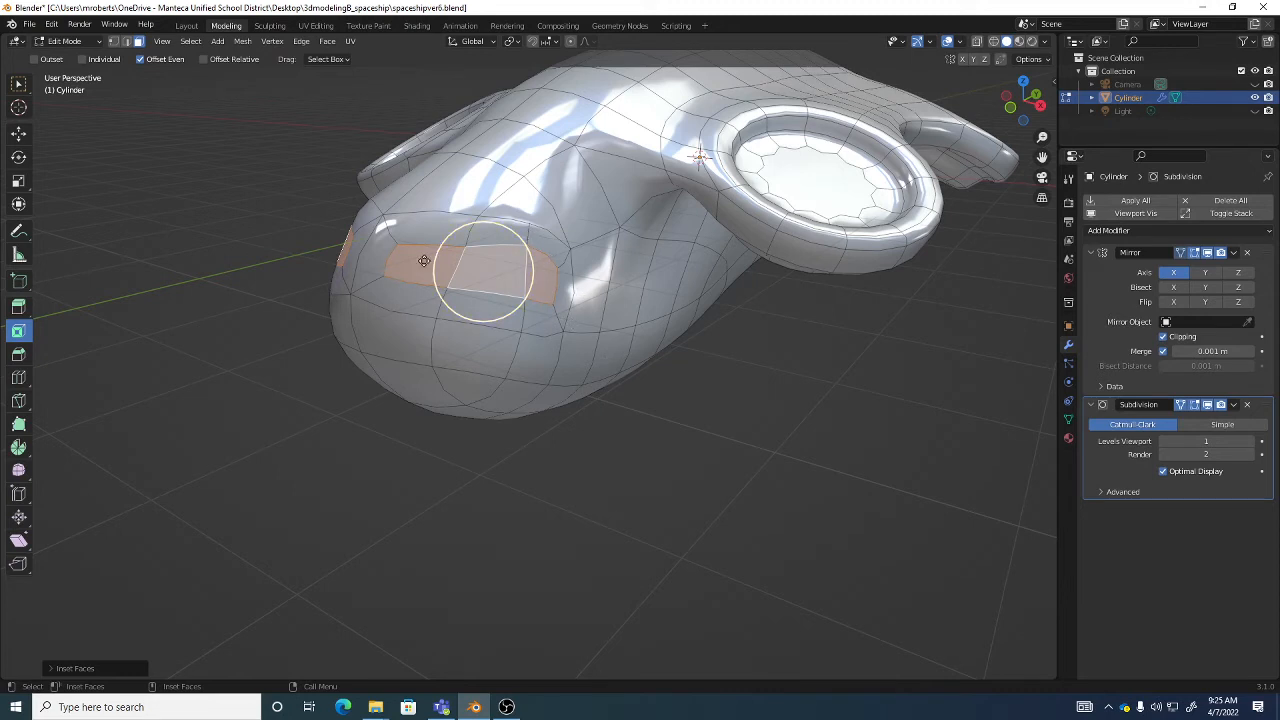
{"action": "mouse_move", "coordinate": [18, 330]}
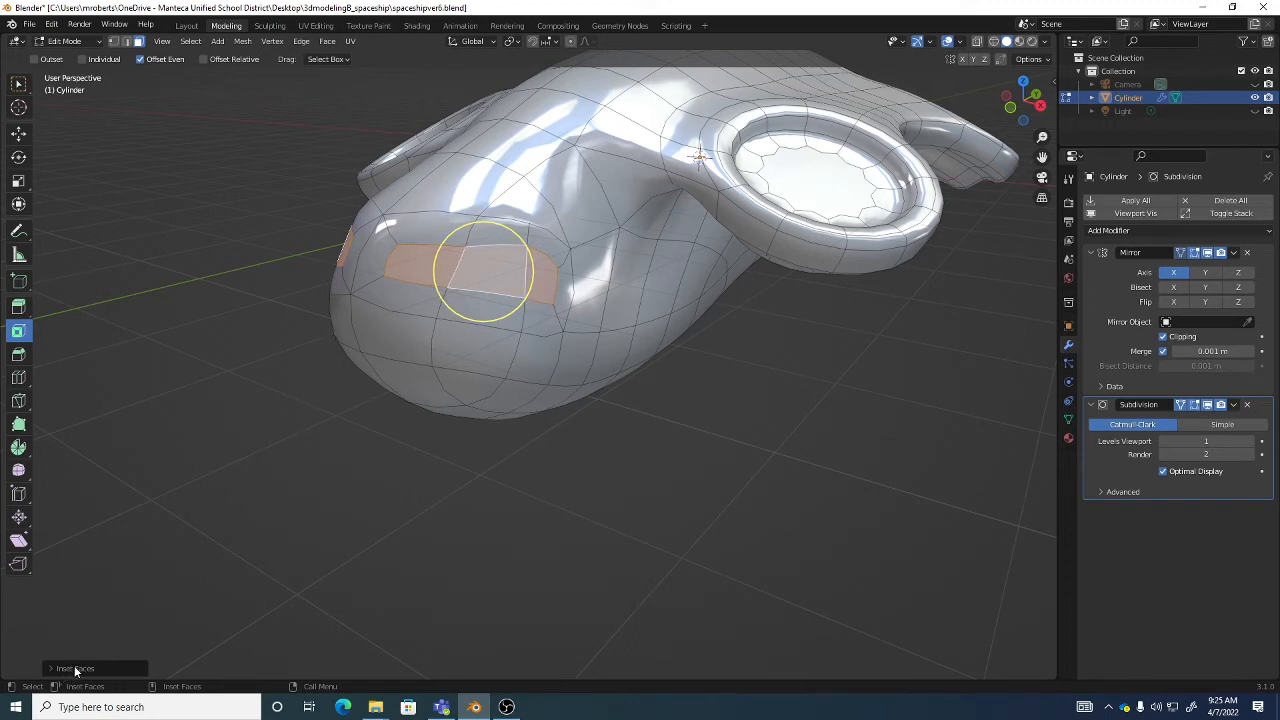
{"action": "left_click", "coordinate": [75, 668]}
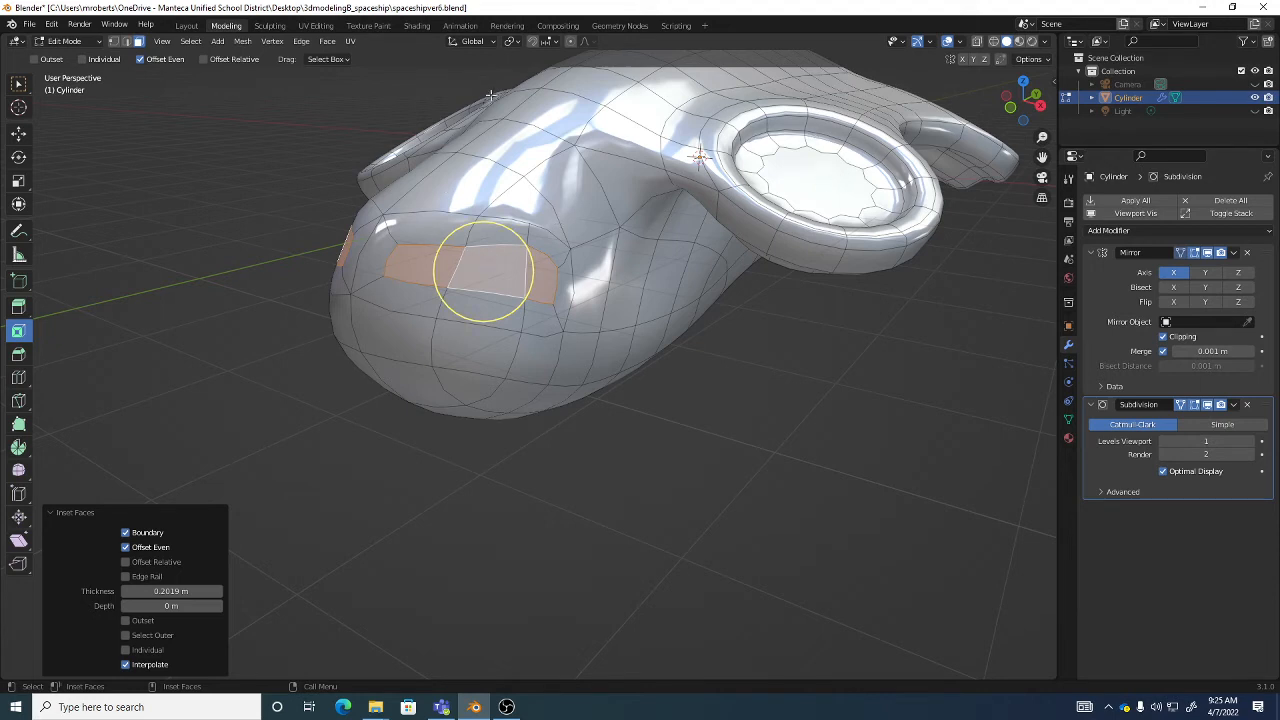
{"action": "mouse_move", "coordinate": [416, 212]}
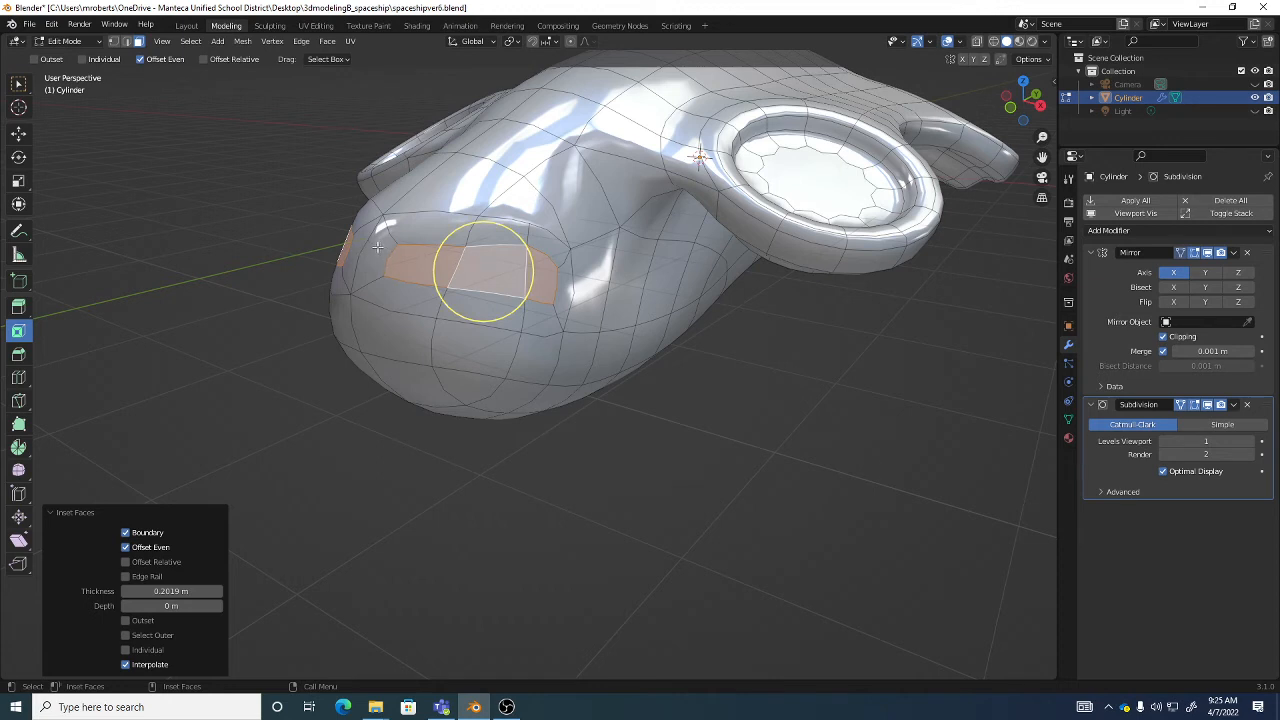
{"action": "left_click", "coordinate": [60, 511]}
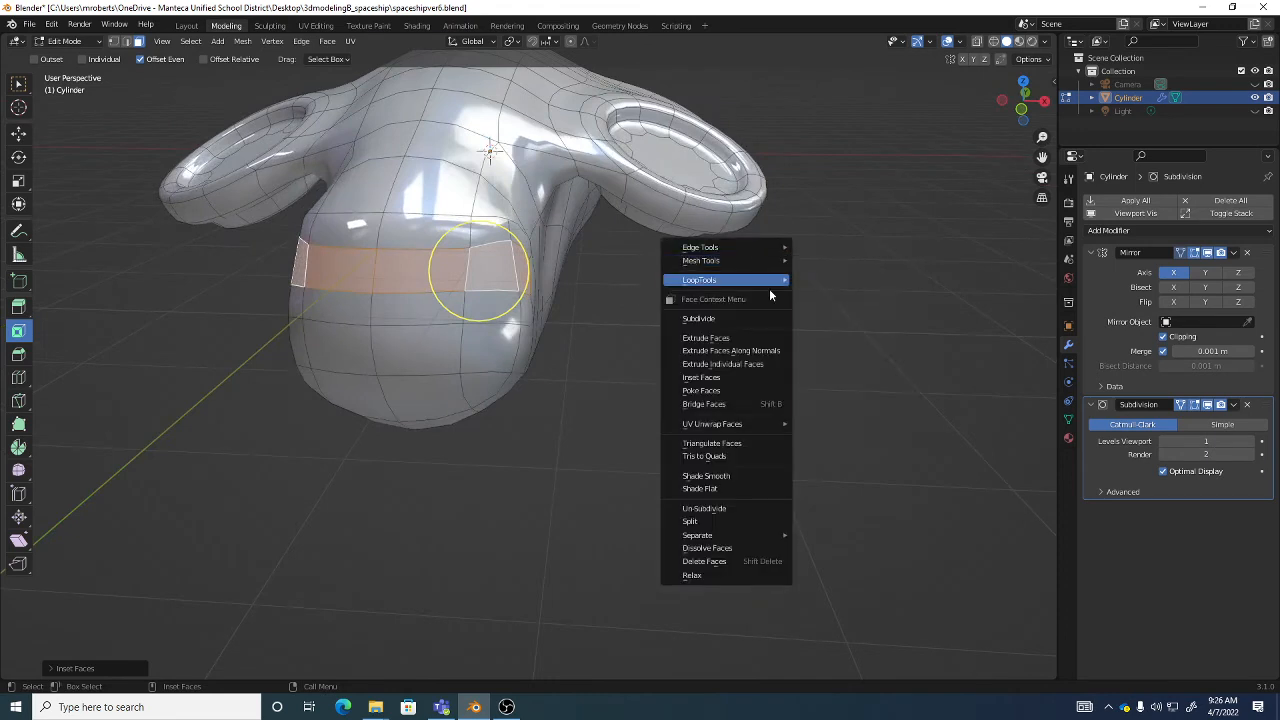
{"action": "mouse_move", "coordinate": [765, 350]}
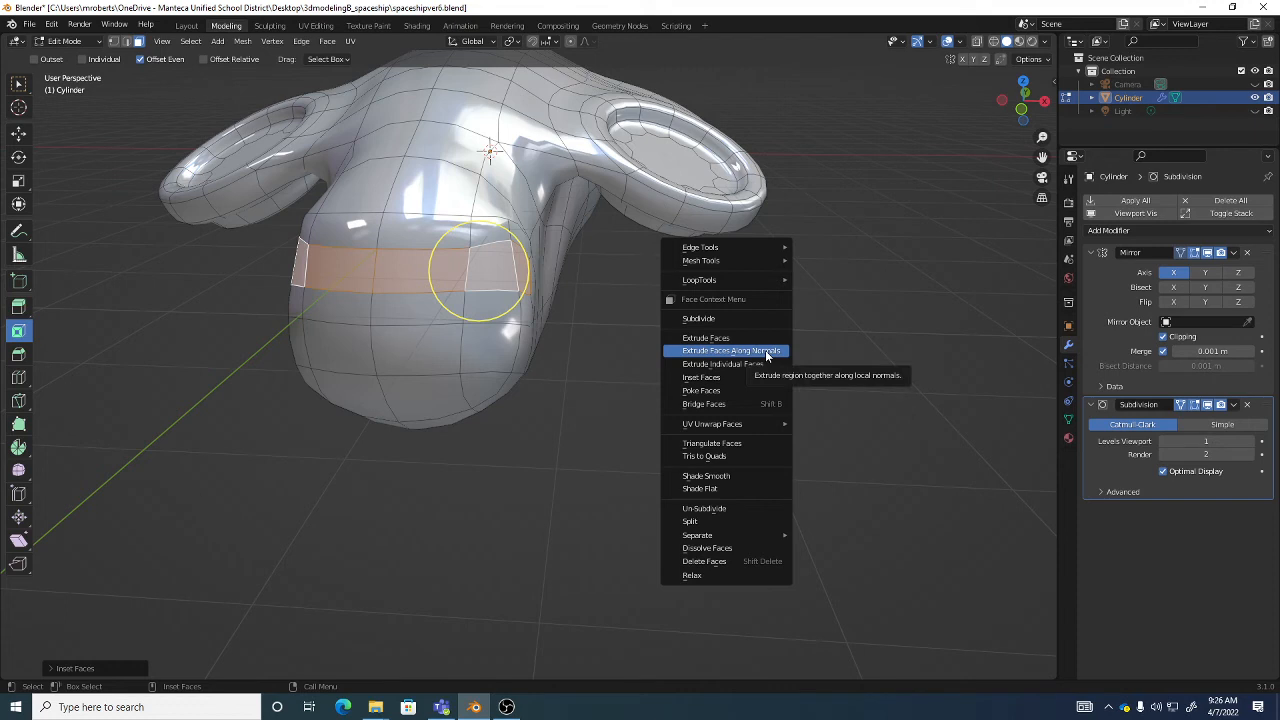
Extrude the inset strip along its normals to start the recessed cockpit slot
{"action": "left_click", "coordinate": [732, 350]}
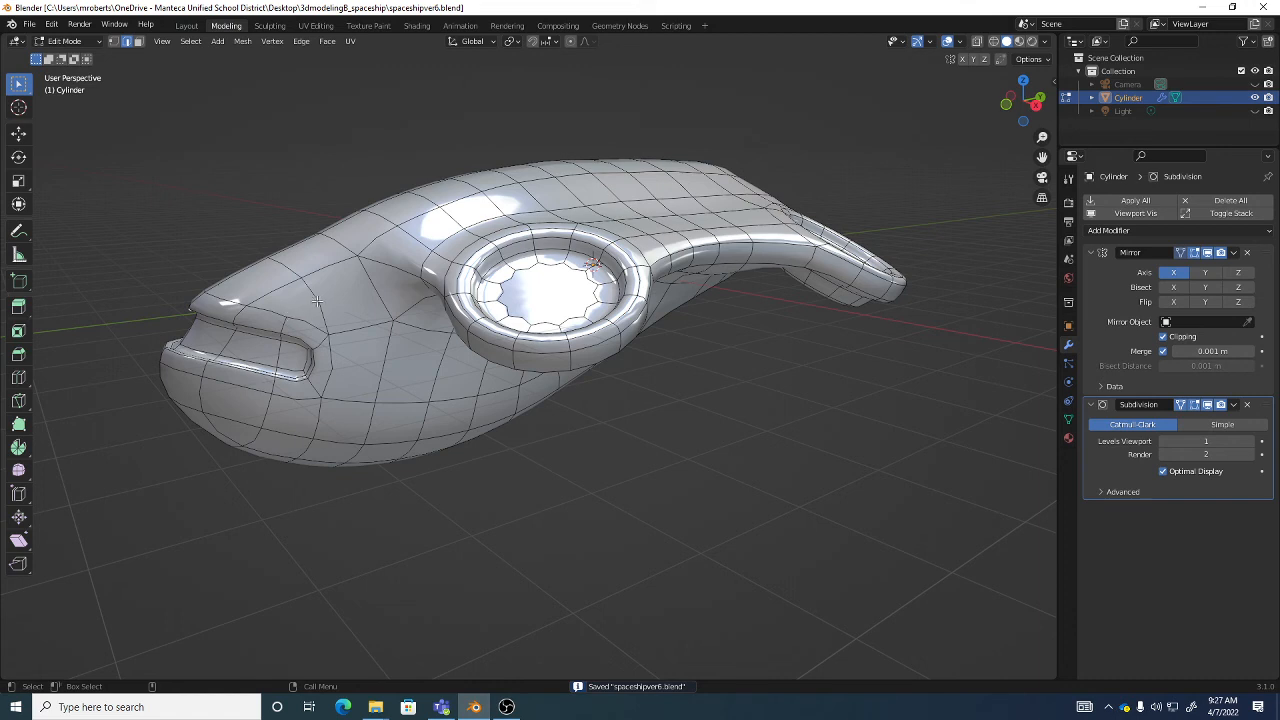
{"action": "mouse_move", "coordinate": [334, 297]}
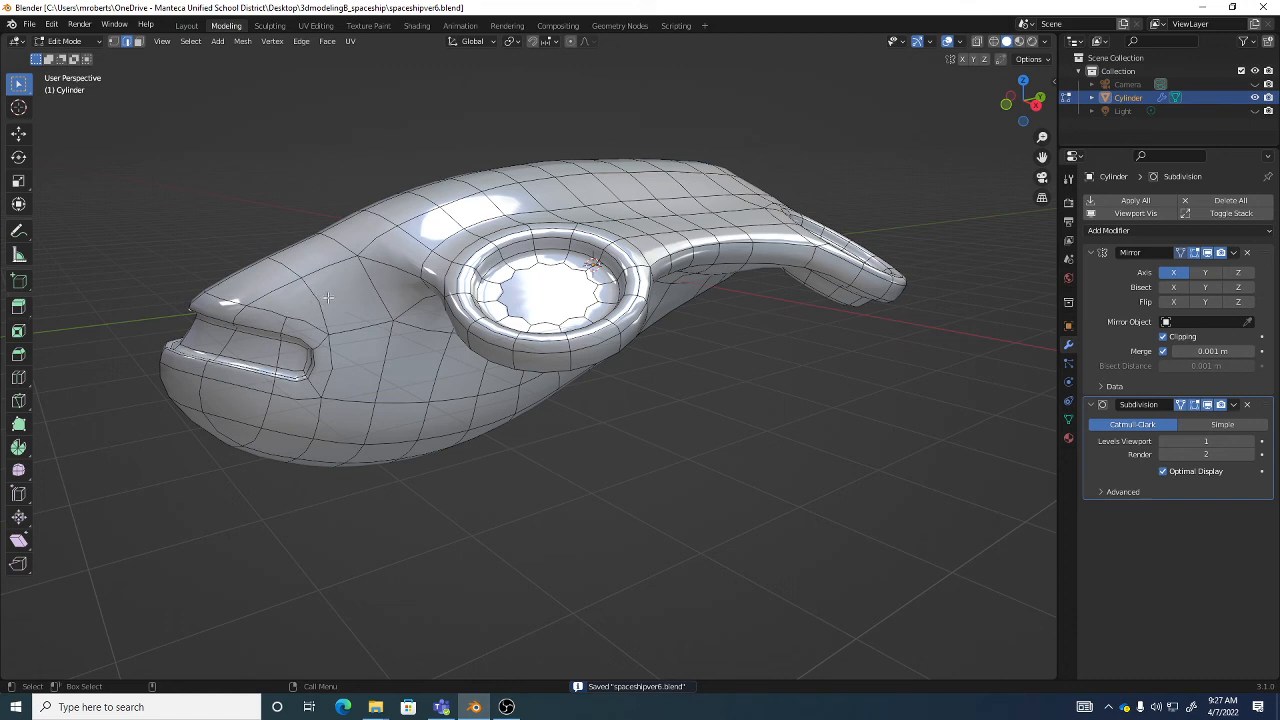
{"action": "mouse_move", "coordinate": [355, 302]}
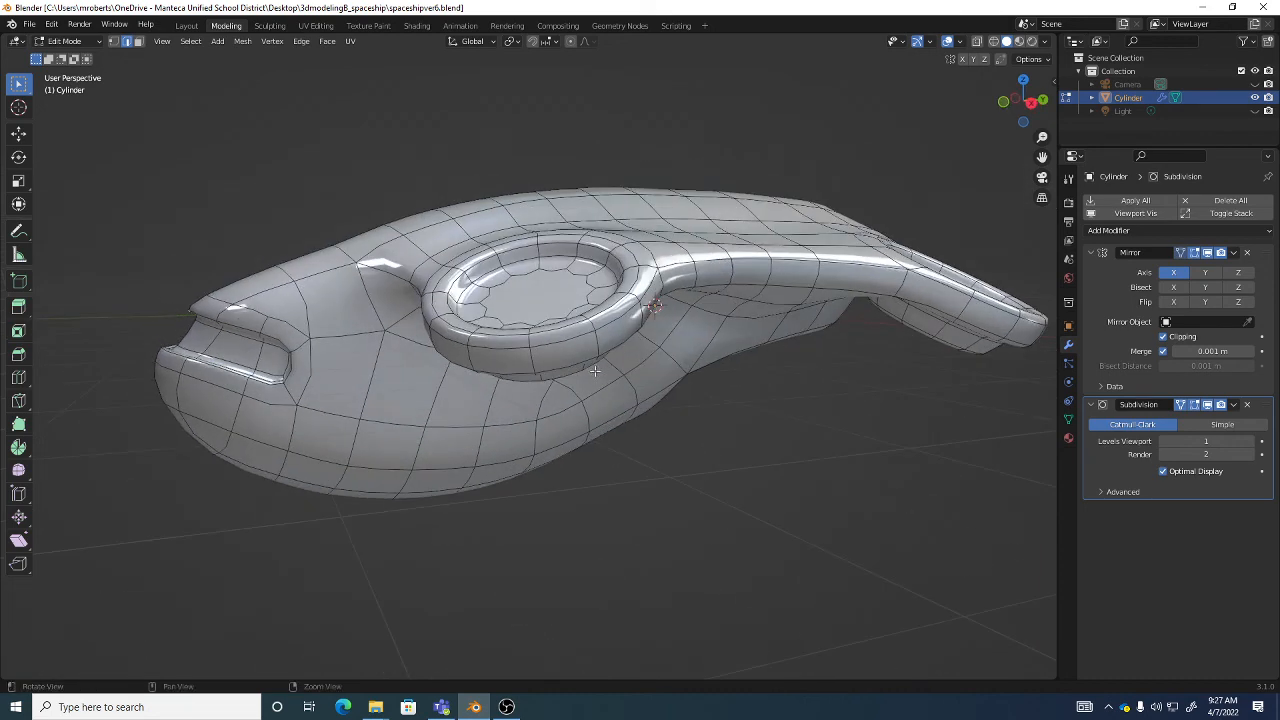
{"action": "left_click_drag", "start_coordinate": [595, 371], "coordinate": [607, 387]}
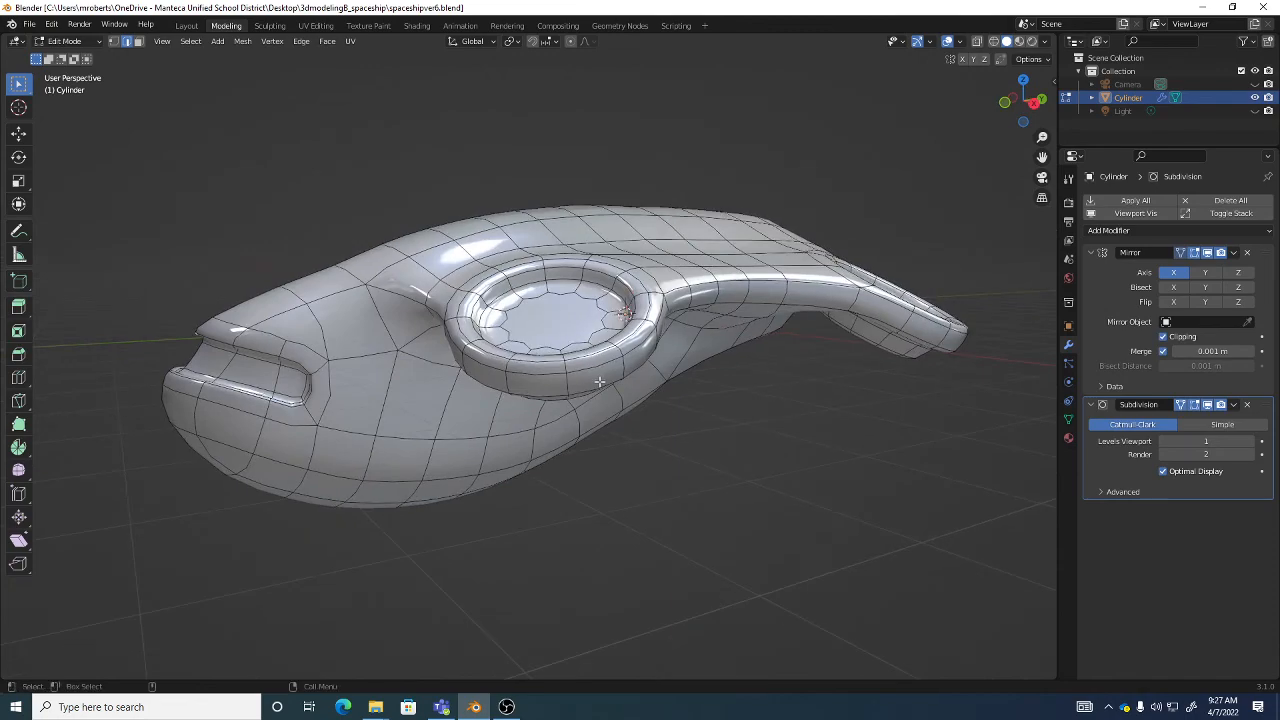
{"action": "left_click_drag", "start_coordinate": [600, 380], "coordinate": [670, 370]}
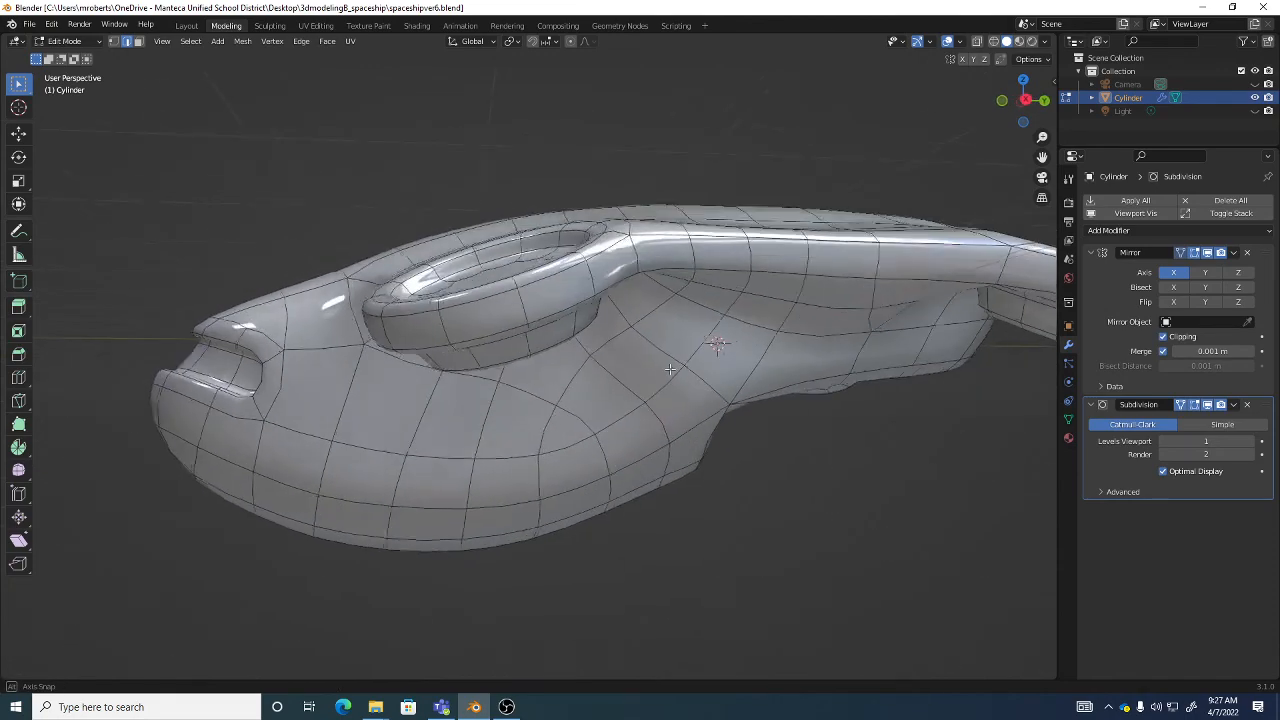
{"action": "left_click_drag", "start_coordinate": [670, 370], "coordinate": [611, 353]}
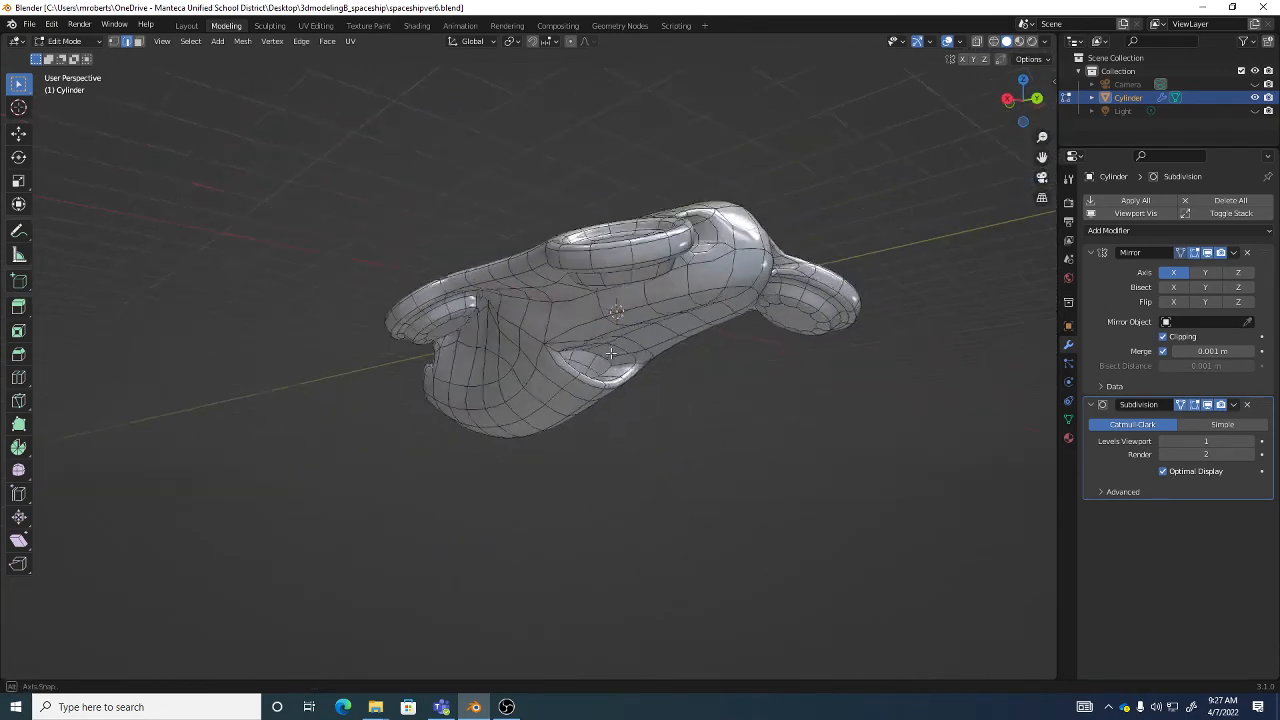